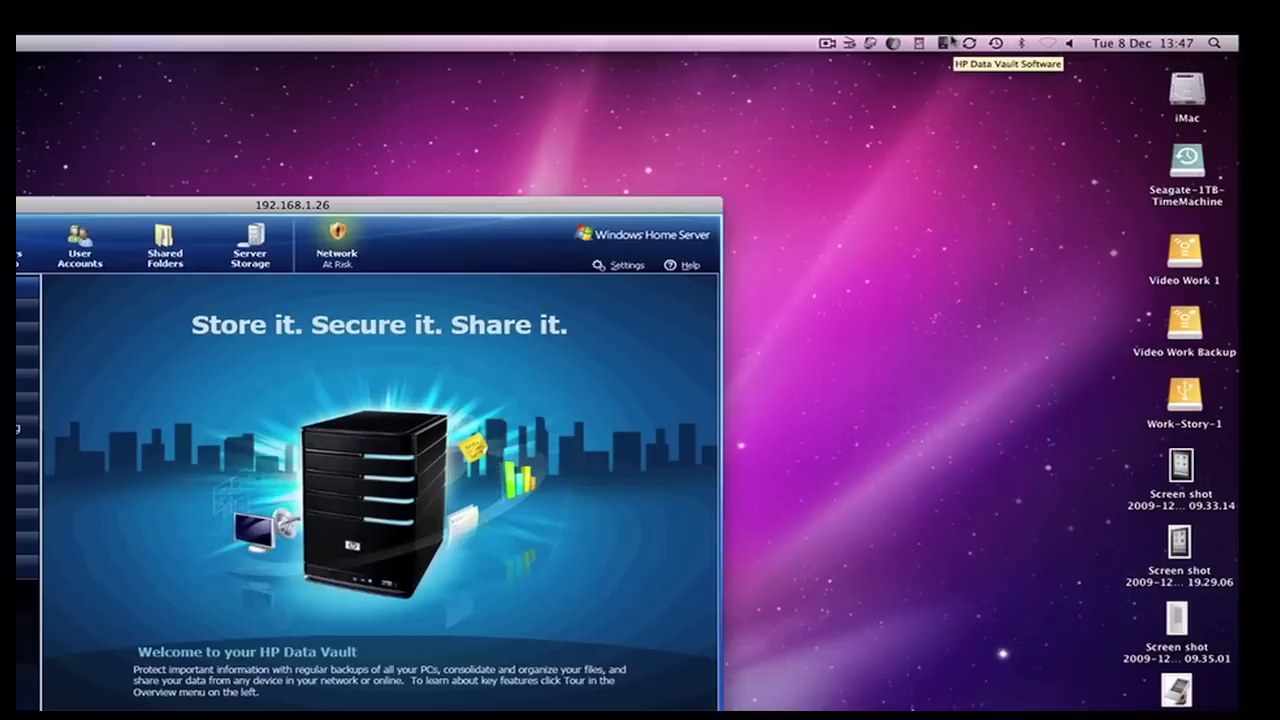
# Open the HP Data Vault menu bar menu listing the HP-X510 server as available.
pyautogui.click(944, 43)
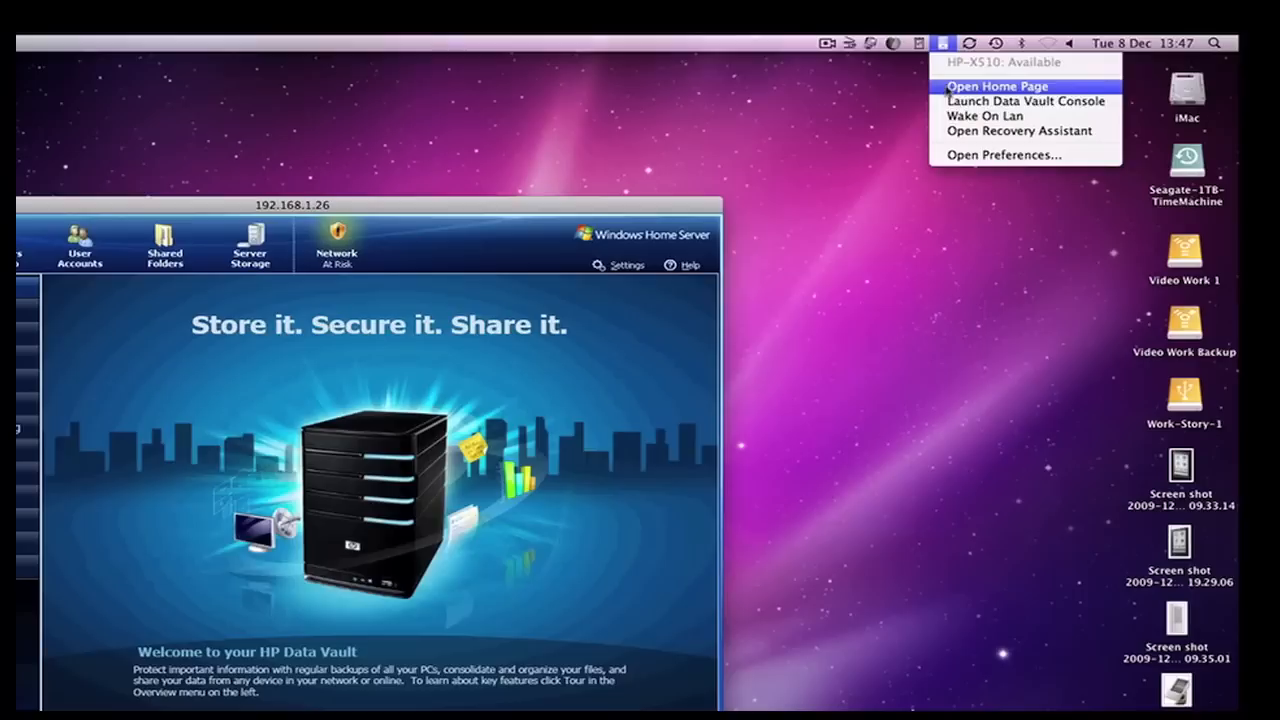
pyautogui.moveTo(1018, 131)
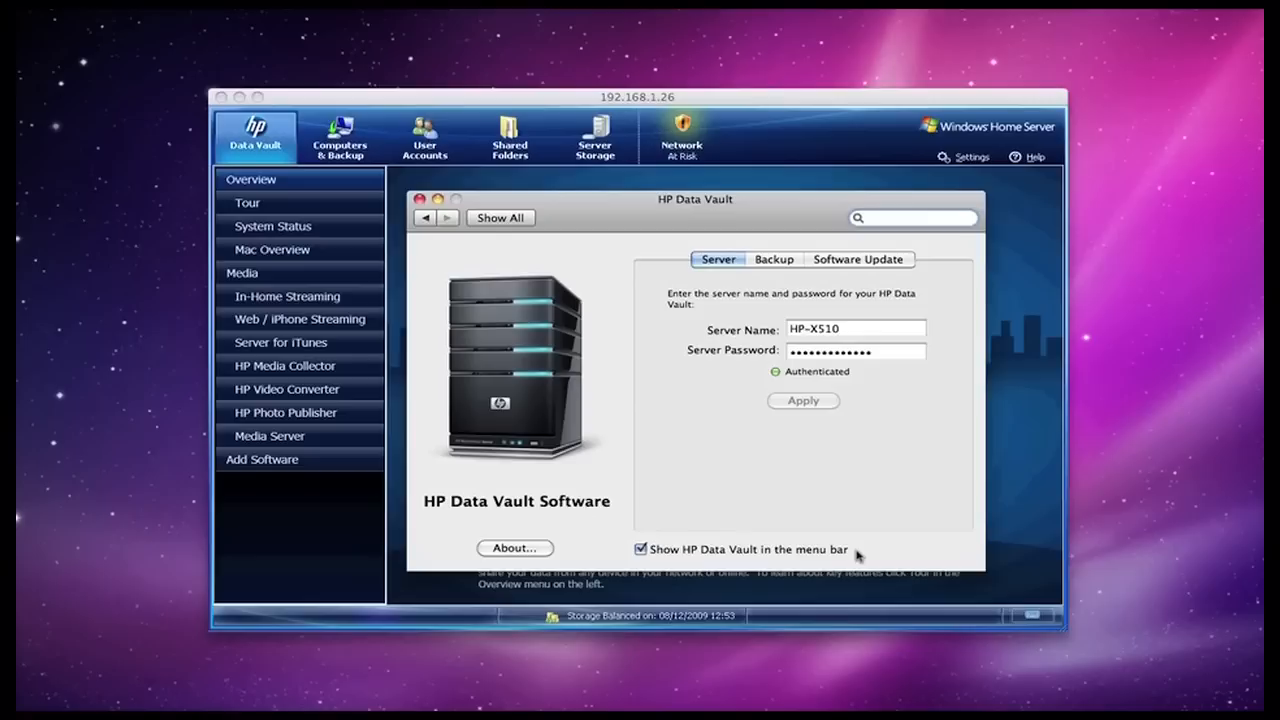
# Review the Backup tab, then the Software Update tab showing the last check on 07/12/2009 09:01.
pyautogui.click(773, 259)
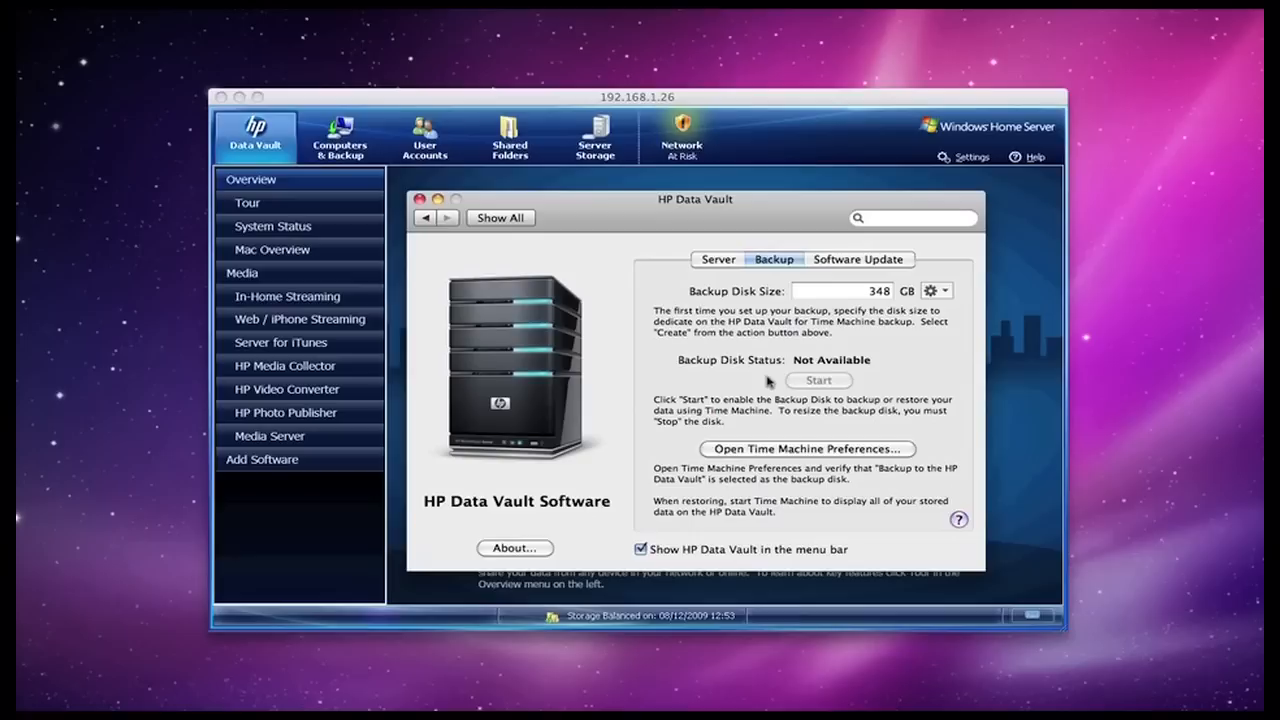
pyautogui.click(857, 259)
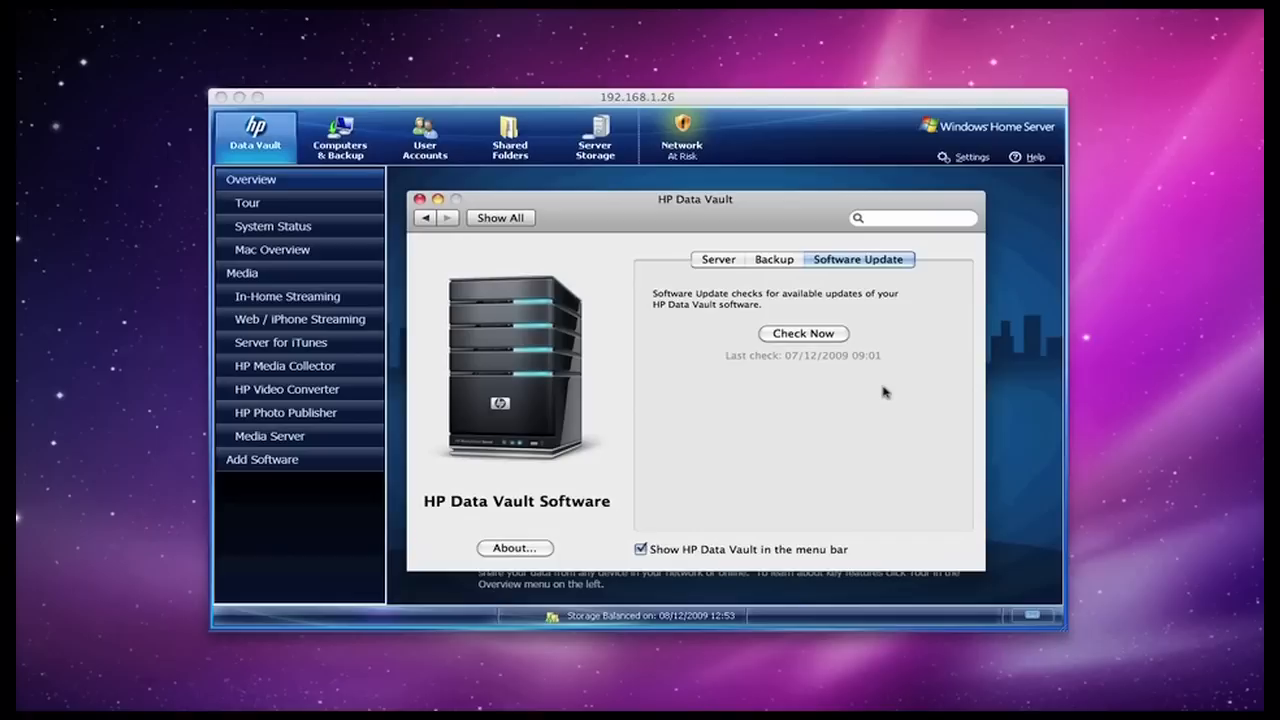
pyautogui.moveTo(650, 222)
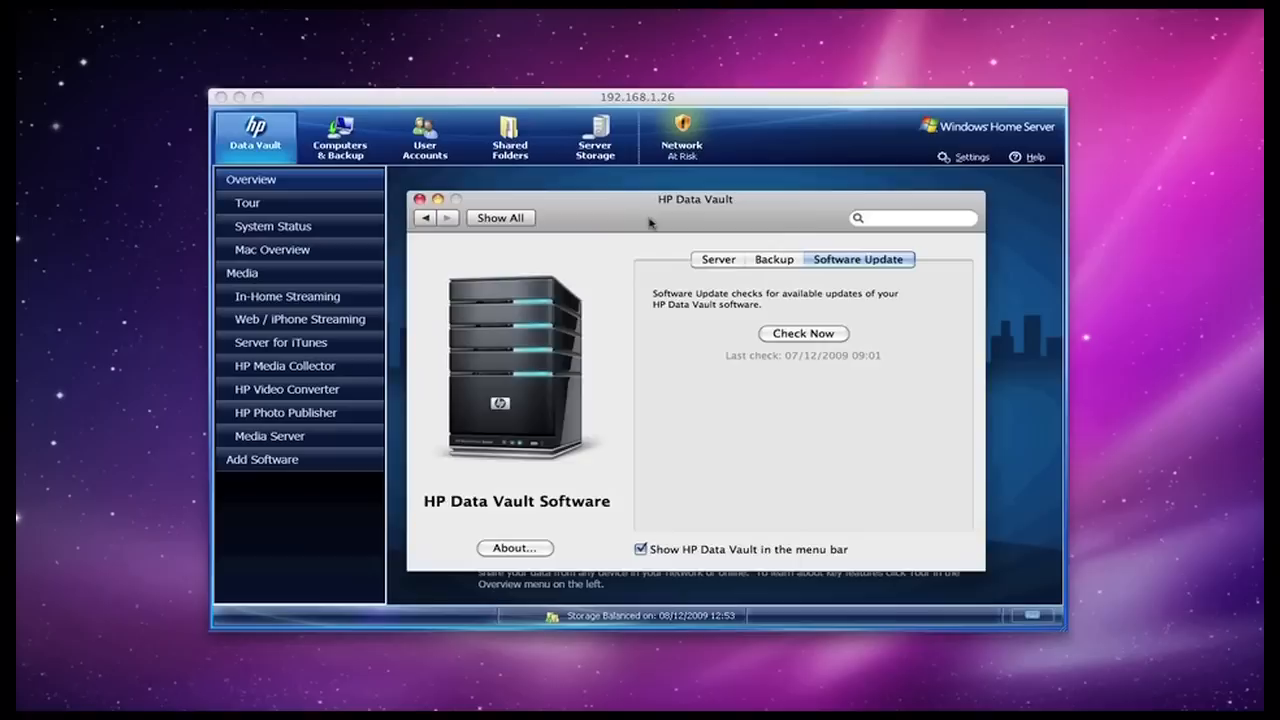
# Close the Data Vault preferences window to reveal the console's Overview welcome page.
pyautogui.click(420, 198)
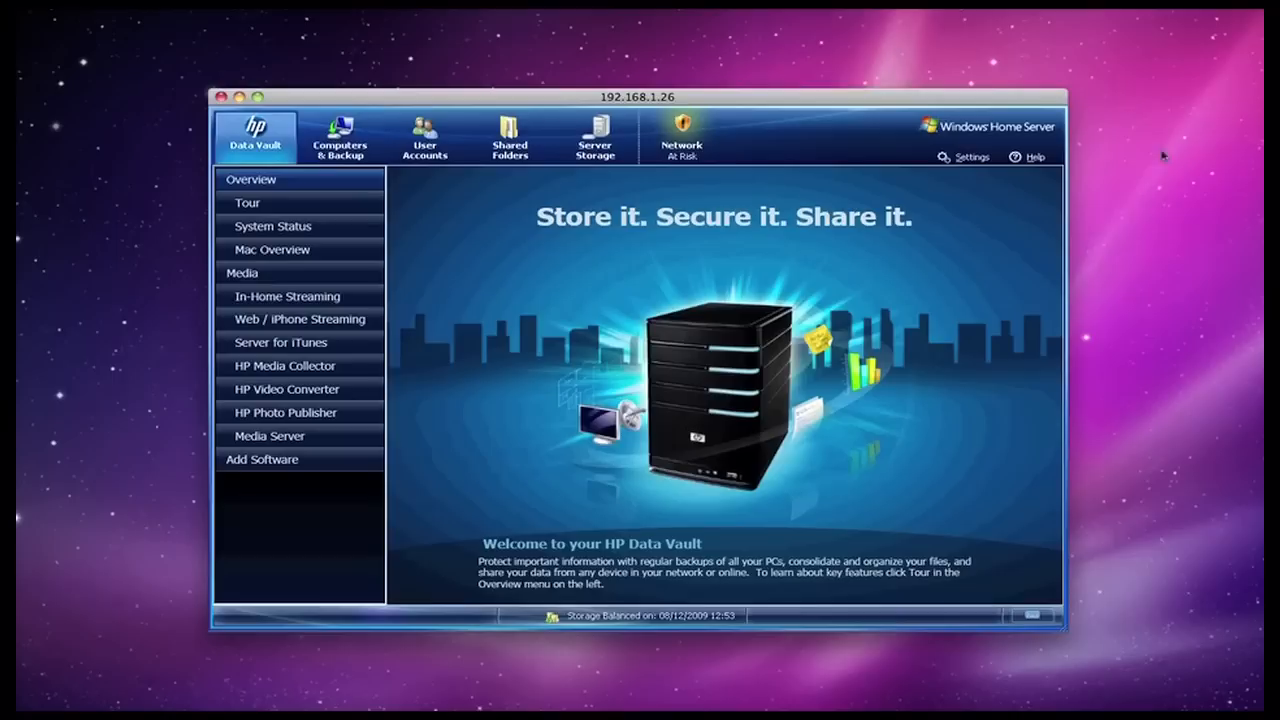
pyautogui.moveTo(885, 48)
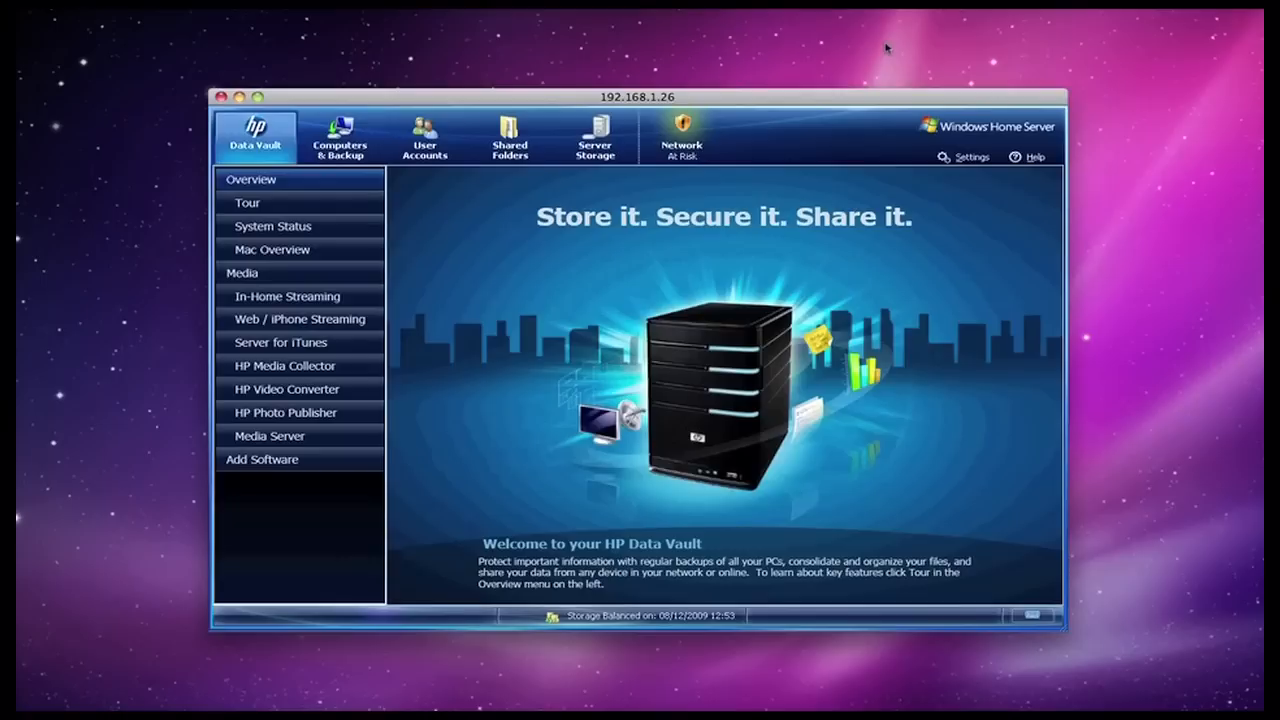
pyautogui.moveTo(148, 60)
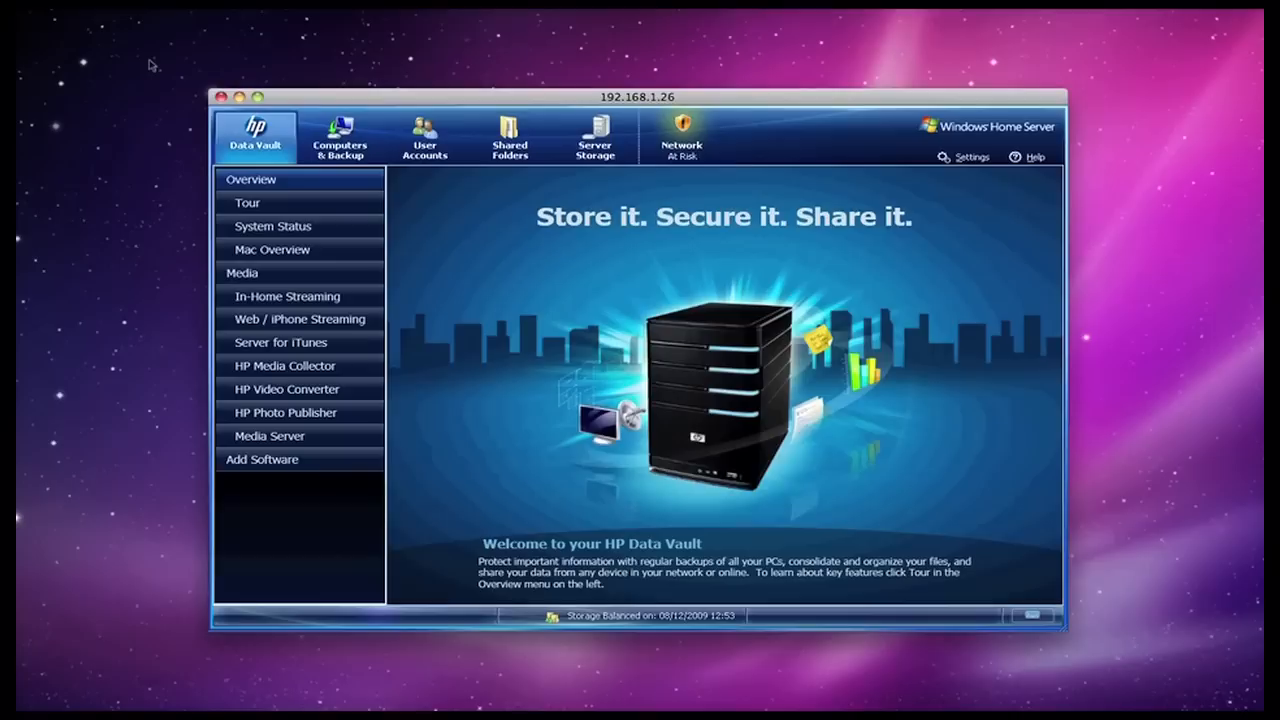
pyautogui.moveTo(480, 98)
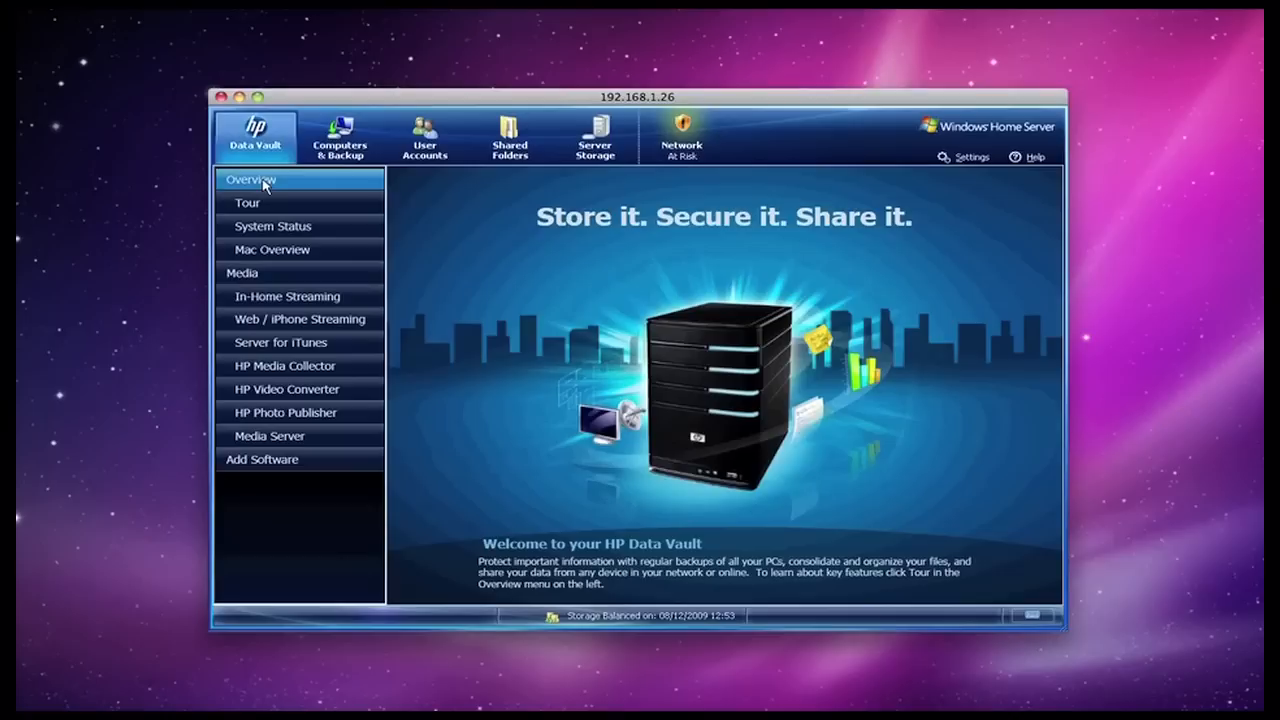
# Open the Tour, ending on System Status with 3.64 TB total storage.
pyautogui.click(247, 203)
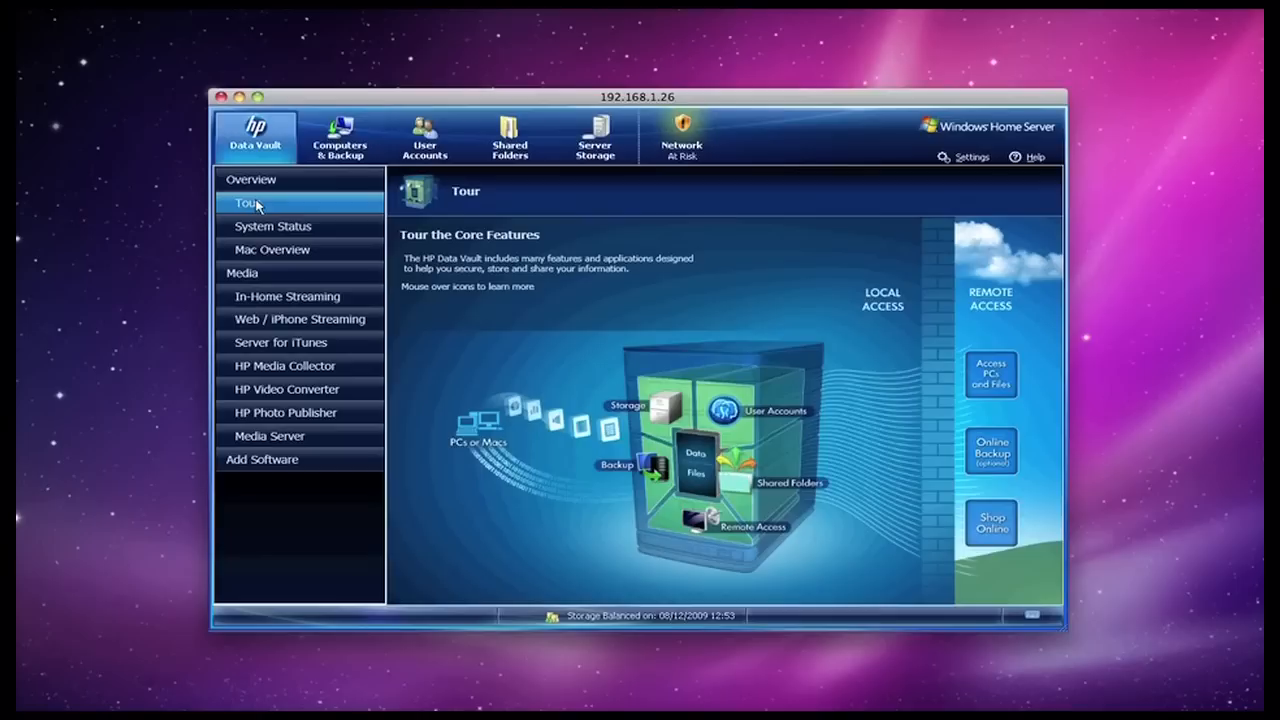
pyautogui.click(273, 226)
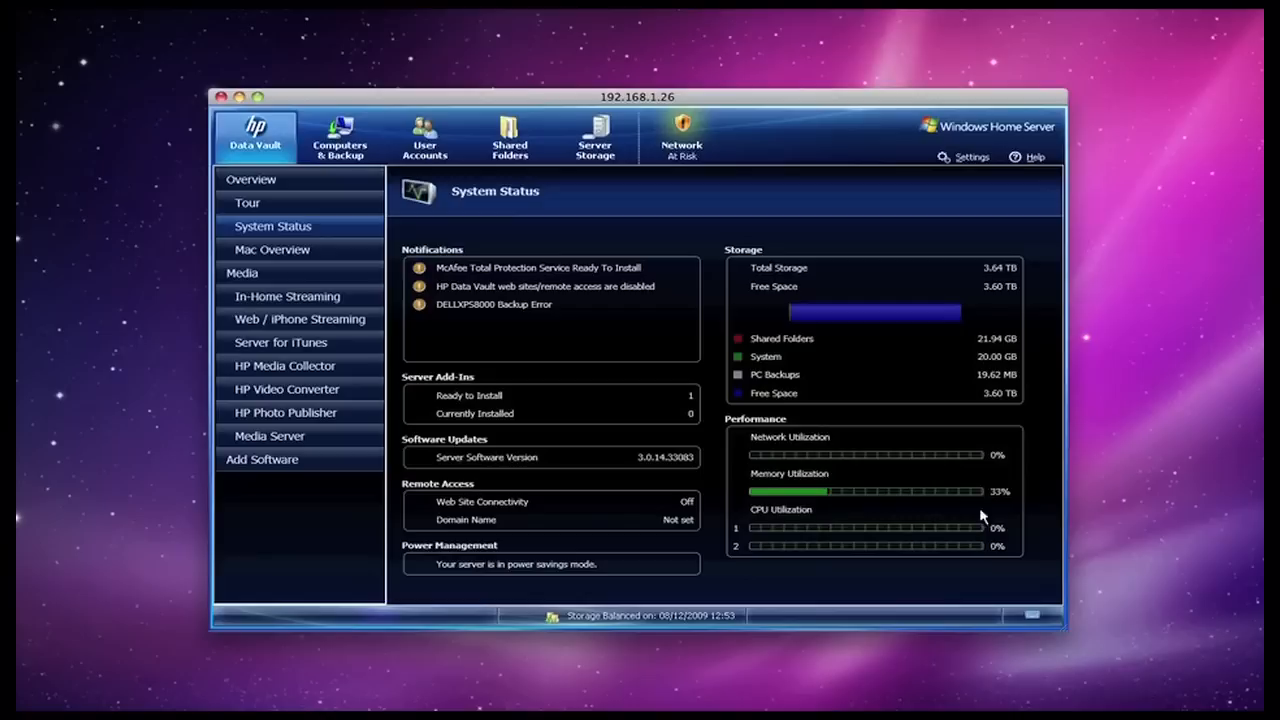
pyautogui.moveTo(1050, 370)
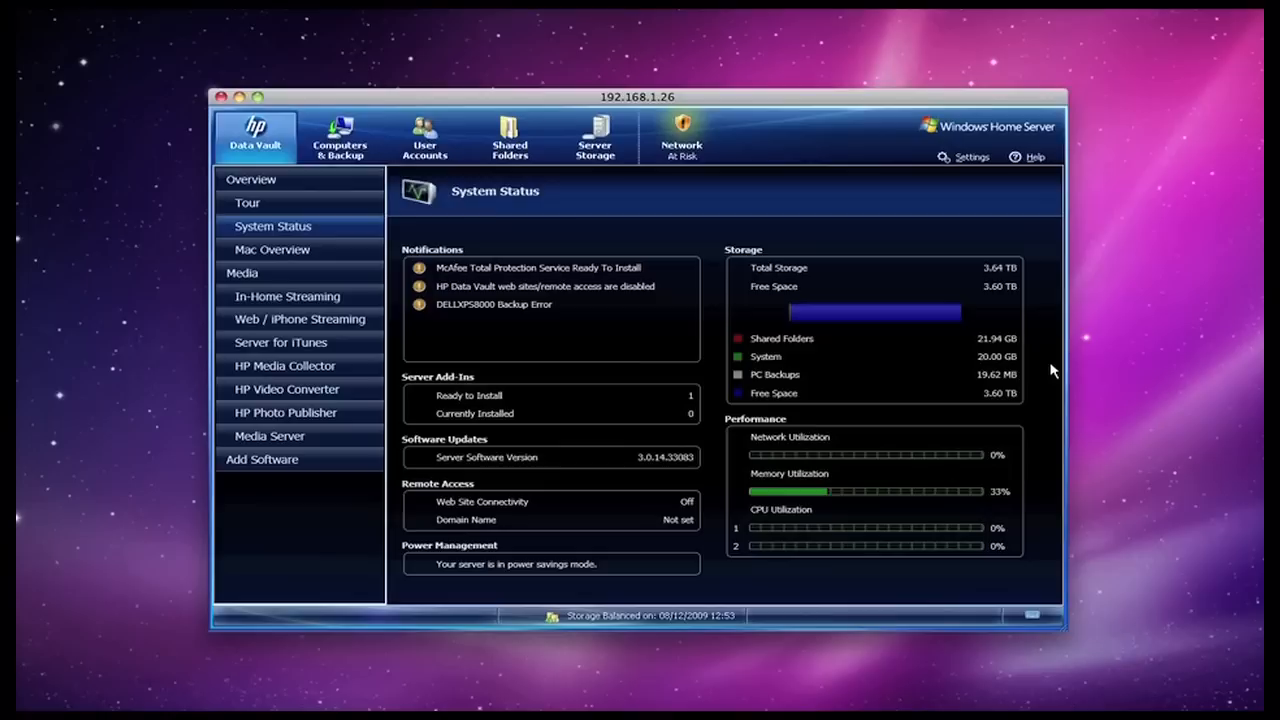
pyautogui.moveTo(718, 448)
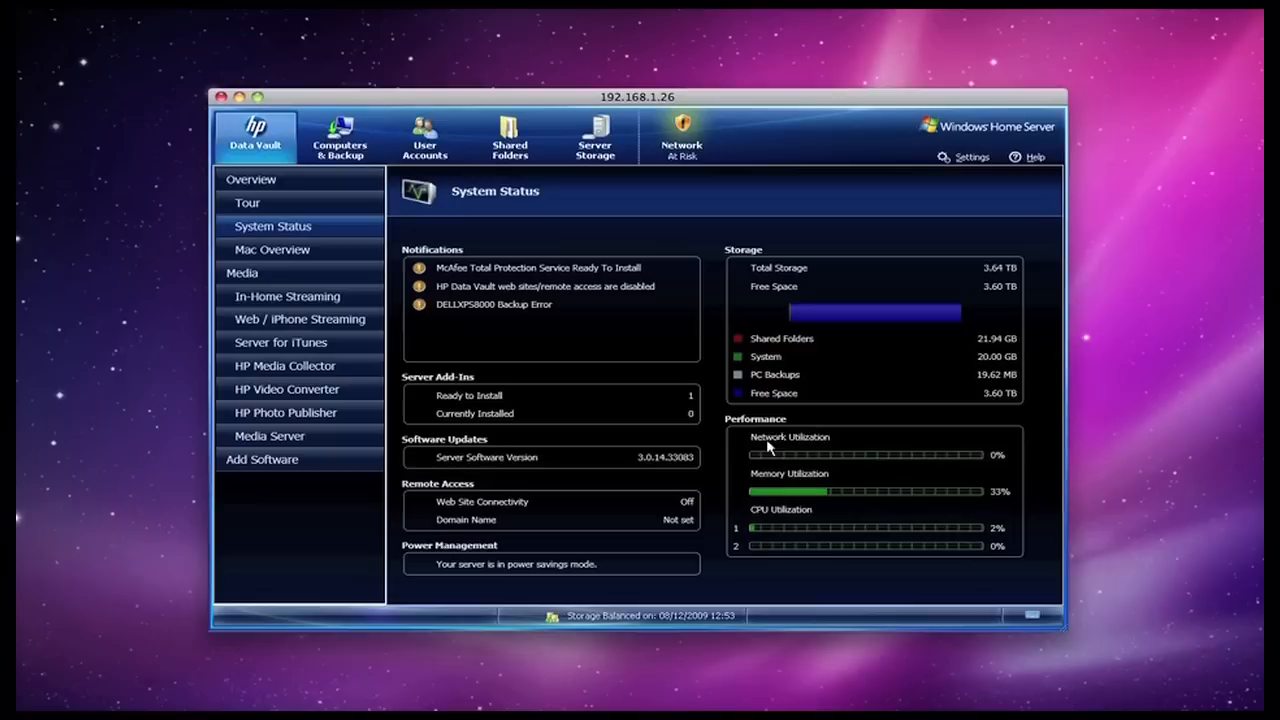
pyautogui.moveTo(500, 300)
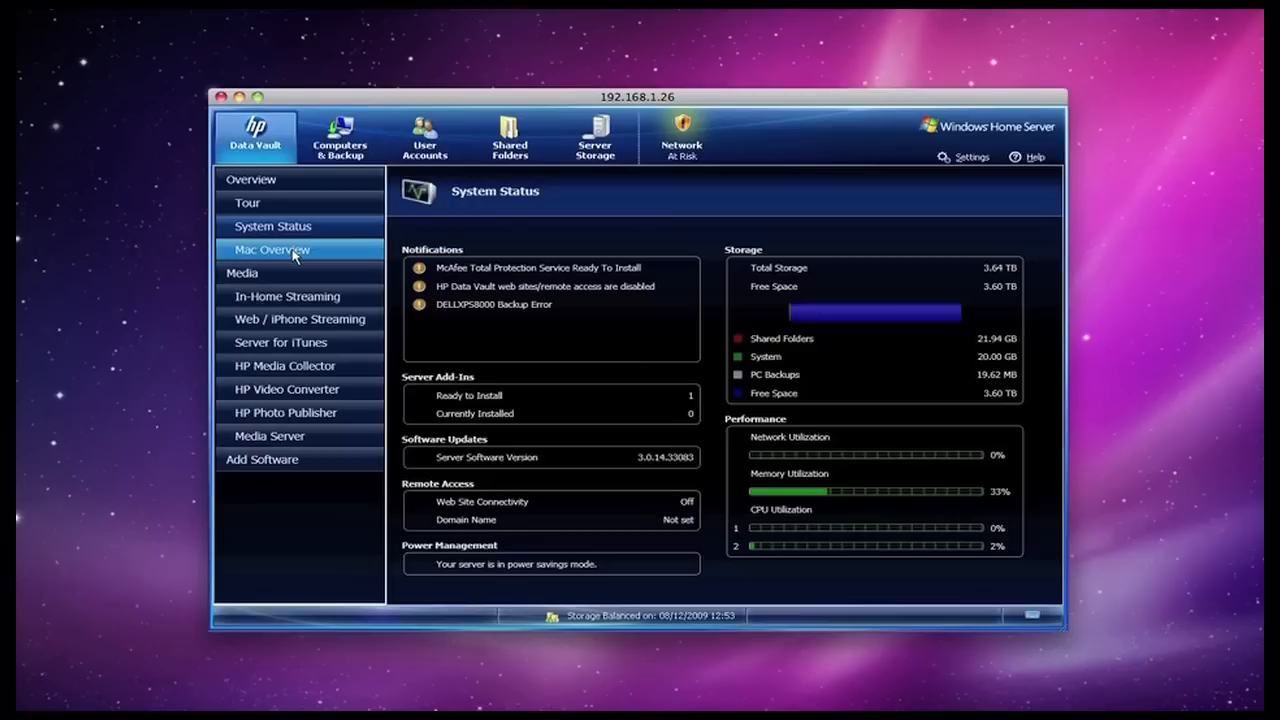
# Show the Mac Overview page on Time Machine, iTunes sharing and iStream support.
pyautogui.click(271, 249)
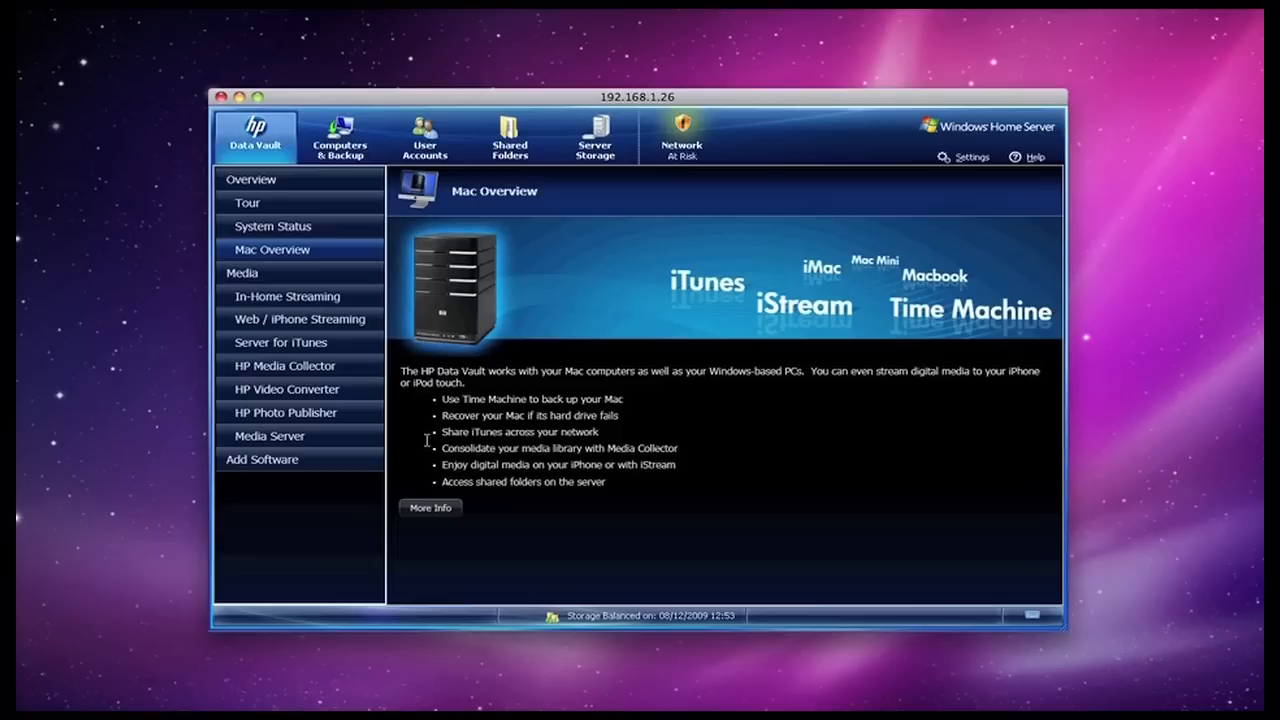
pyautogui.click(288, 296)
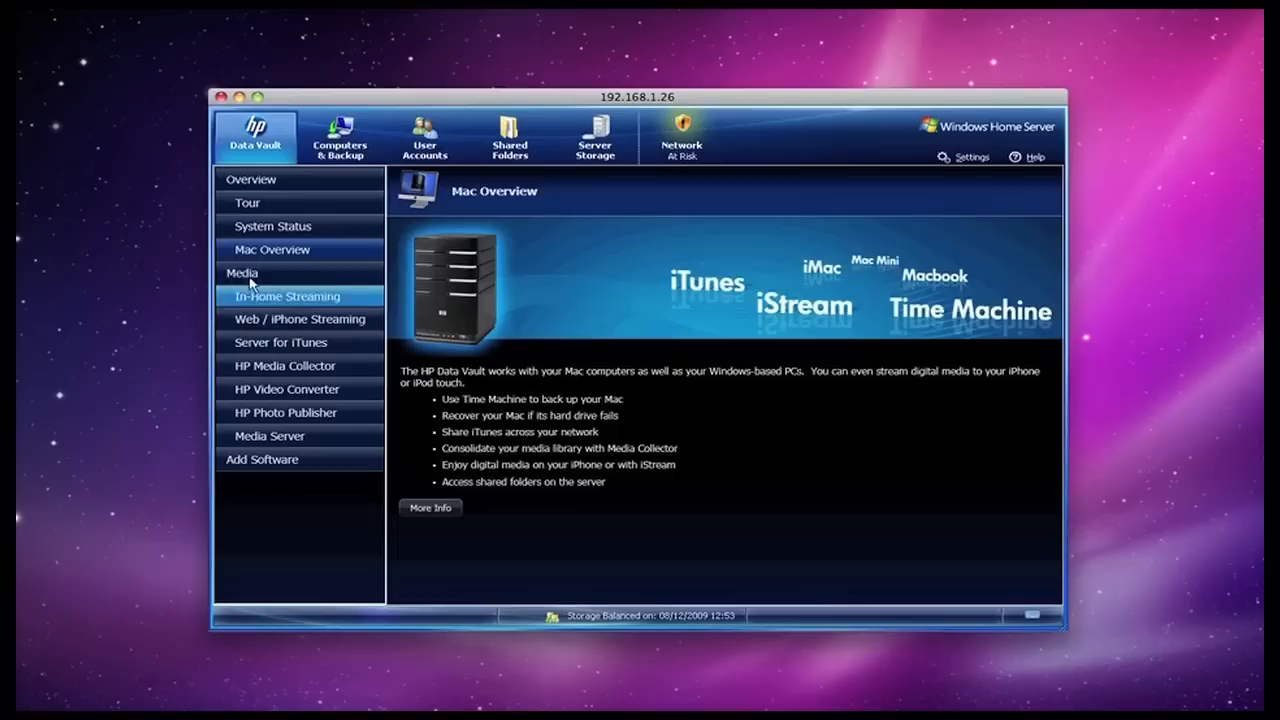
# Show the In-Home Streaming page listing Media Server and TwonkyMedia features.
pyautogui.click(288, 296)
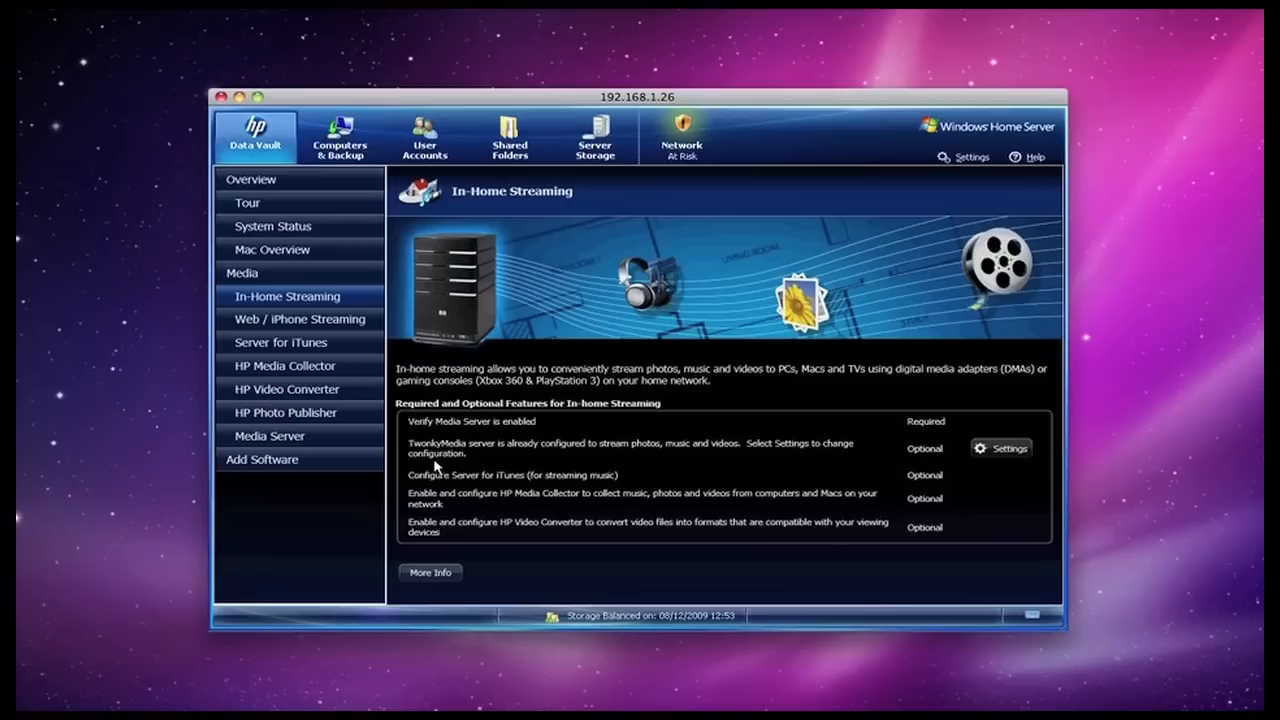
pyautogui.moveTo(515, 463)
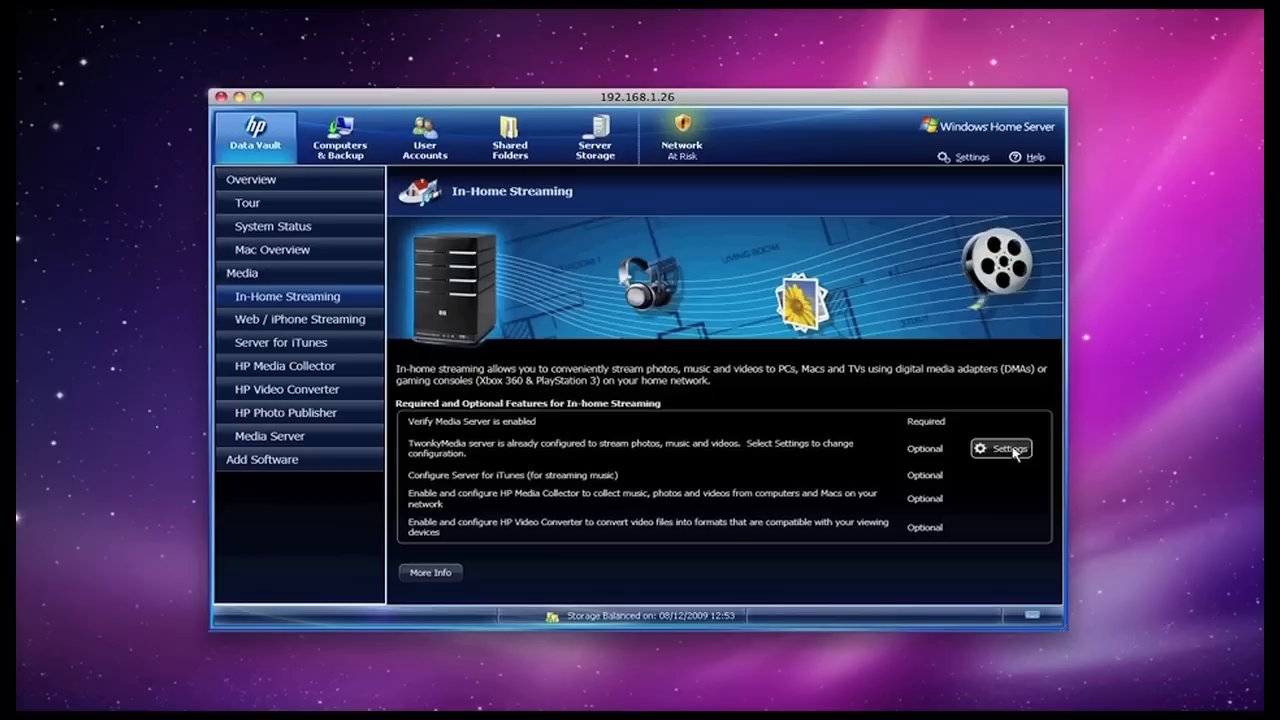
pyautogui.moveTo(500, 490)
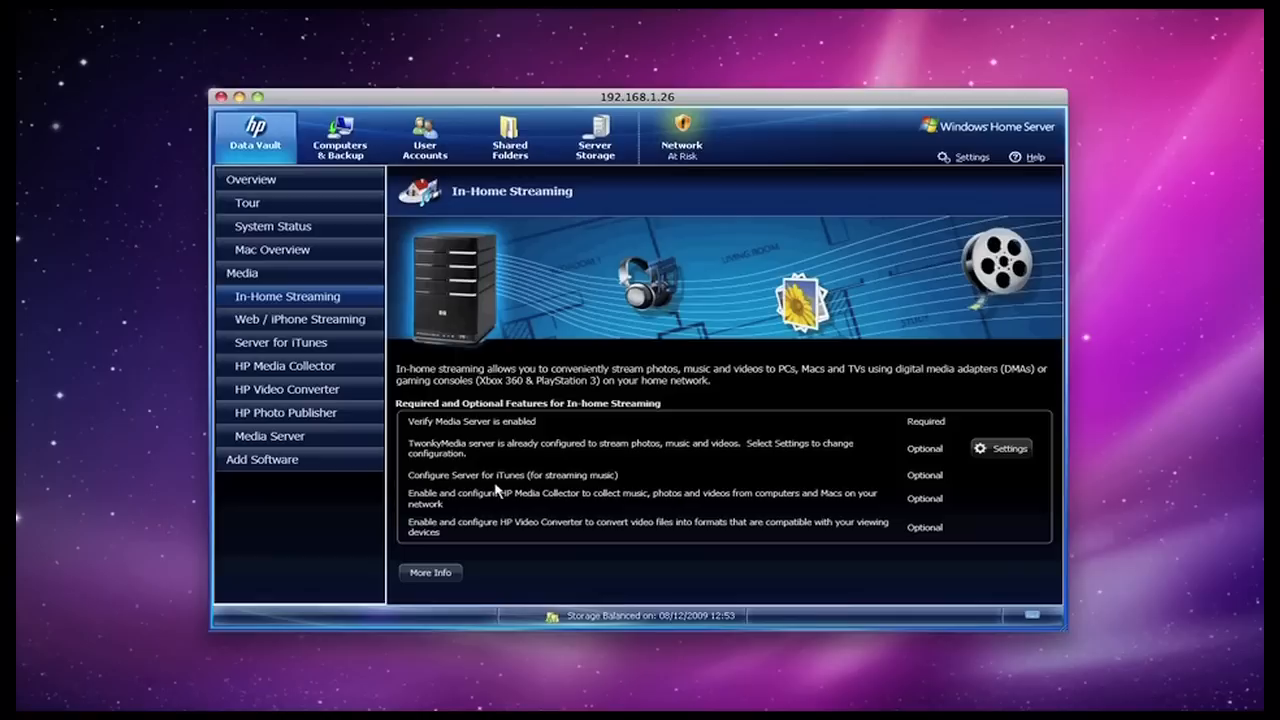
pyautogui.moveTo(565, 515)
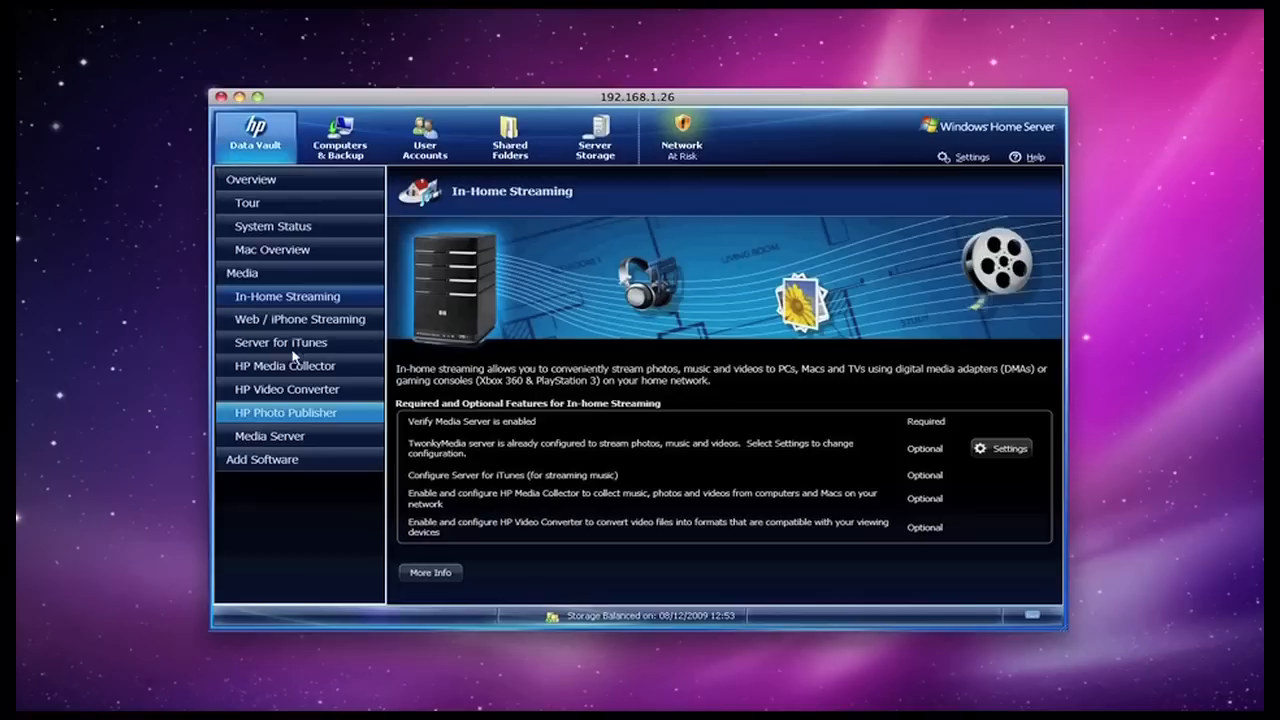
# Review Web / iPhone Streaming, then the Server for iTunes page.
pyautogui.click(297, 318)
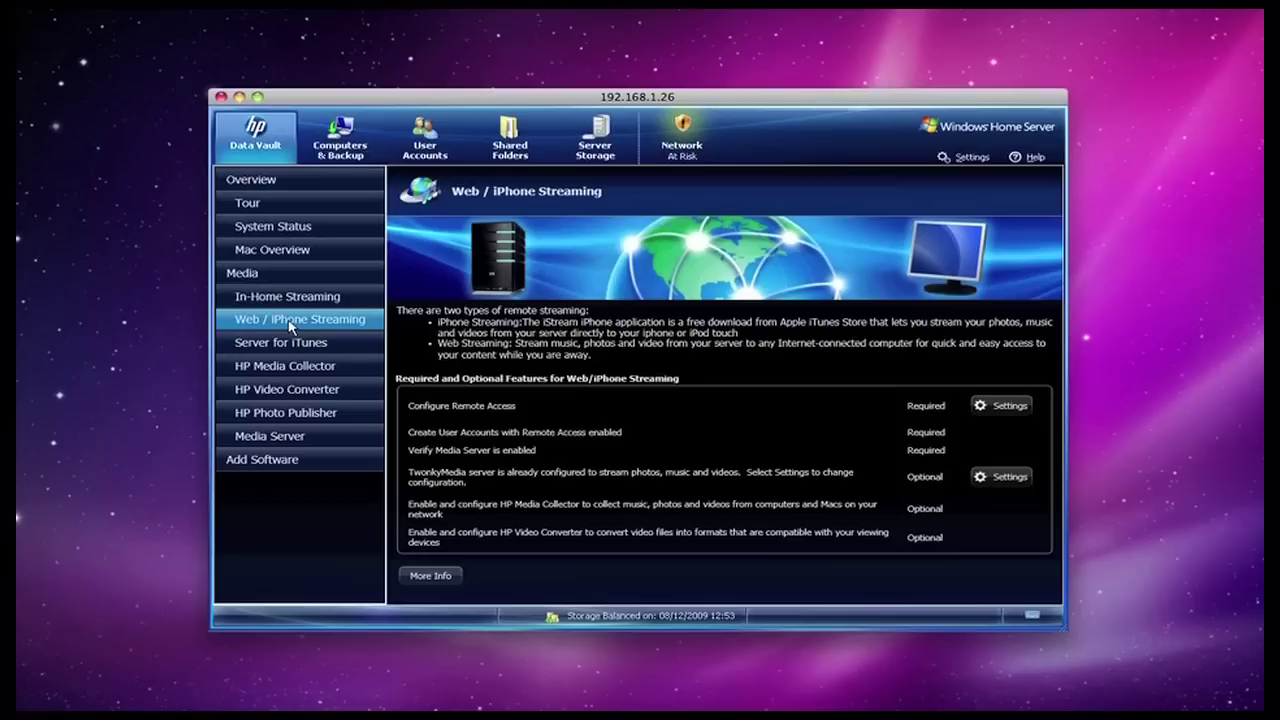
pyautogui.click(280, 342)
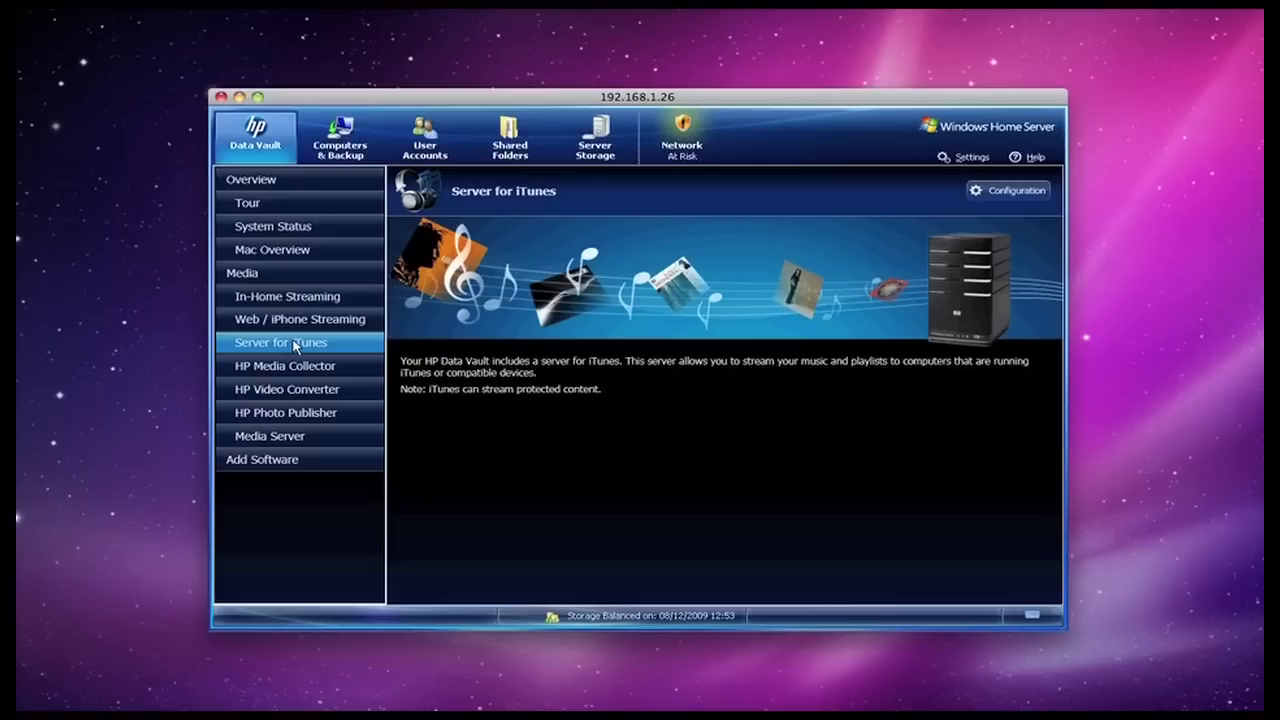
# Open Media Collector configuration listing dellxps8000 and dave's imac 24-inch as enabled.
pyautogui.click(284, 365)
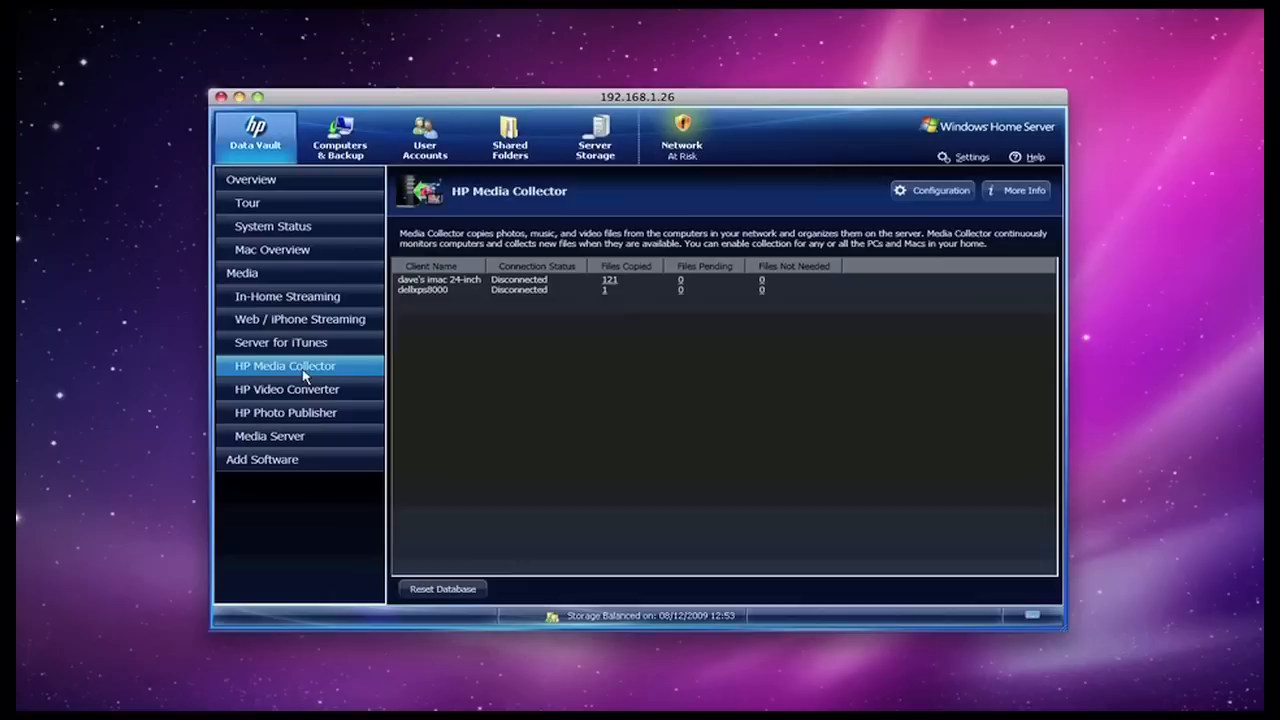
pyautogui.moveTo(437, 318)
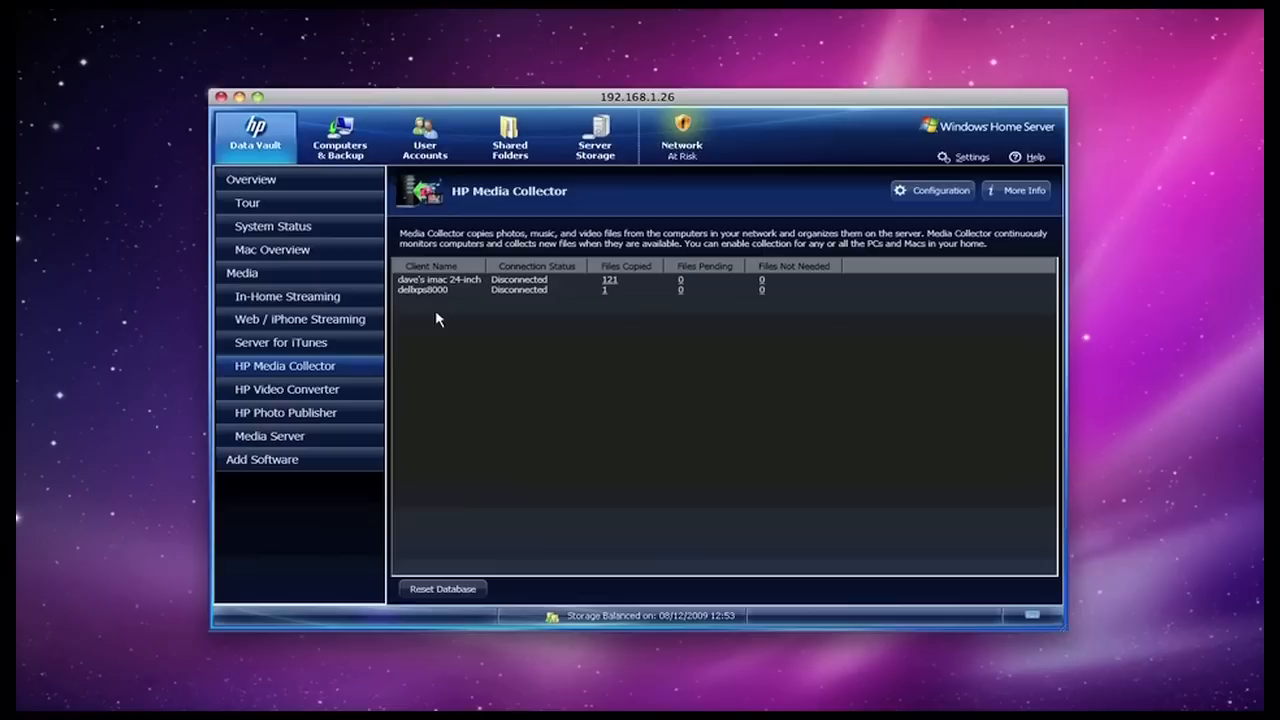
pyautogui.click(931, 190)
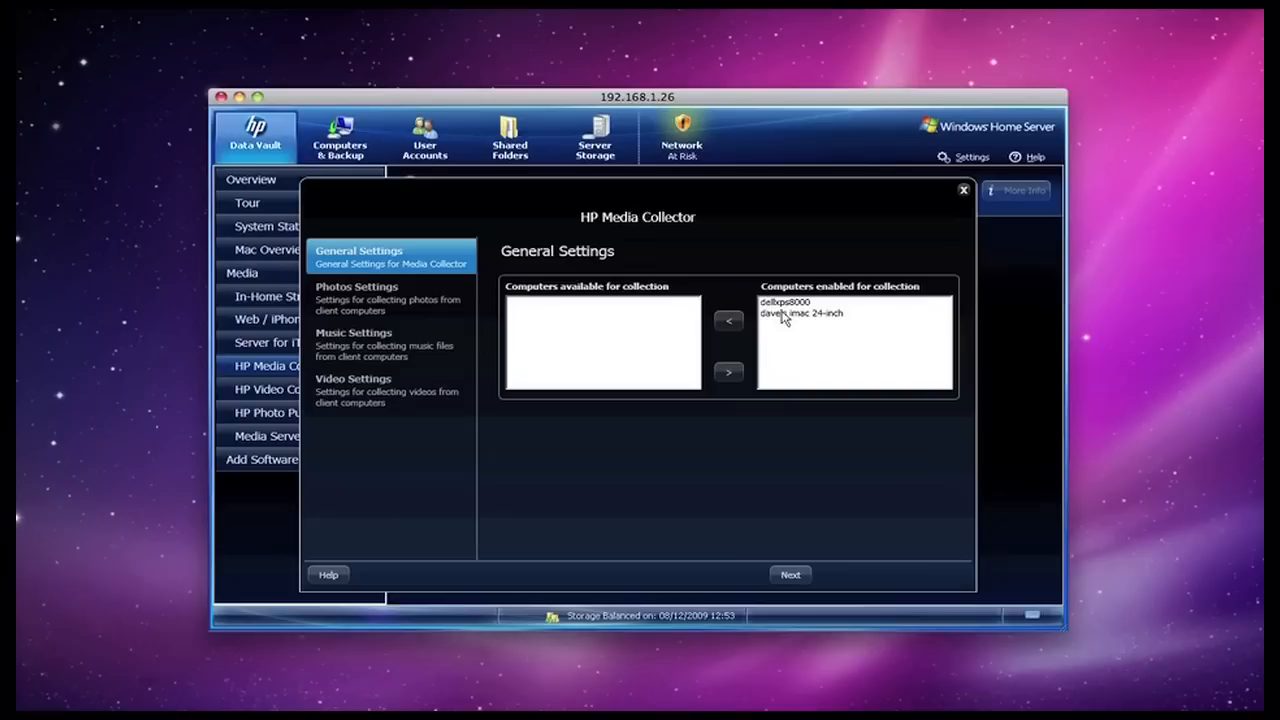
# Check Media Collector photo settings, then video settings with dellxps8000 enabled from Home.
pyautogui.click(357, 293)
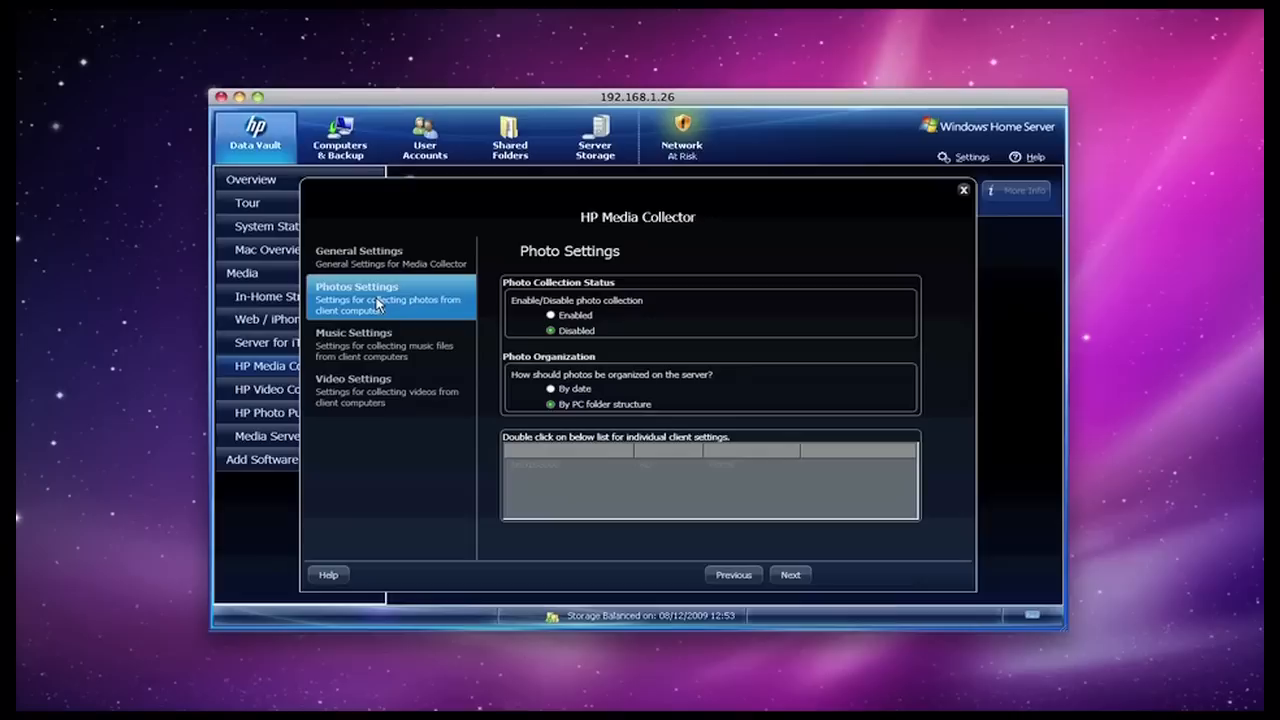
pyautogui.click(390, 390)
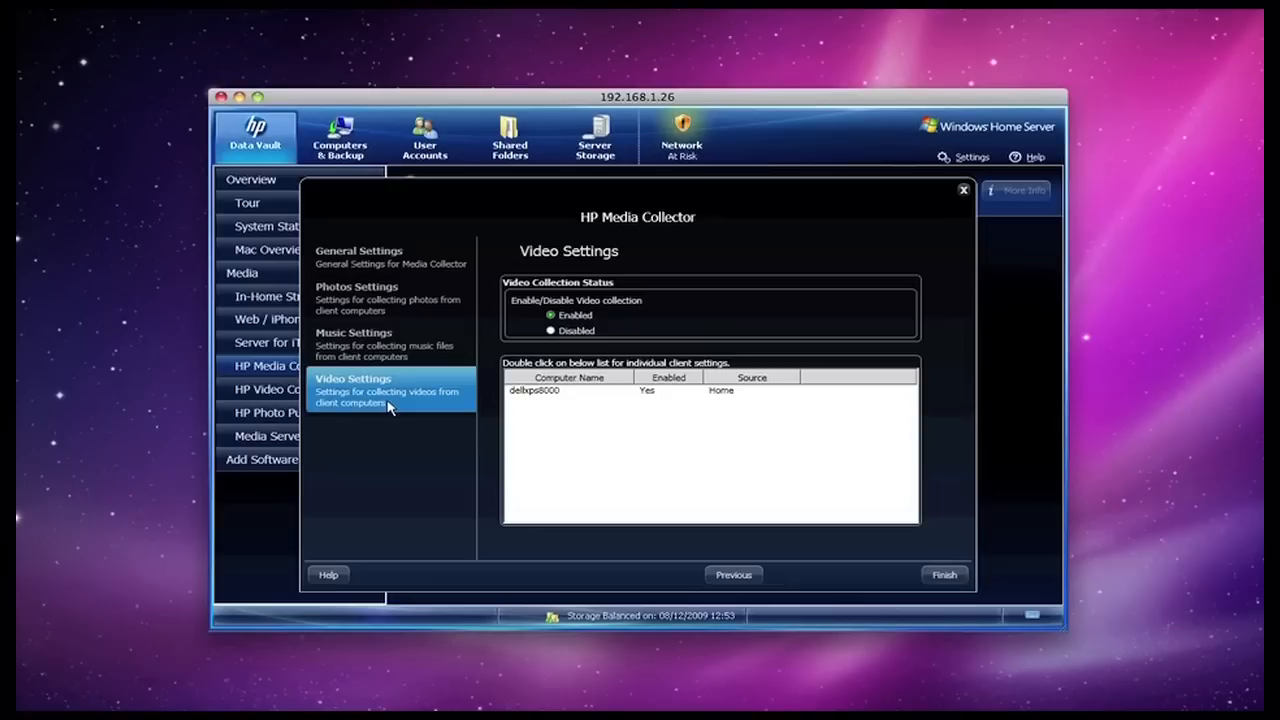
pyautogui.moveTo(406, 459)
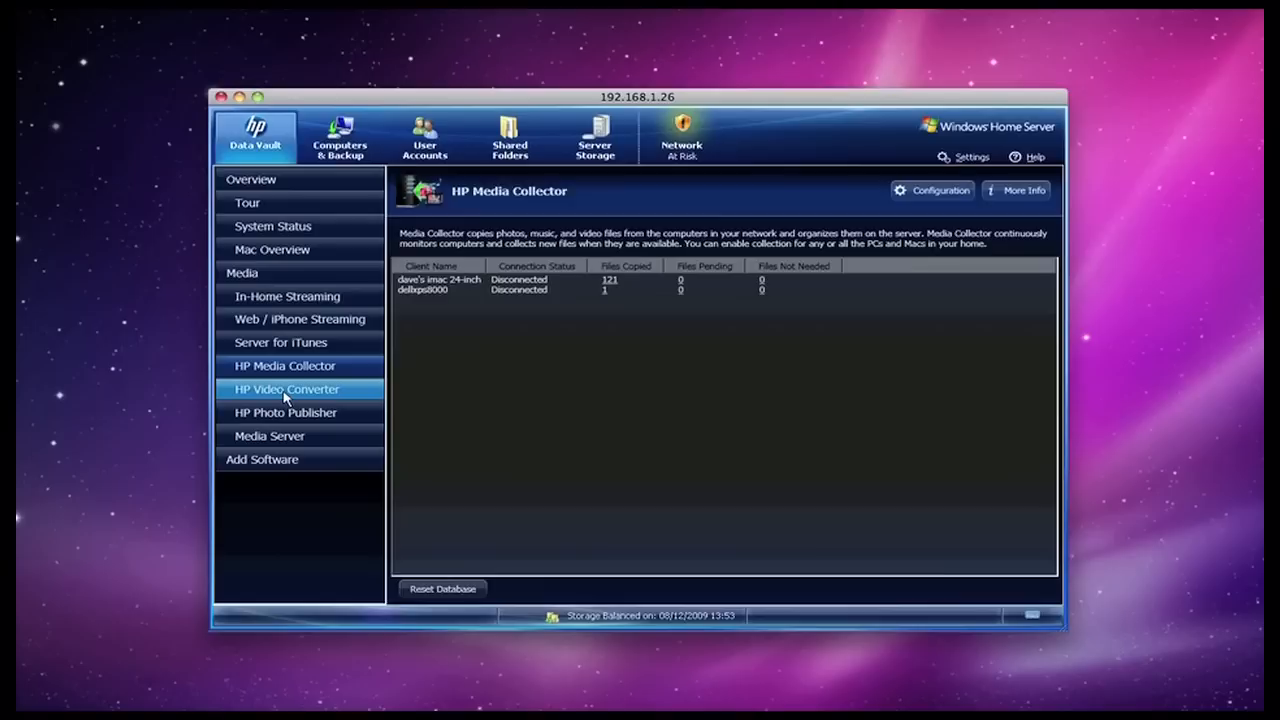
# Open HP Video Converter settings on DVD Settings, with Append all titles chosen.
pyautogui.click(285, 389)
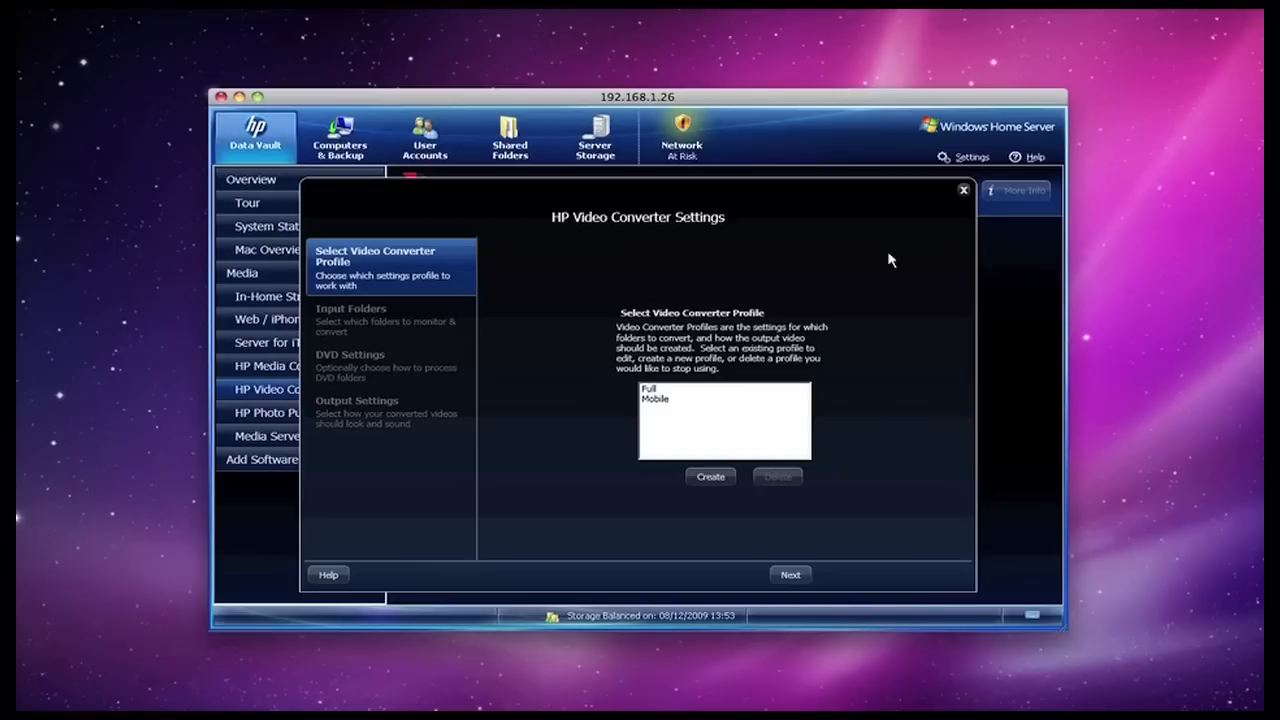
pyautogui.click(789, 574)
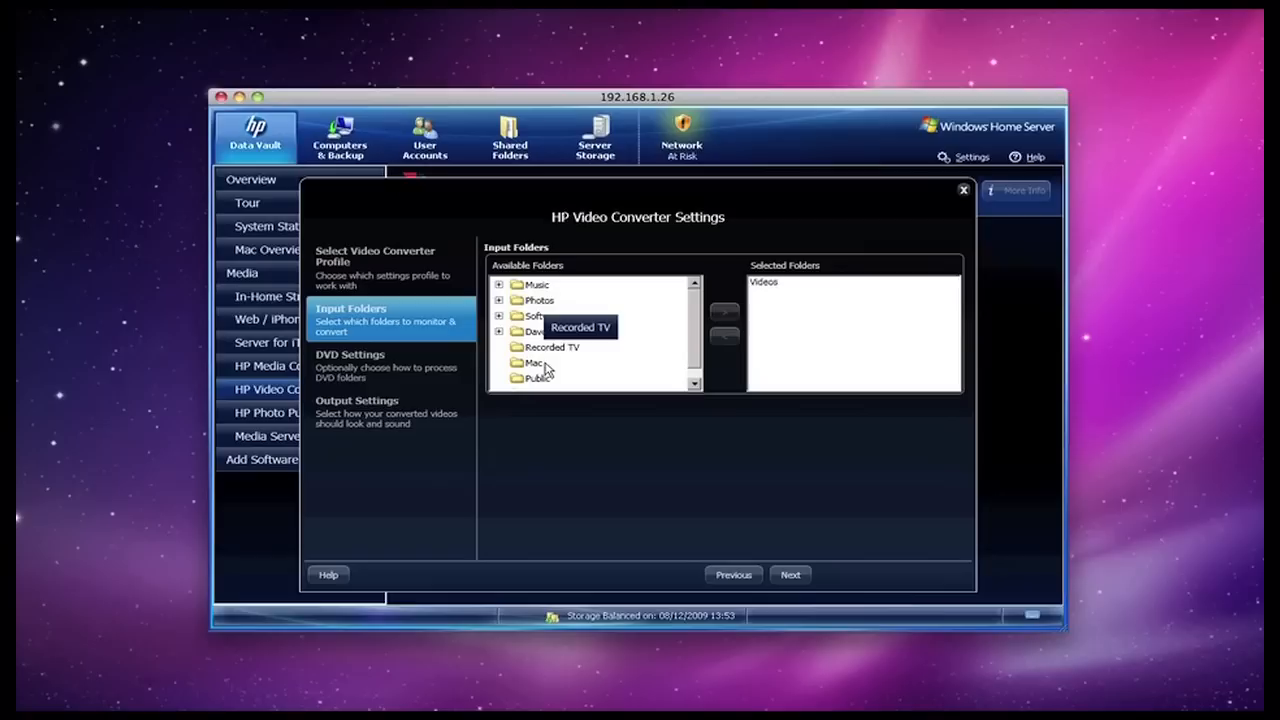
pyautogui.moveTo(605, 420)
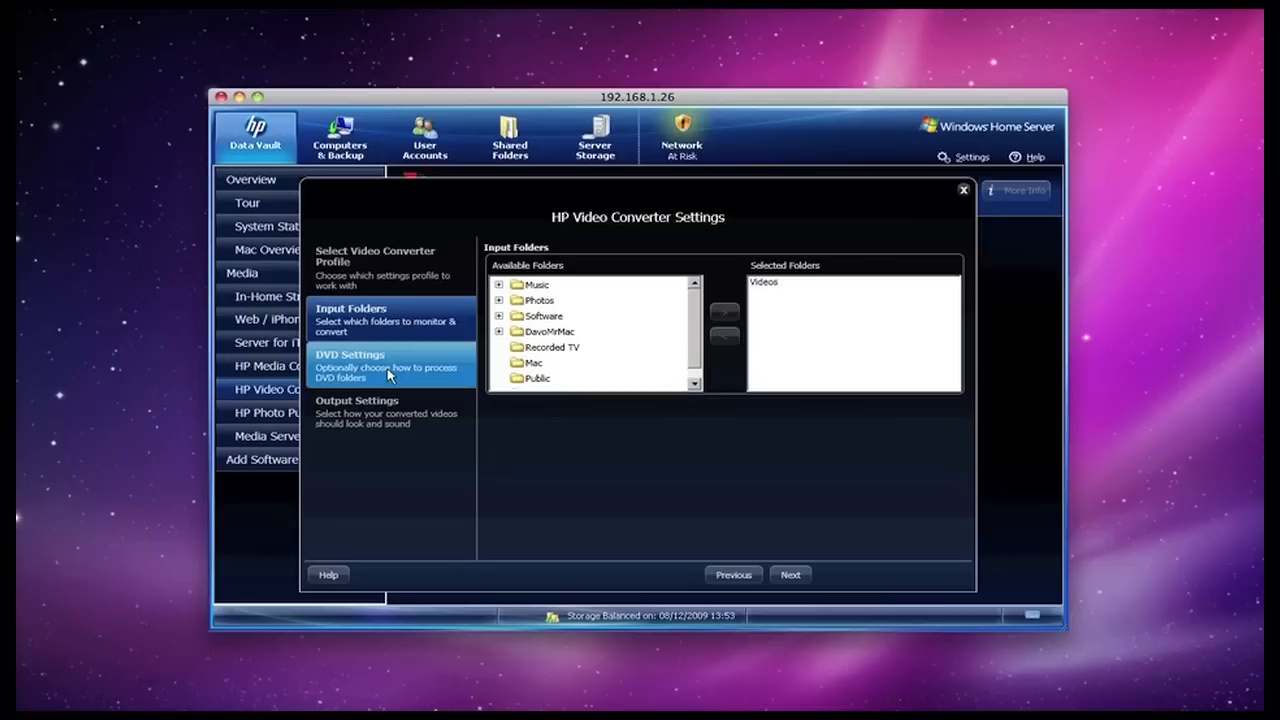
pyautogui.click(350, 365)
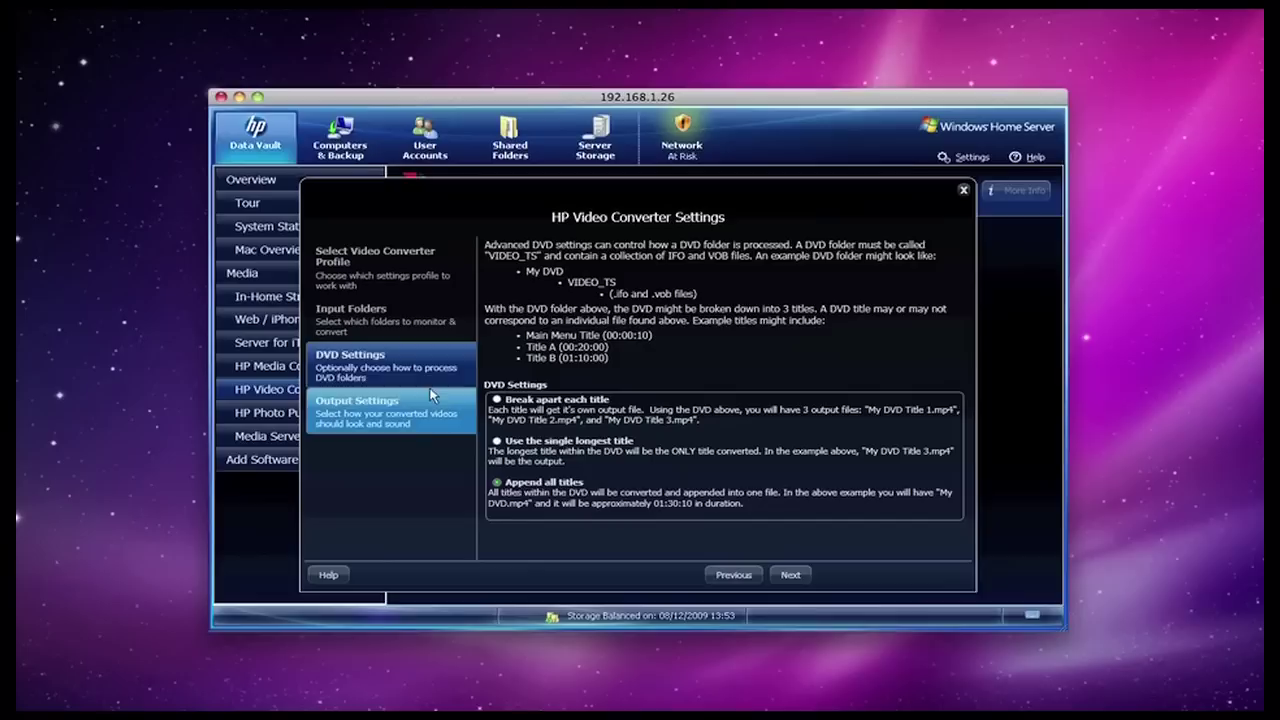
pyautogui.click(390, 365)
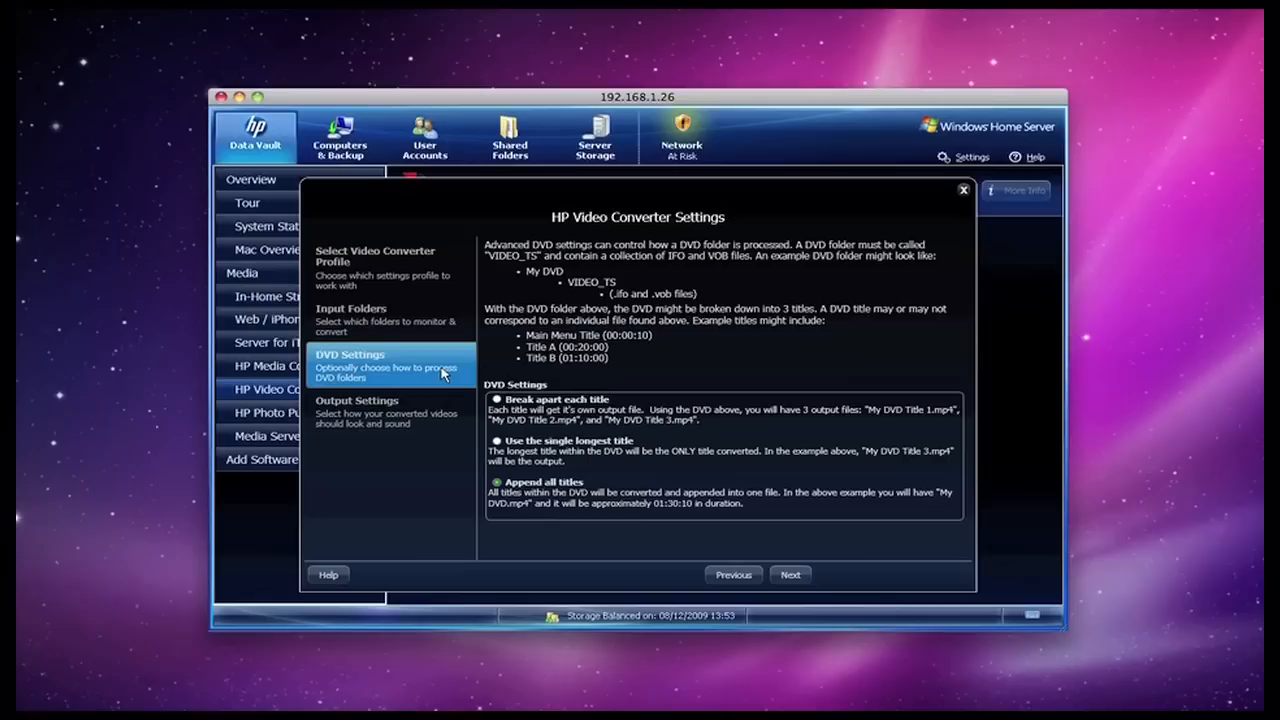
# Change the video output preset from Full Resolution Default to iPhone in Output Settings.
pyautogui.click(790, 574)
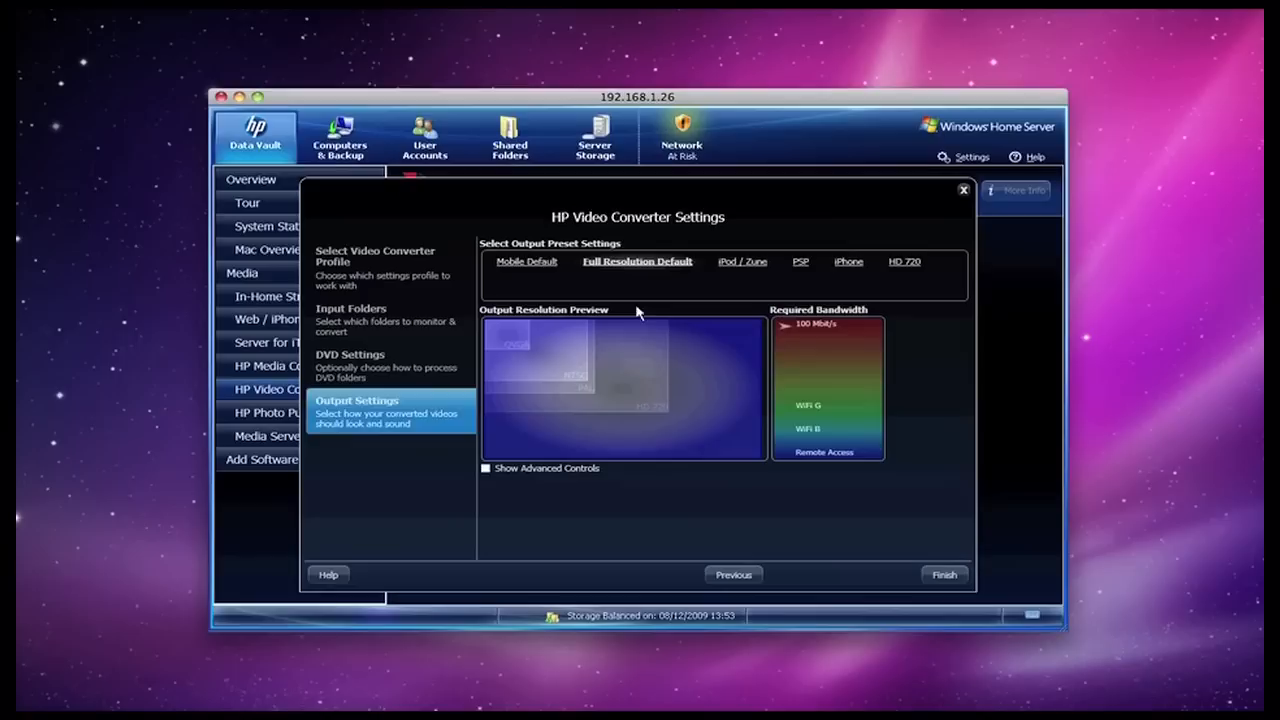
pyautogui.moveTo(745, 468)
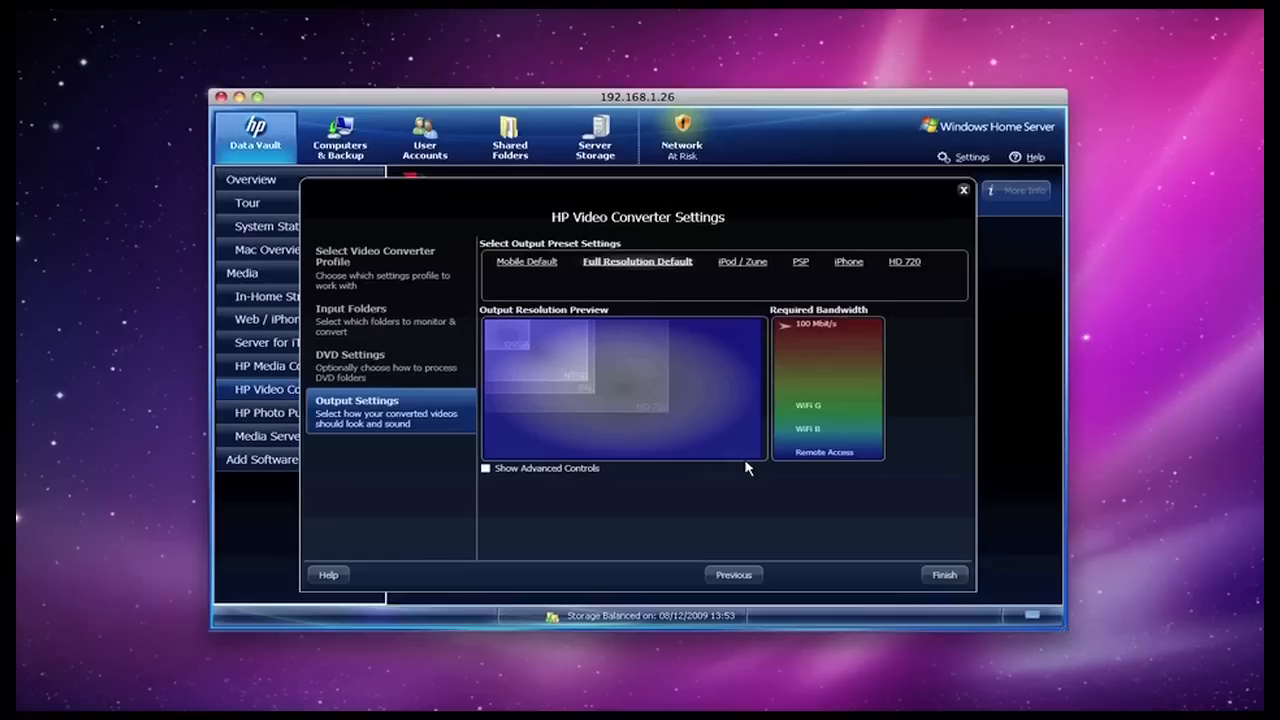
pyautogui.click(836, 261)
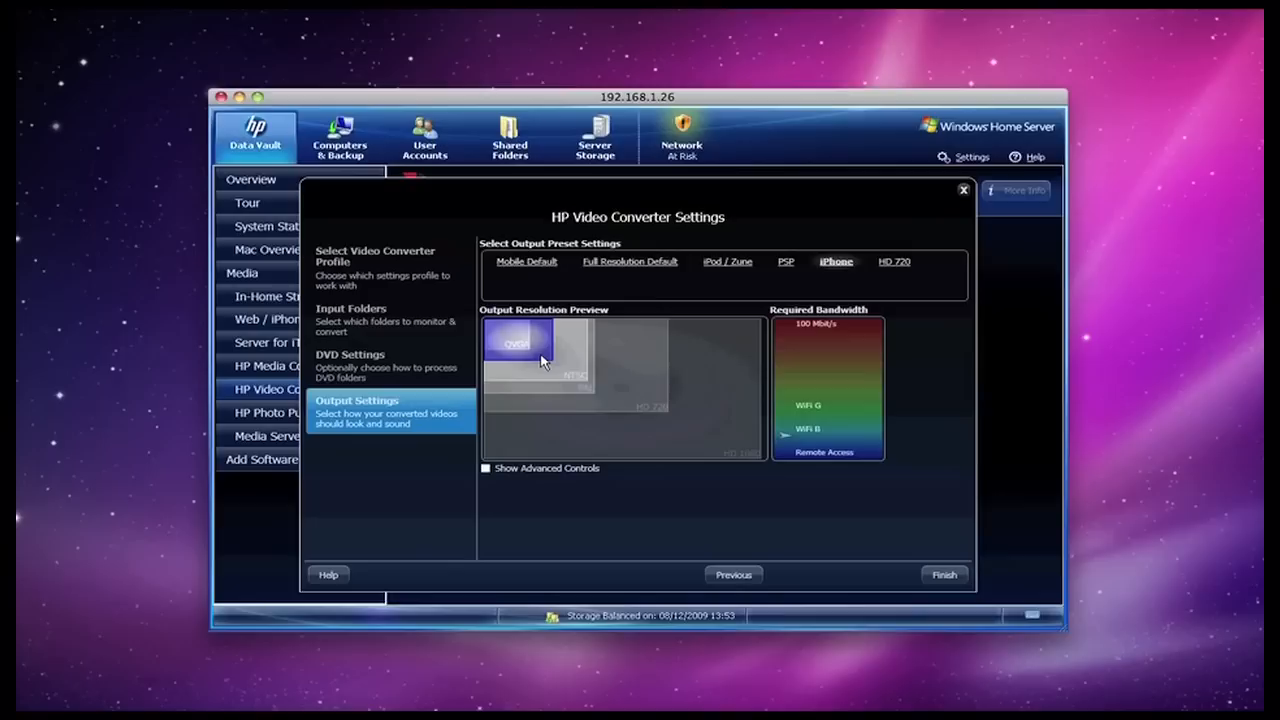
pyautogui.moveTo(546, 354)
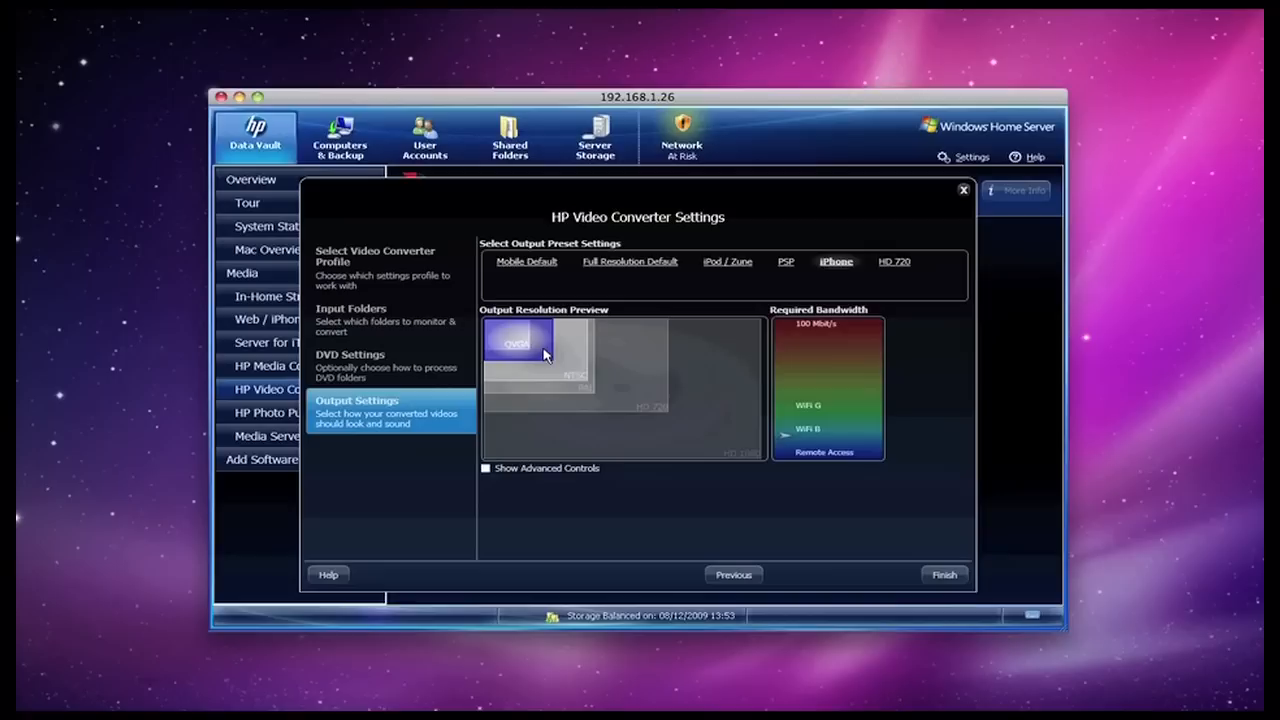
pyautogui.click(730, 261)
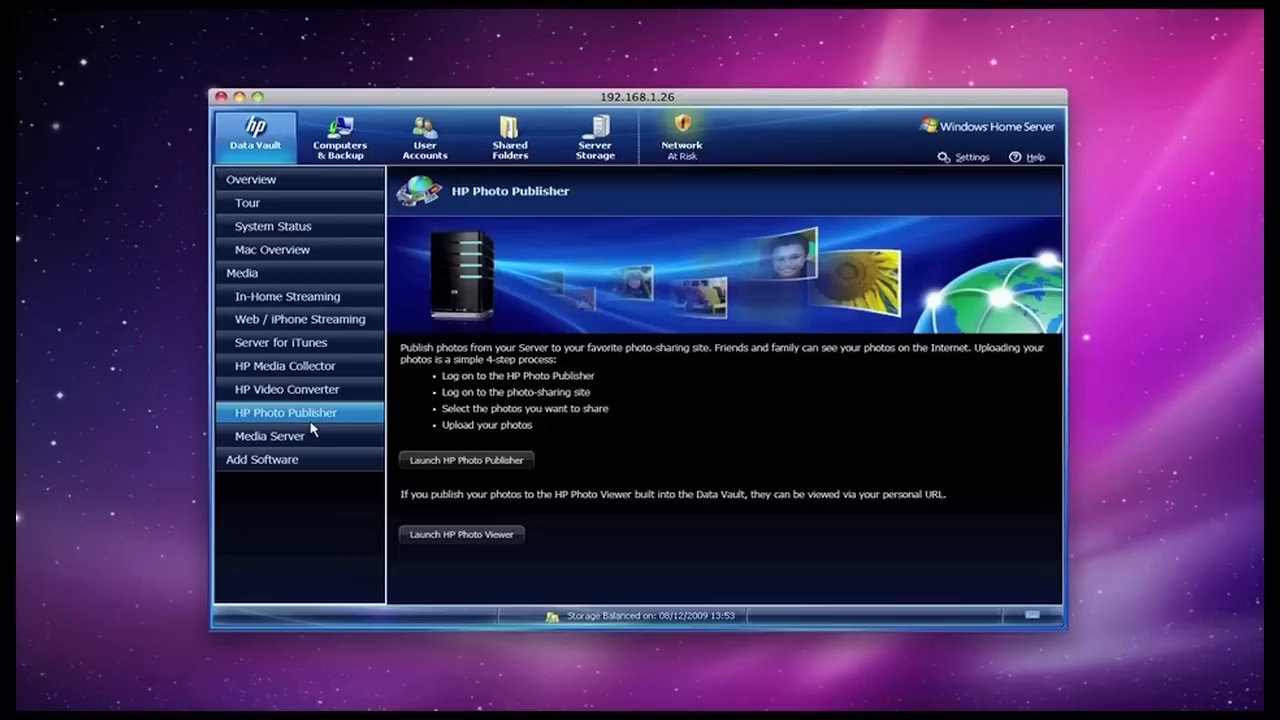
pyautogui.moveTo(332, 435)
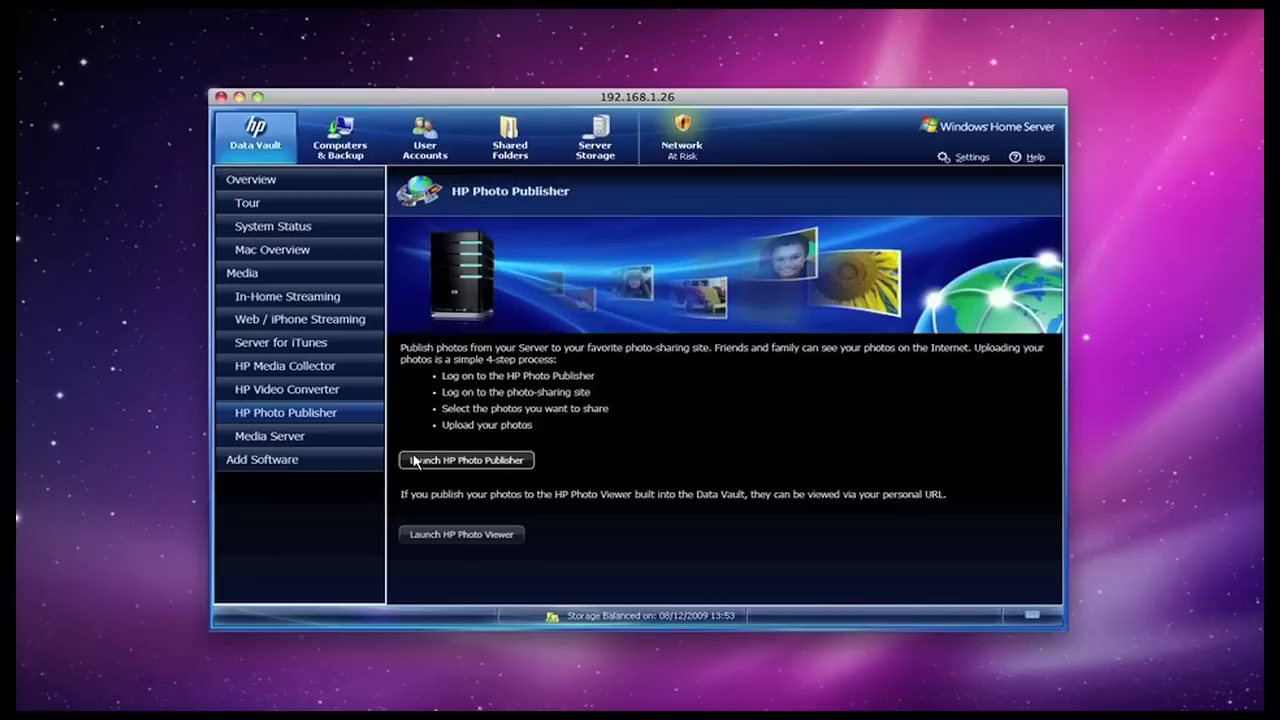
# Show the Media Server page with 142 shared videos and the enabled media receivers.
pyautogui.click(269, 436)
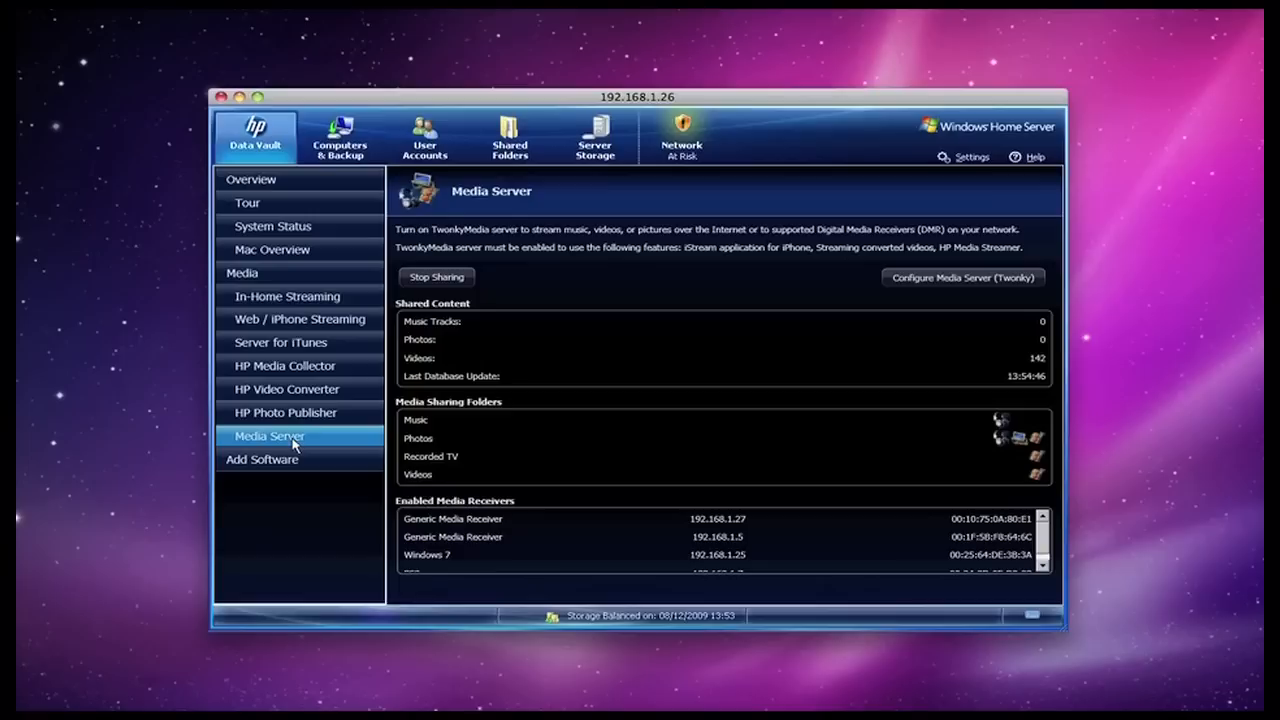
pyautogui.moveTo(505, 532)
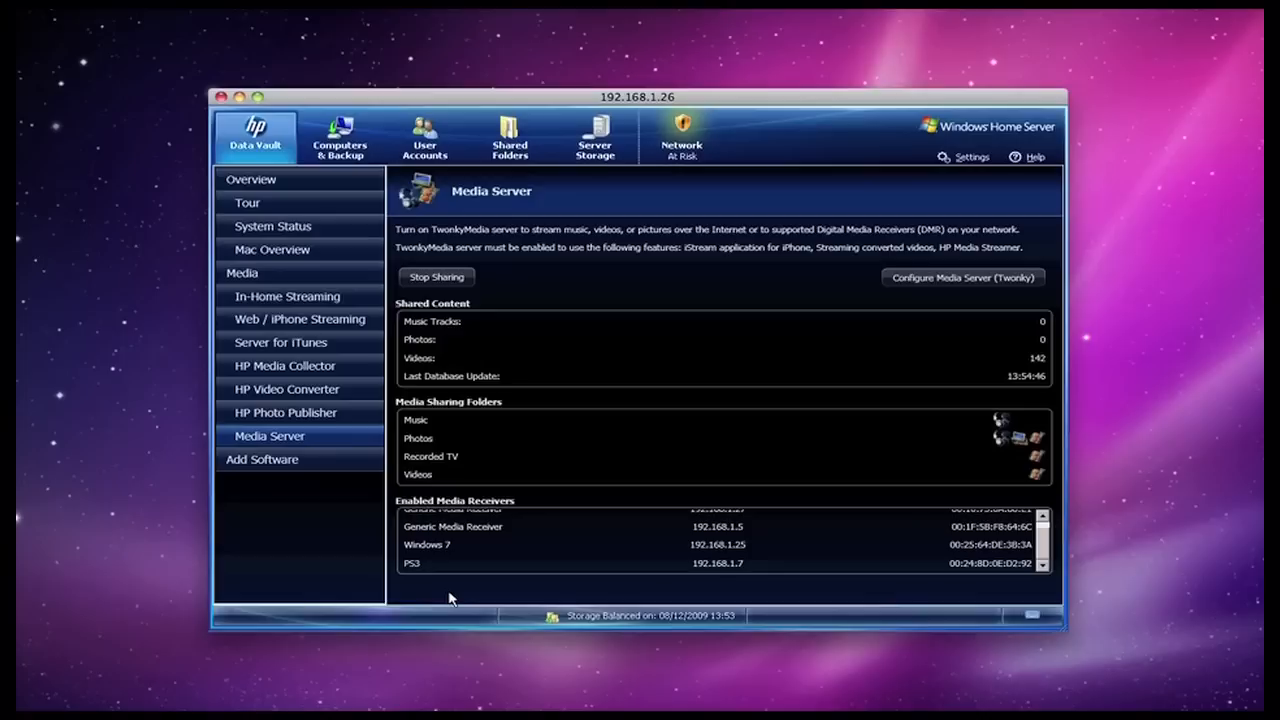
pyautogui.moveTo(423, 585)
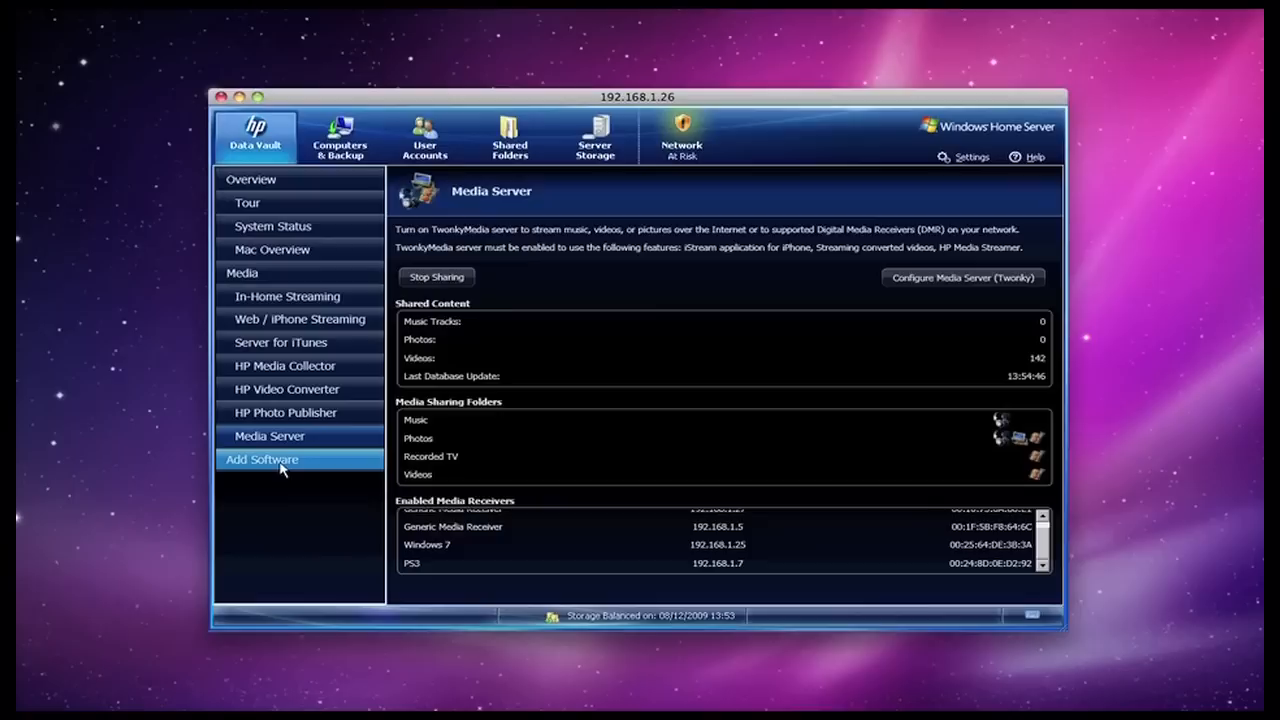
# Show the Add Software page describing add-ins from HP and third-party vendors.
pyautogui.click(262, 459)
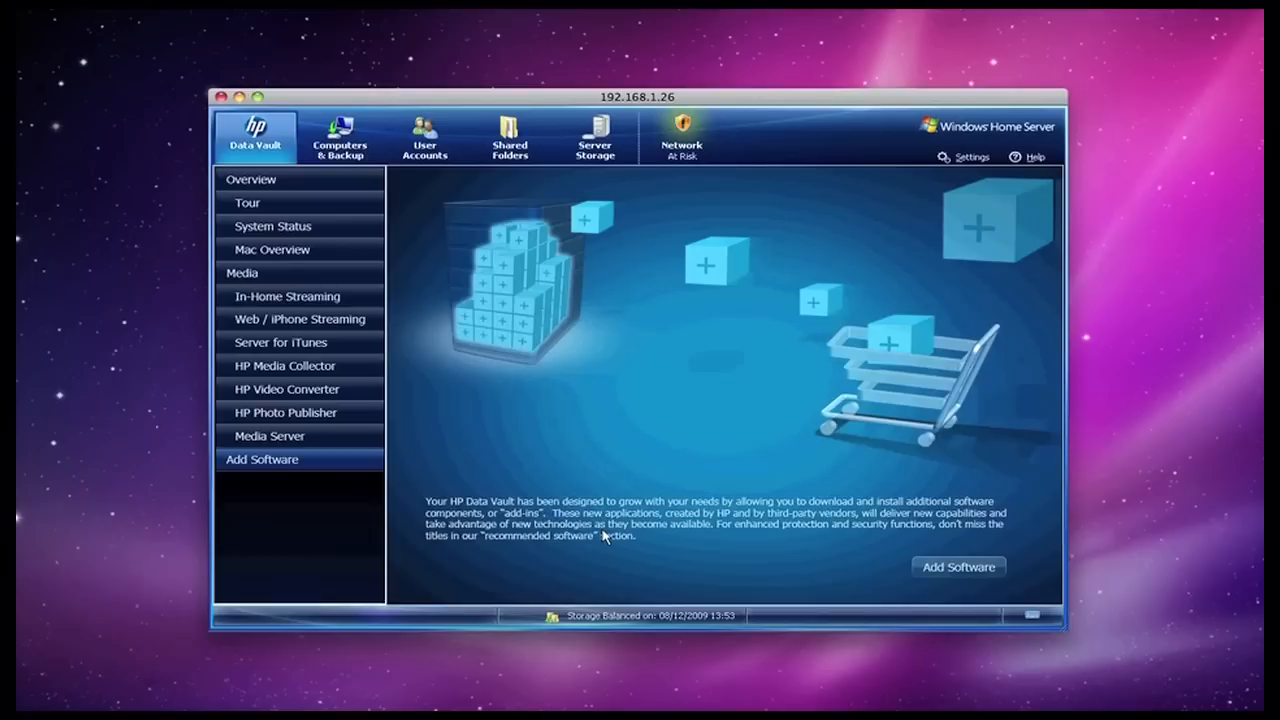
pyautogui.click(251, 180)
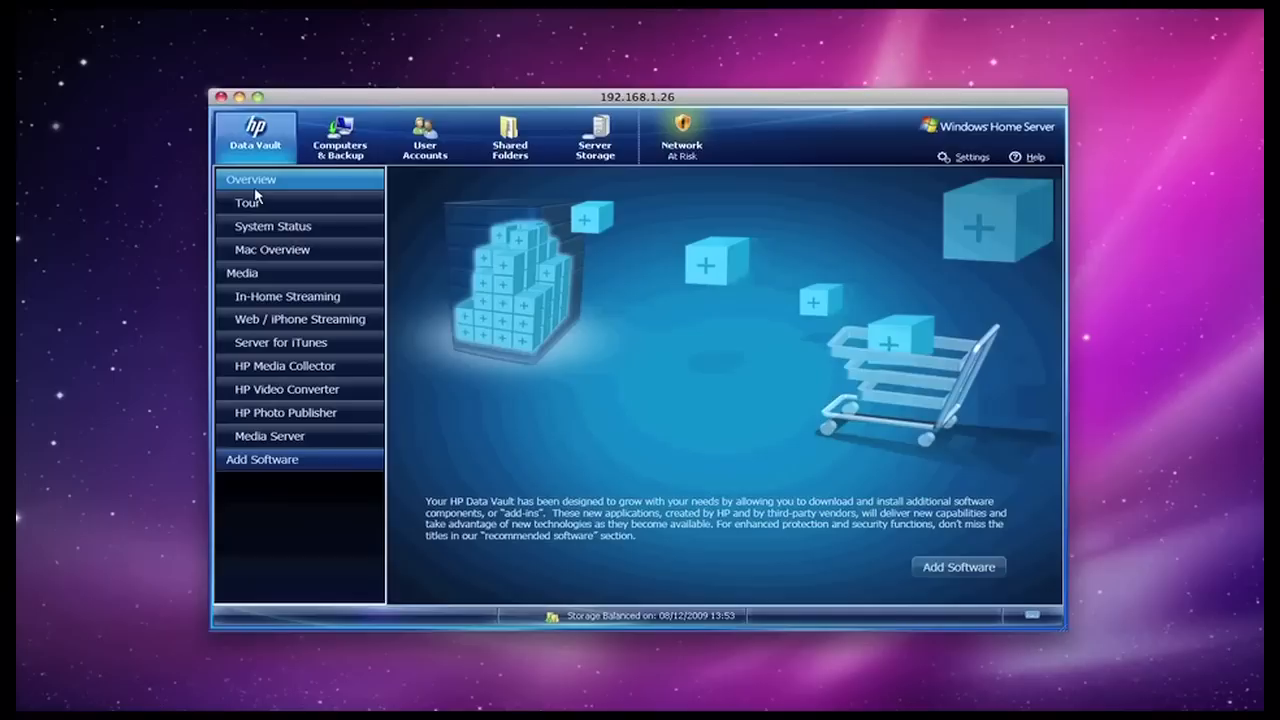
# Open Computers & Backup and select DELLXPS8000, listed as not backed up.
pyautogui.click(339, 137)
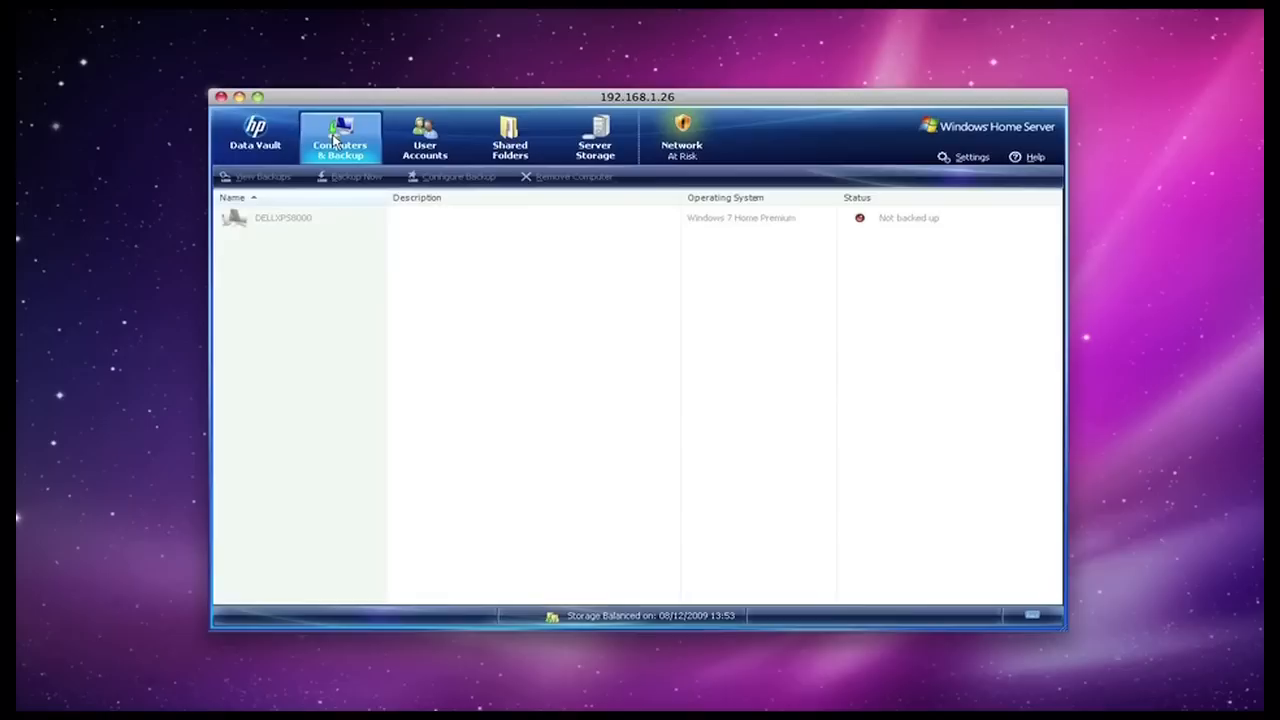
pyautogui.click(283, 217)
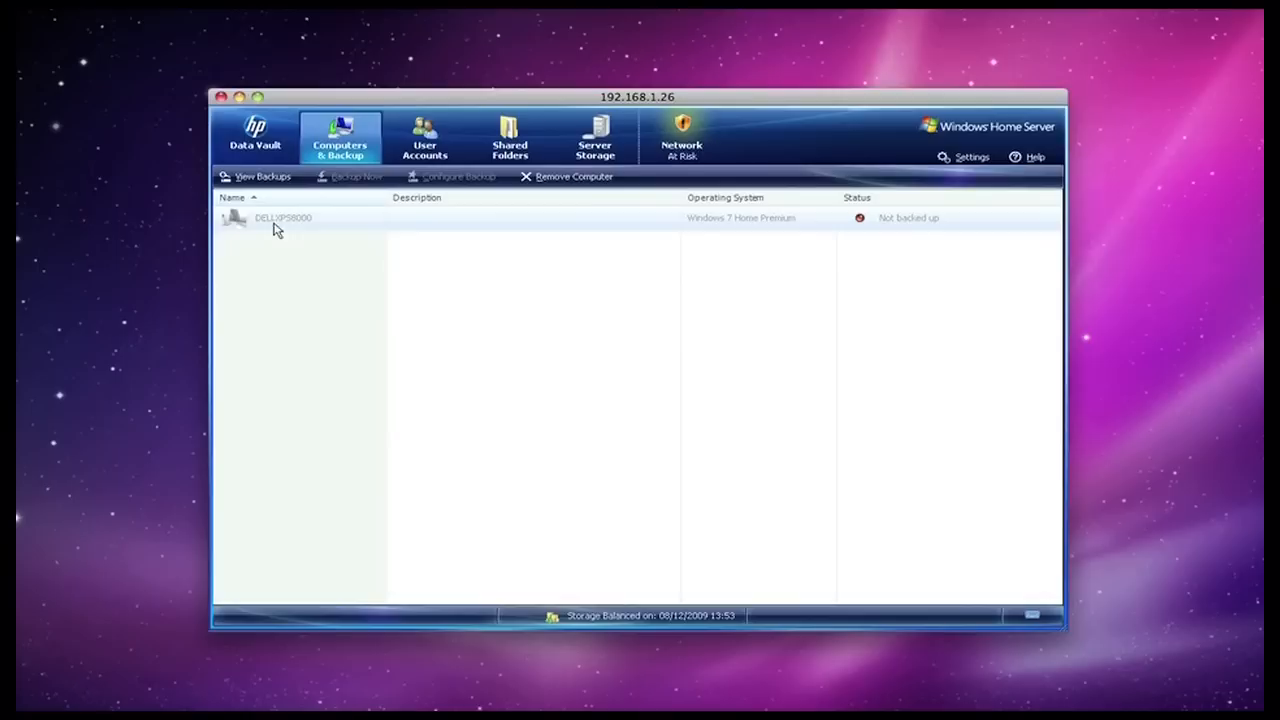
pyautogui.moveTo(362, 237)
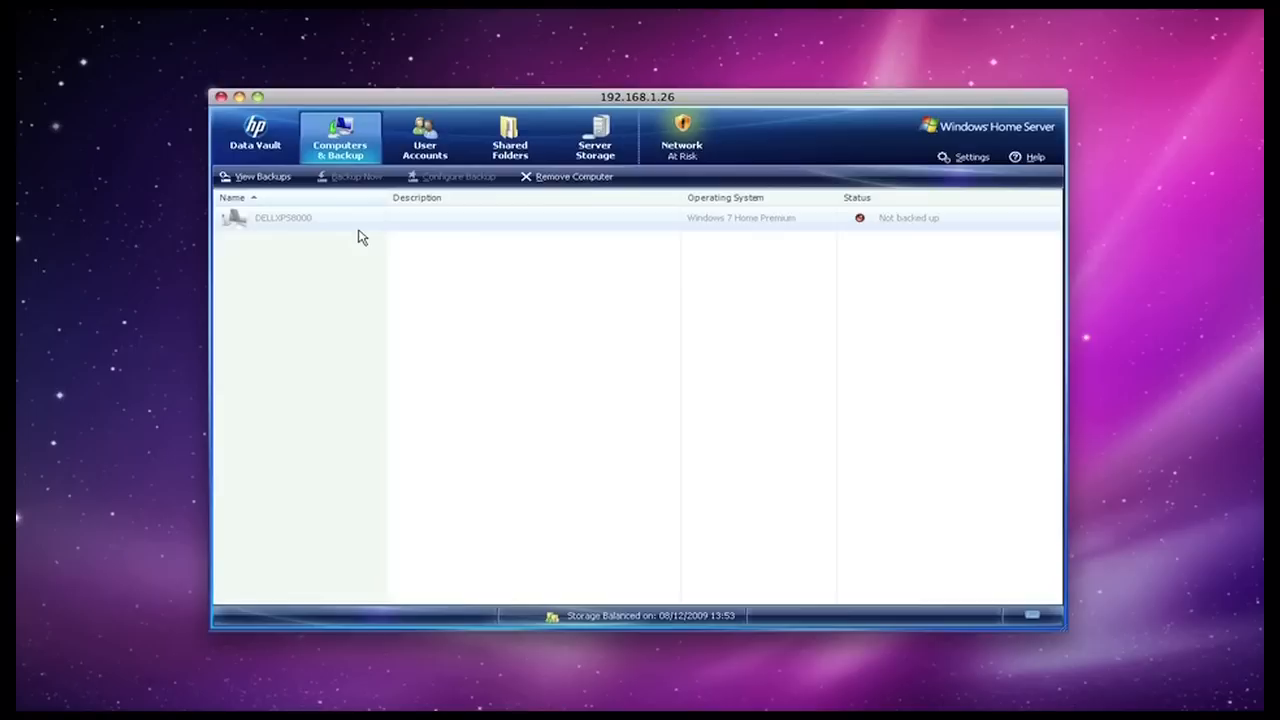
pyautogui.moveTo(472, 231)
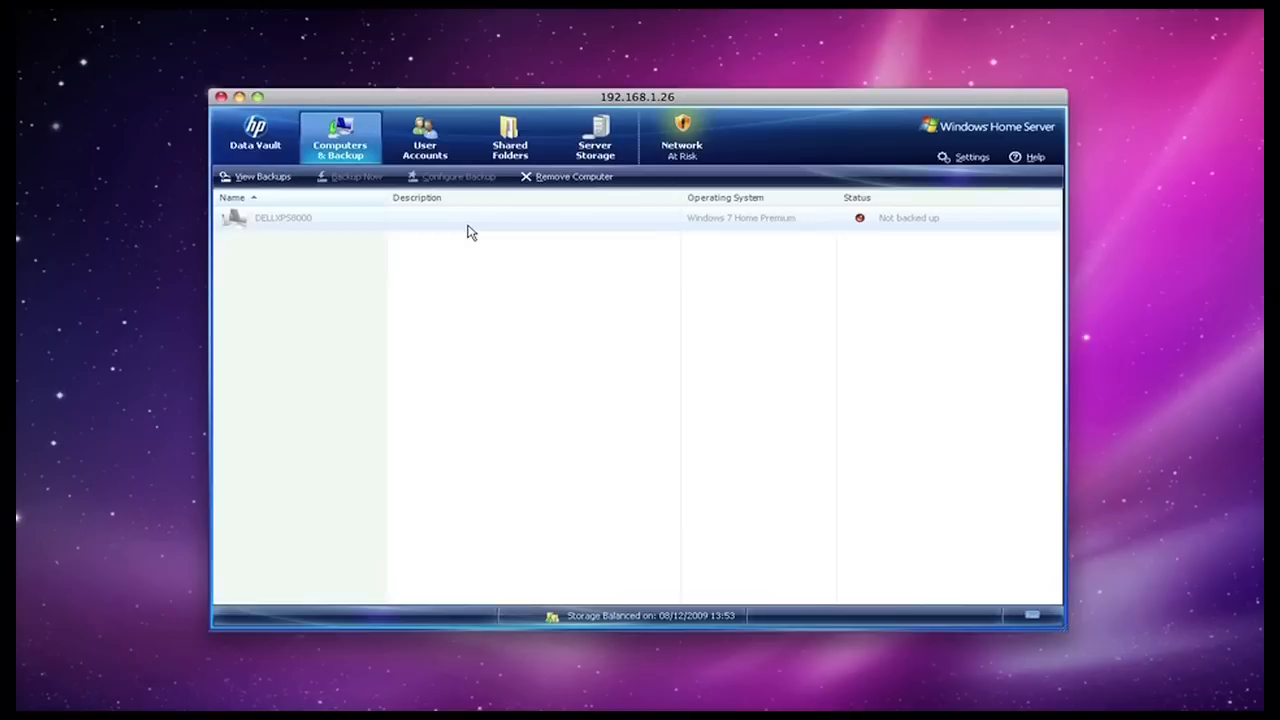
# Show User Accounts, listing Dave Cryer with remote access and a disabled Guest.
pyautogui.click(424, 137)
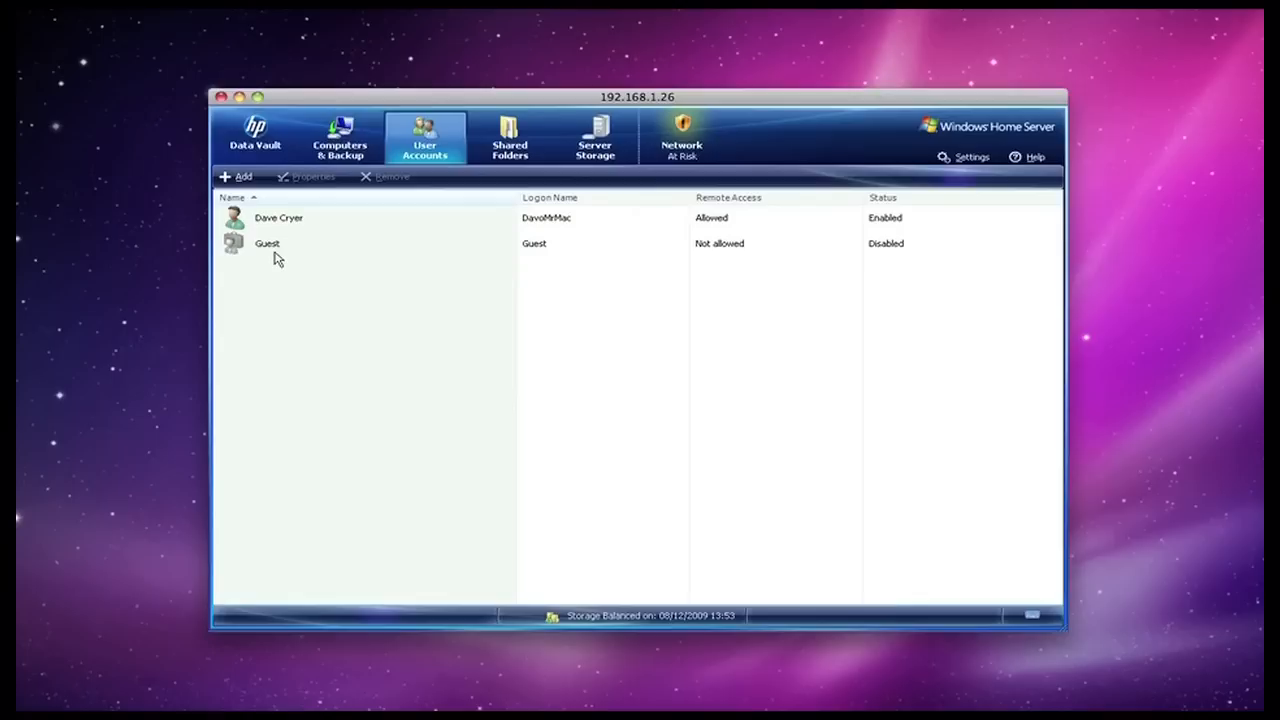
pyautogui.moveTo(315, 250)
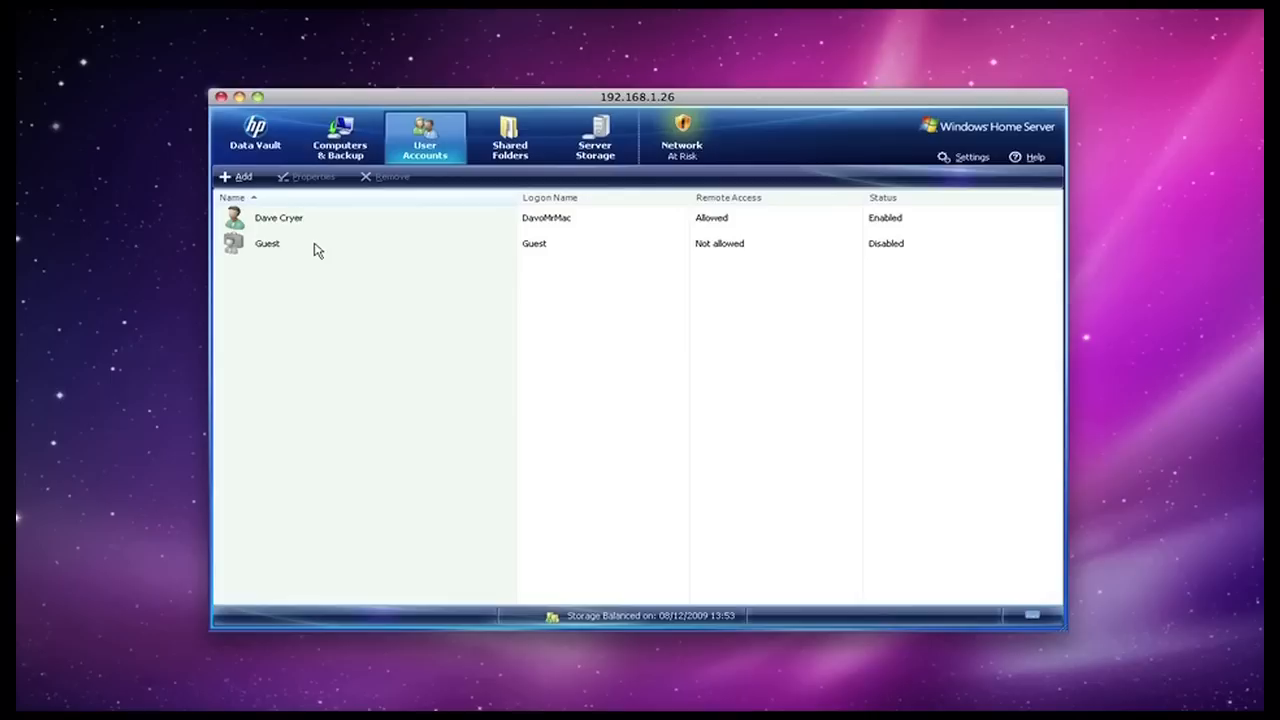
# Show Shared Folders, listing nine healthy folders such as Videos at 21.64 GB.
pyautogui.click(510, 138)
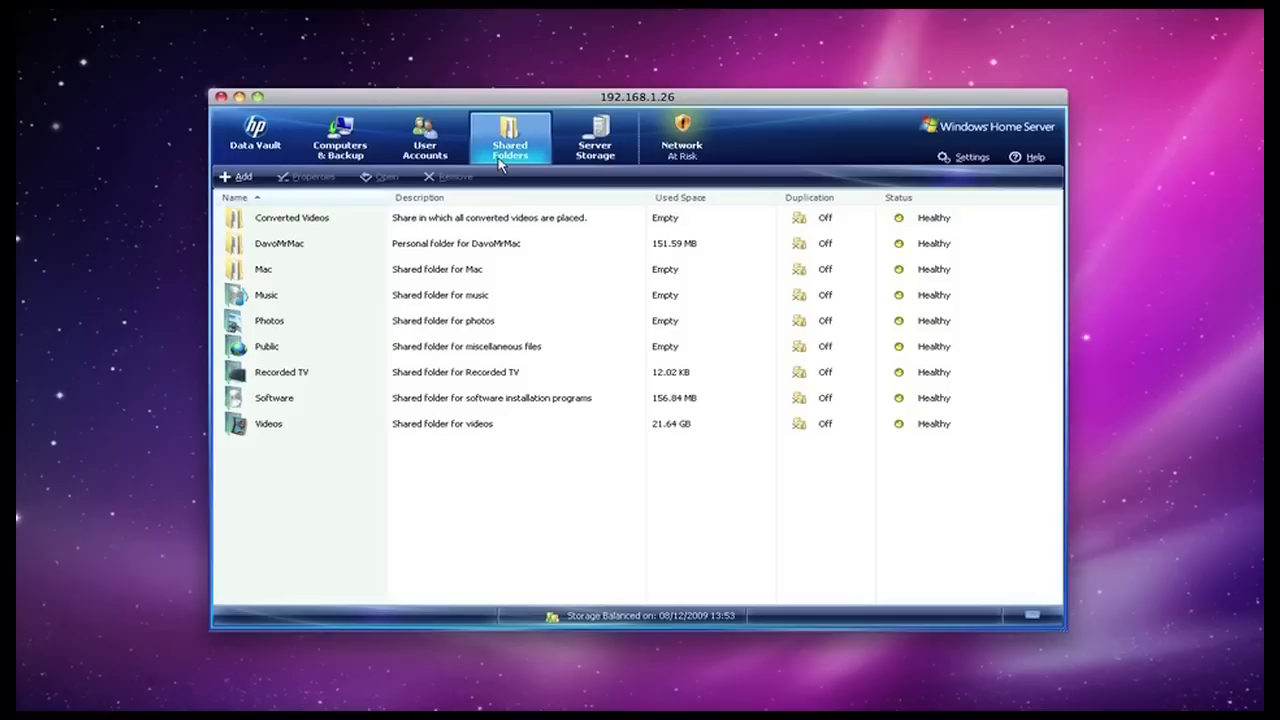
pyautogui.moveTo(285, 435)
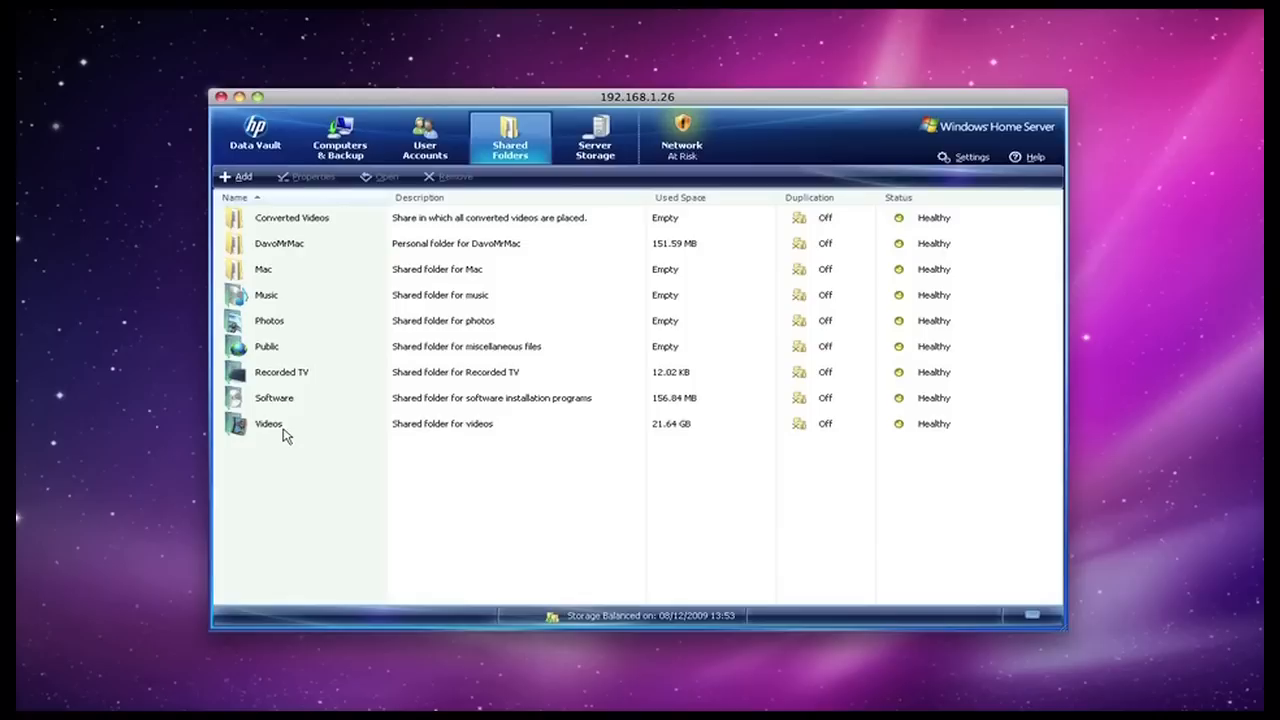
pyautogui.moveTo(800, 445)
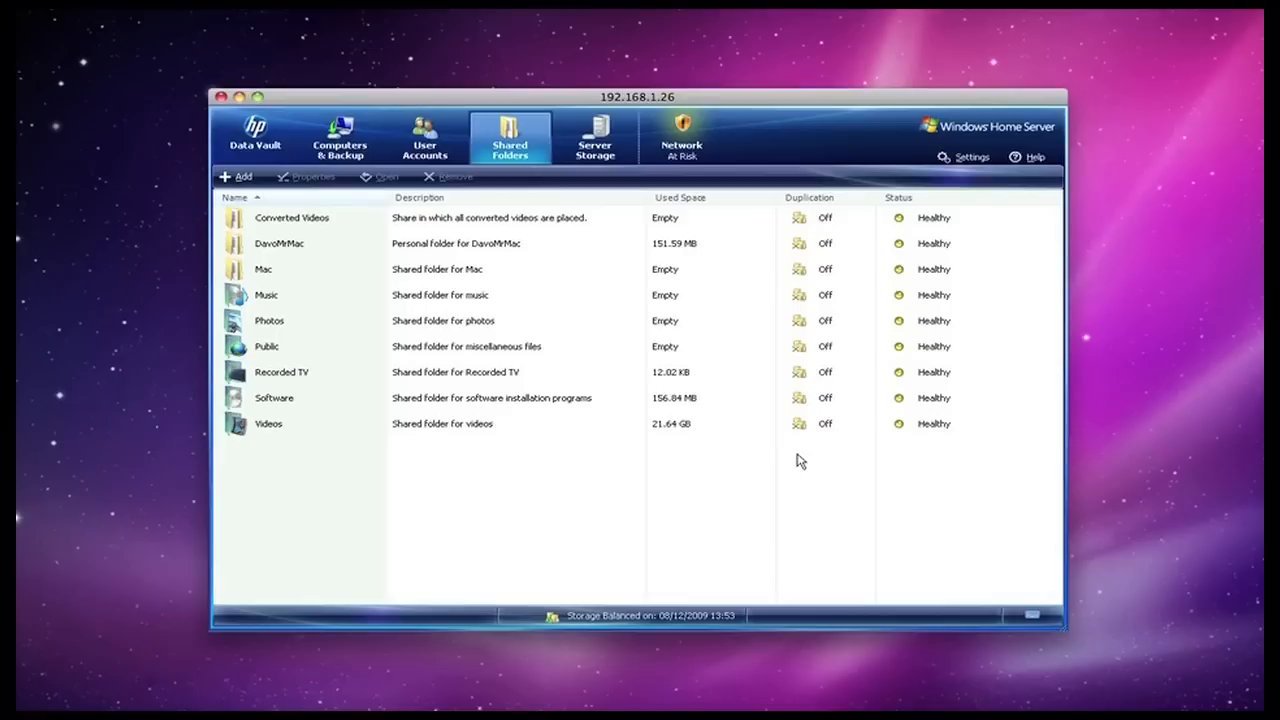
pyautogui.moveTo(800, 473)
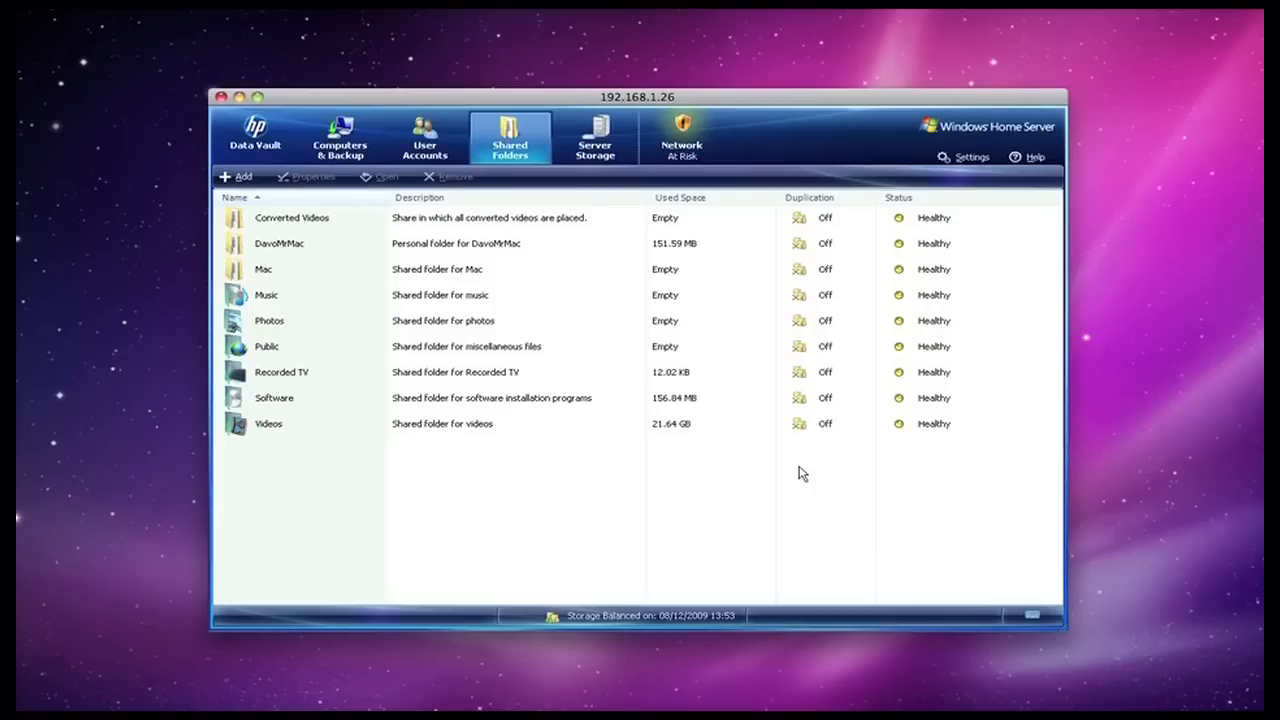
pyautogui.moveTo(307, 250)
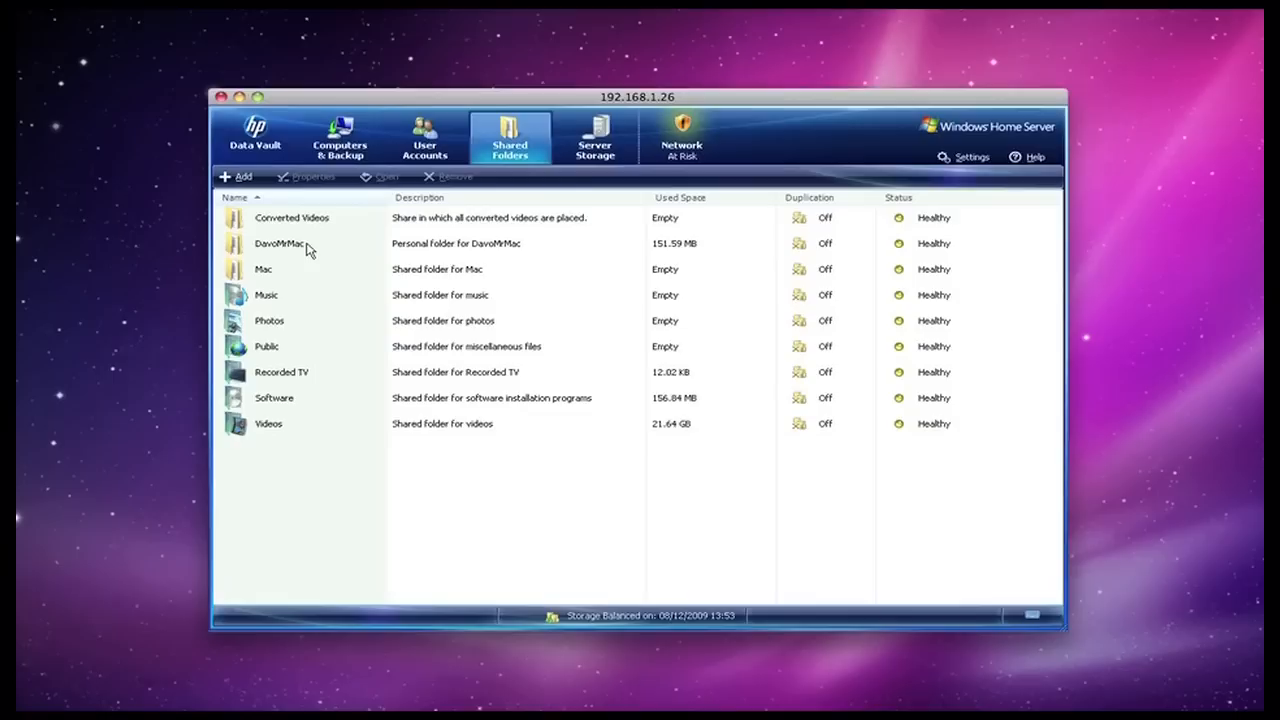
pyautogui.moveTo(812, 255)
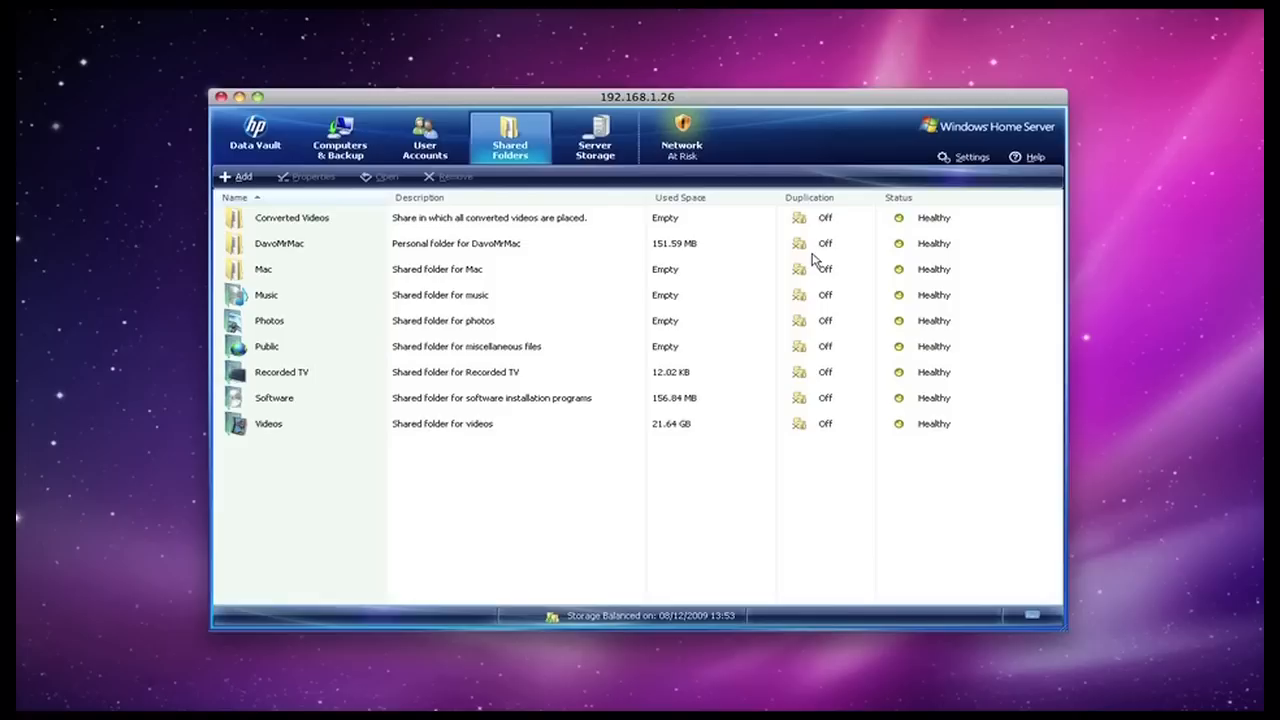
# Show Server Storage with three healthy drives totalling 3.64 TB, 3.6 TB free.
pyautogui.click(595, 138)
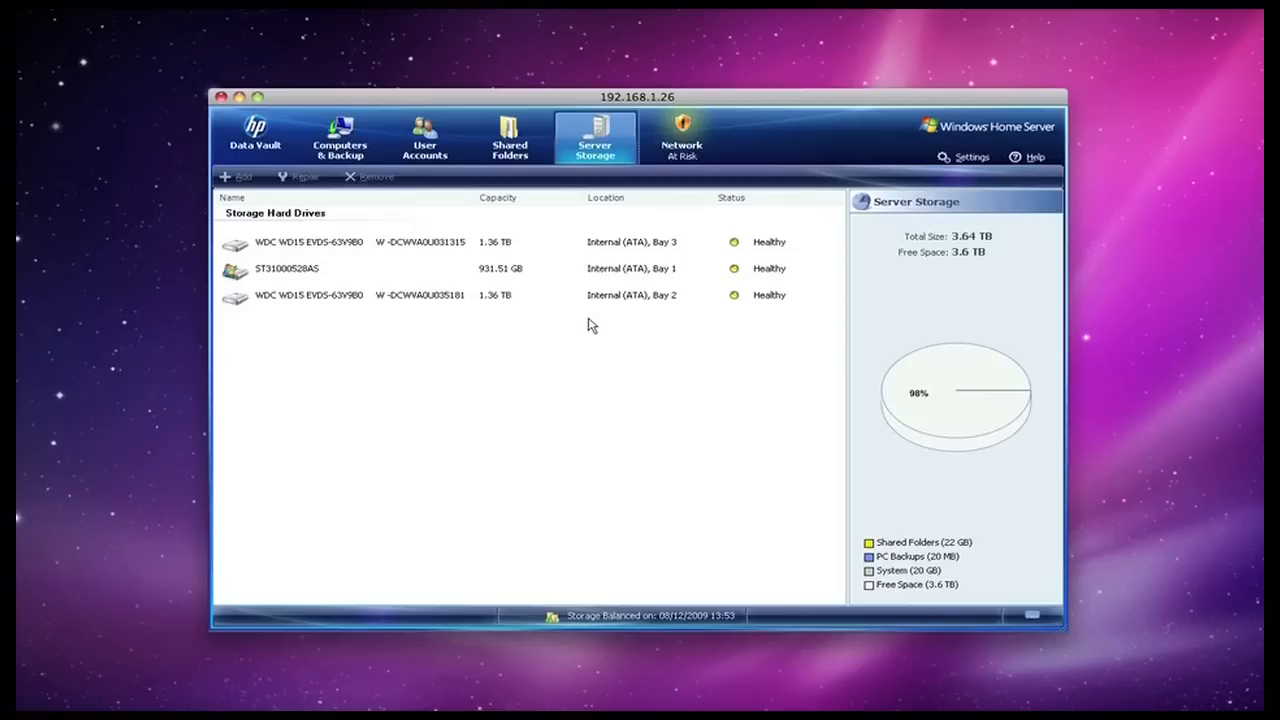
pyautogui.moveTo(790, 378)
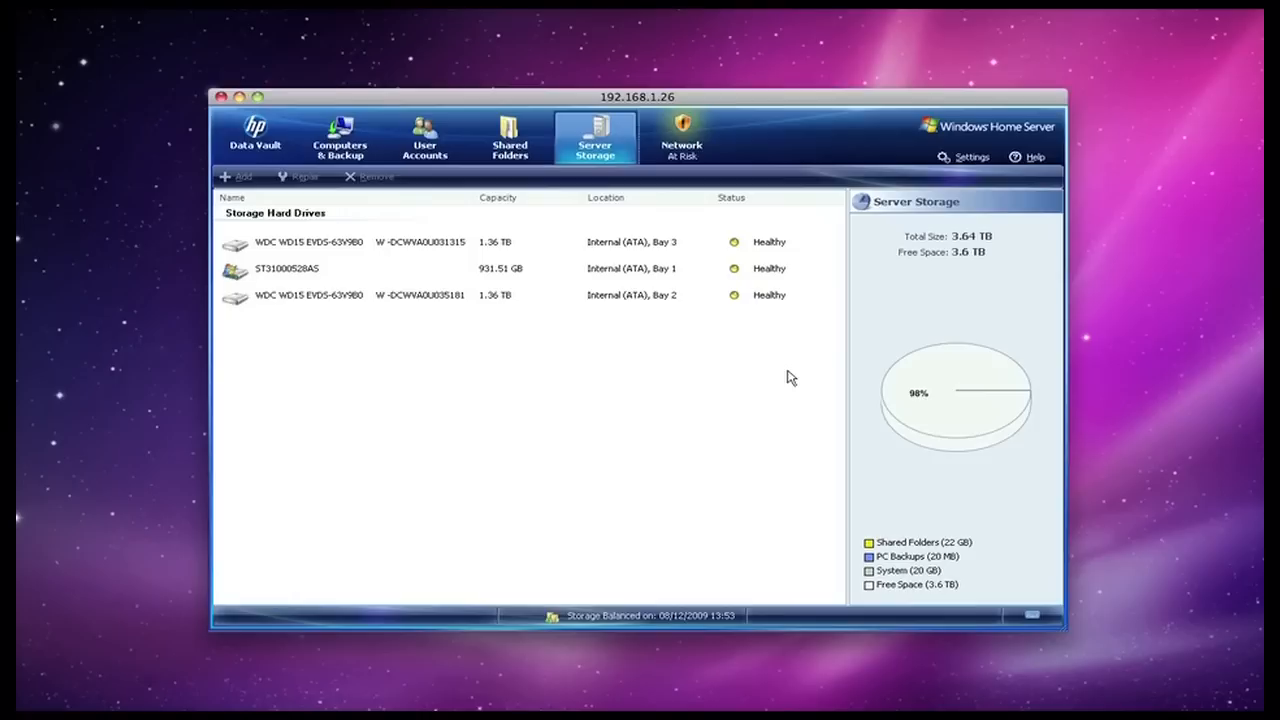
# Review the three at-risk issues in Home Network Health, then close the report.
pyautogui.click(682, 138)
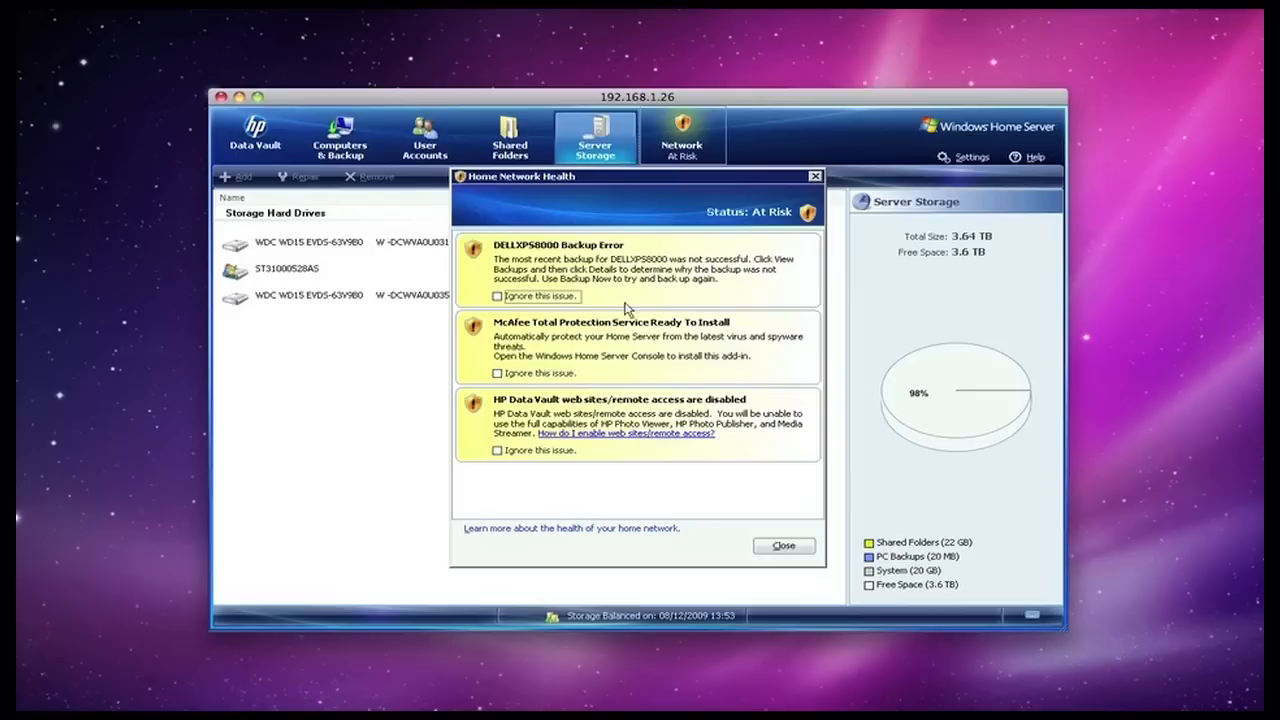
pyautogui.moveTo(748, 431)
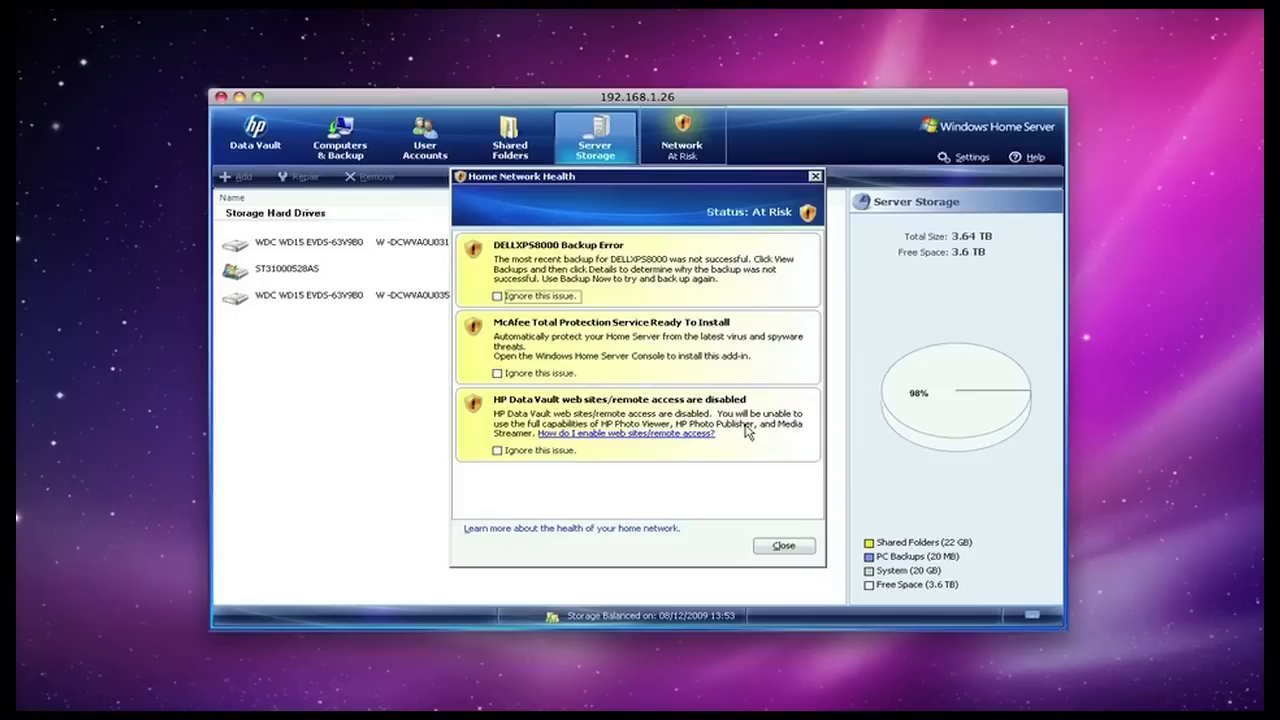
pyautogui.moveTo(583, 368)
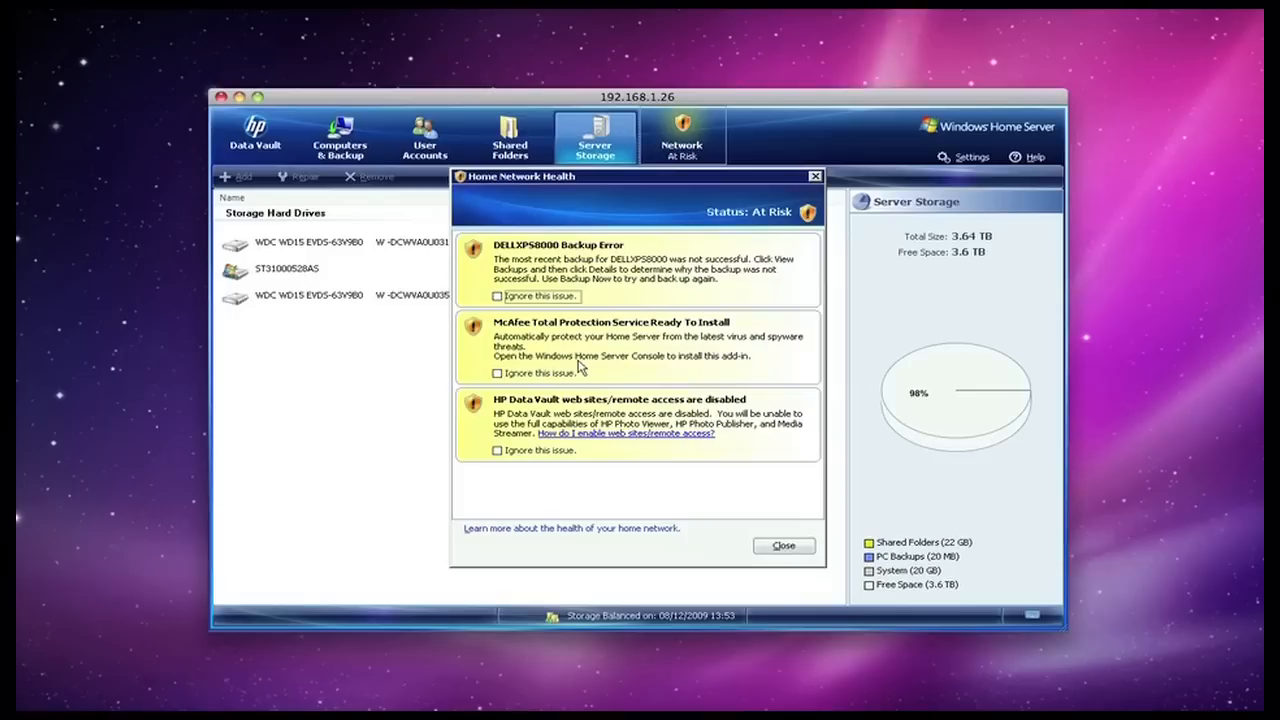
pyautogui.click(424, 137)
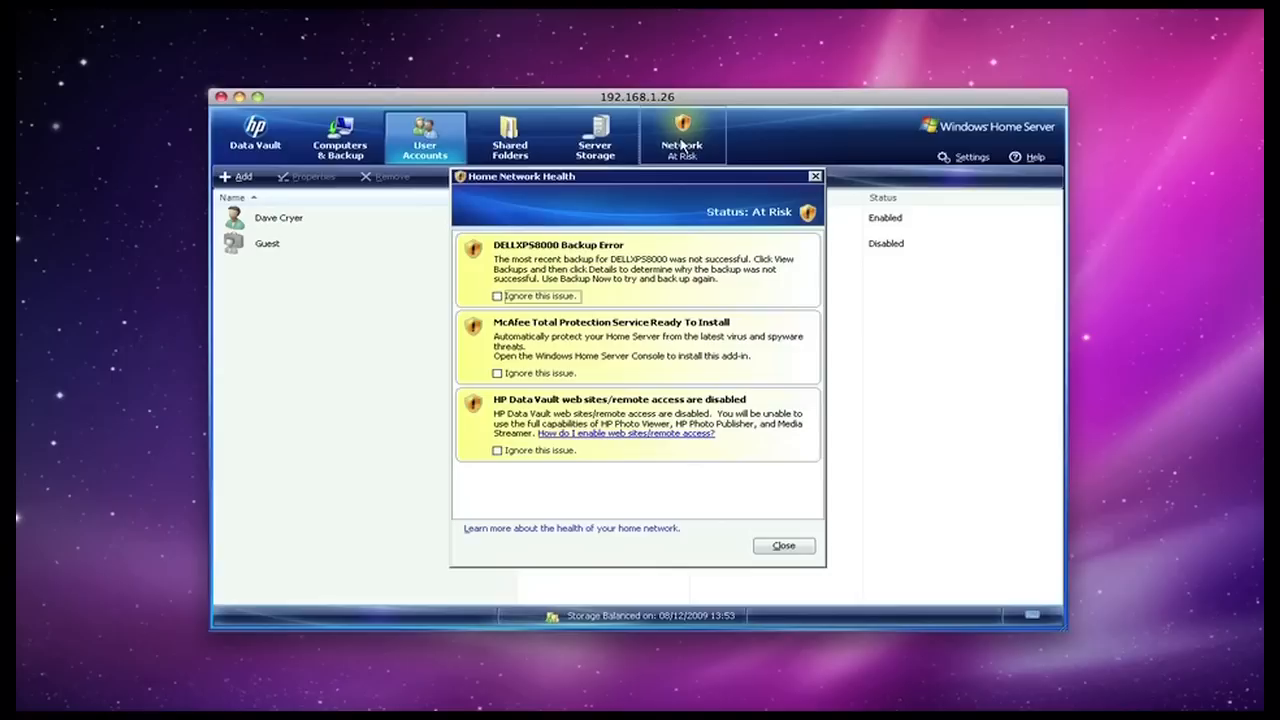
pyautogui.moveTo(648, 278)
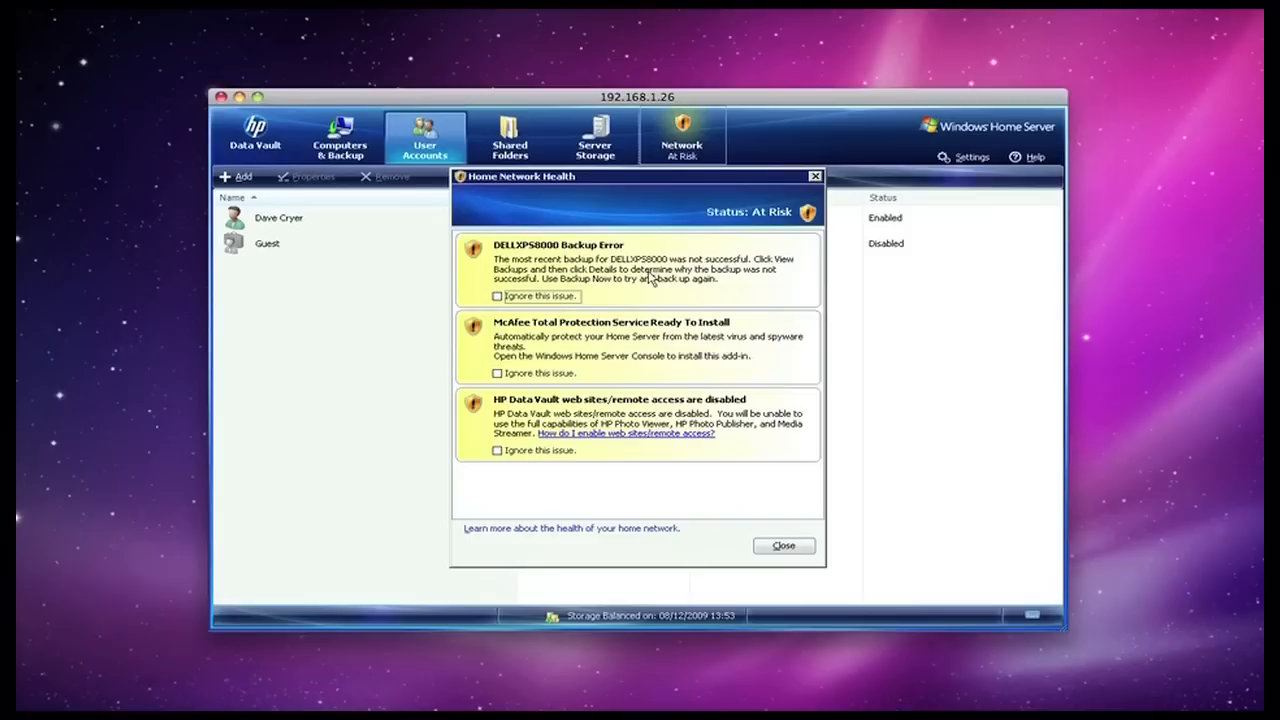
pyautogui.moveTo(657, 322)
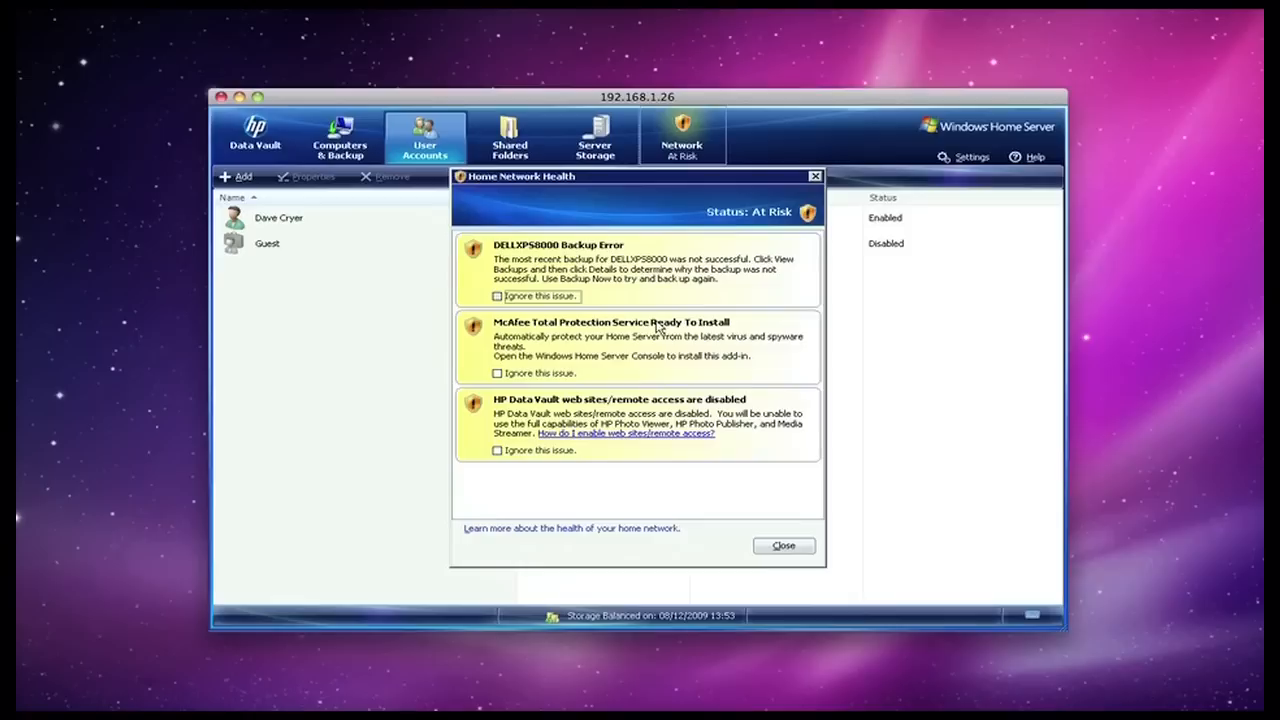
pyautogui.moveTo(768, 438)
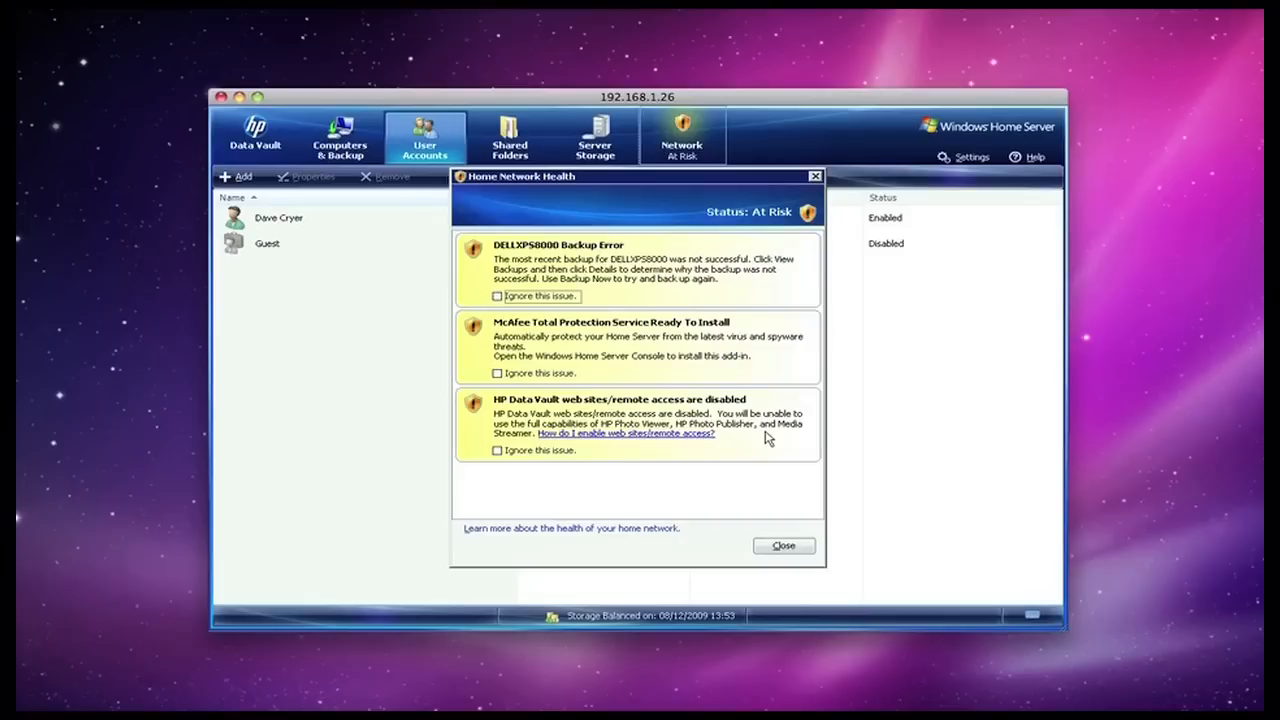
pyautogui.click(783, 545)
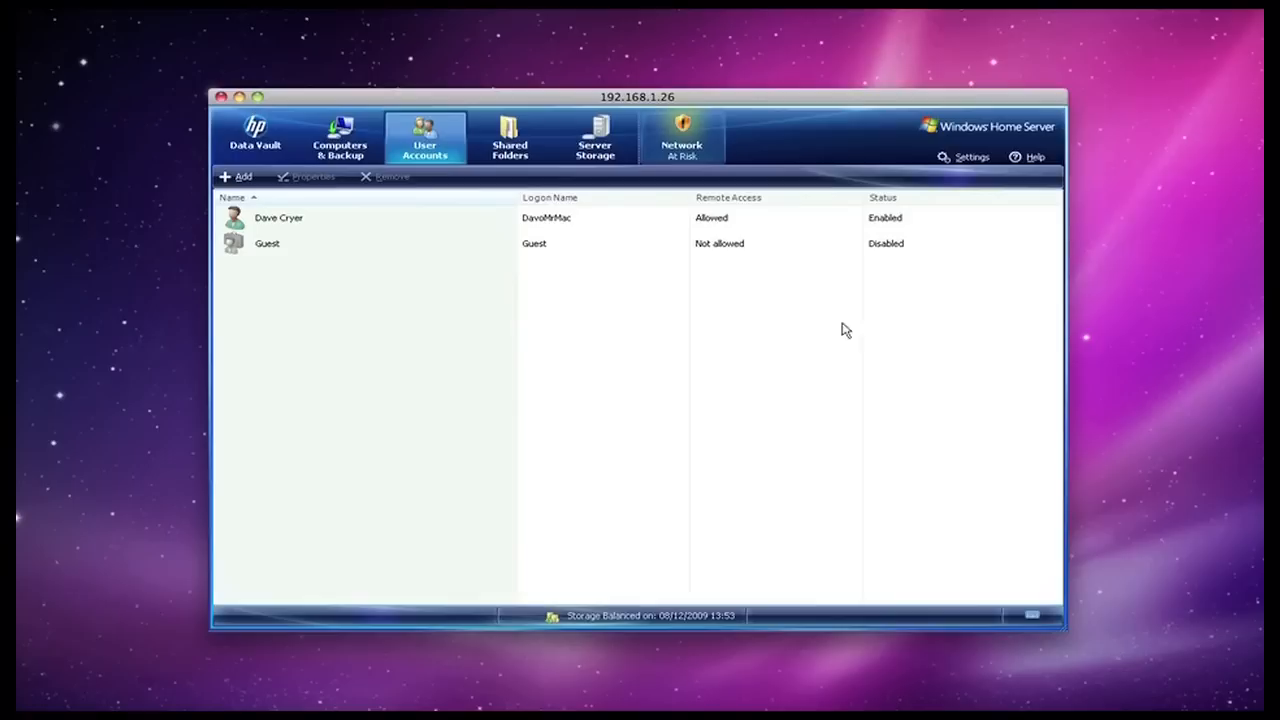
# Open Windows Home Server Settings on General, showing automatic Windows updates turned on.
pyautogui.click(971, 157)
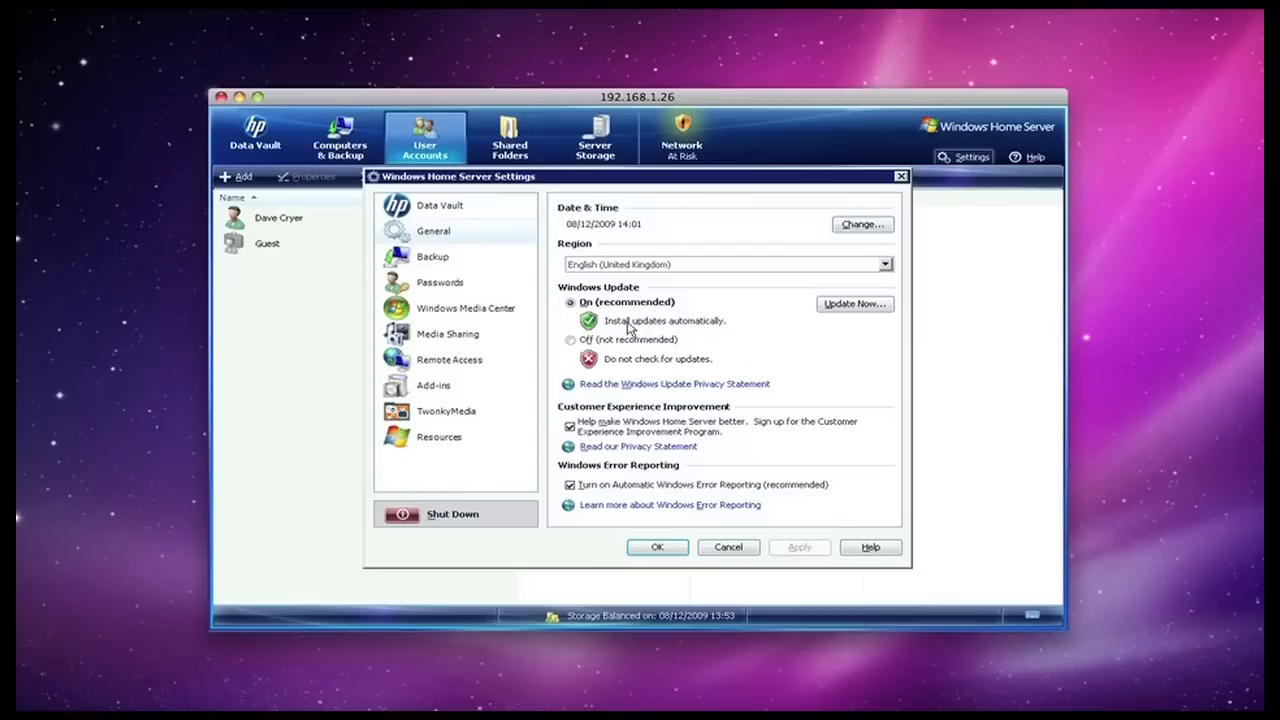
pyautogui.moveTo(278, 197)
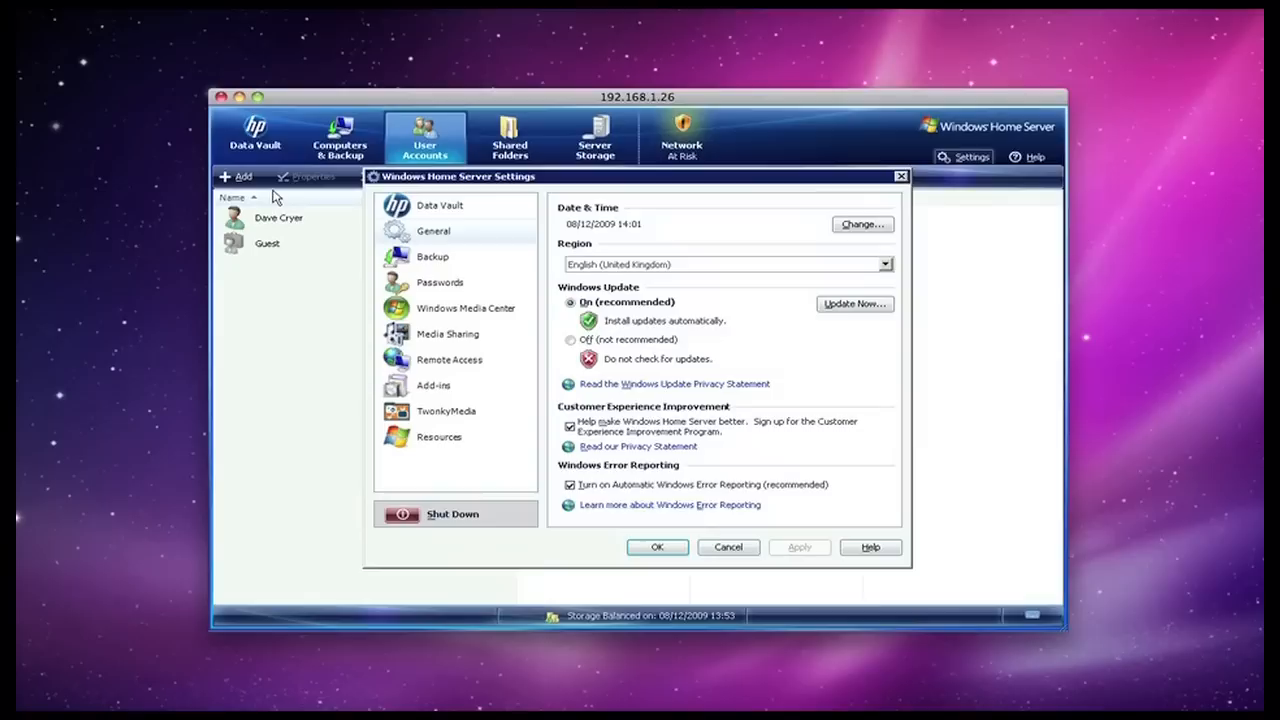
pyautogui.click(439, 205)
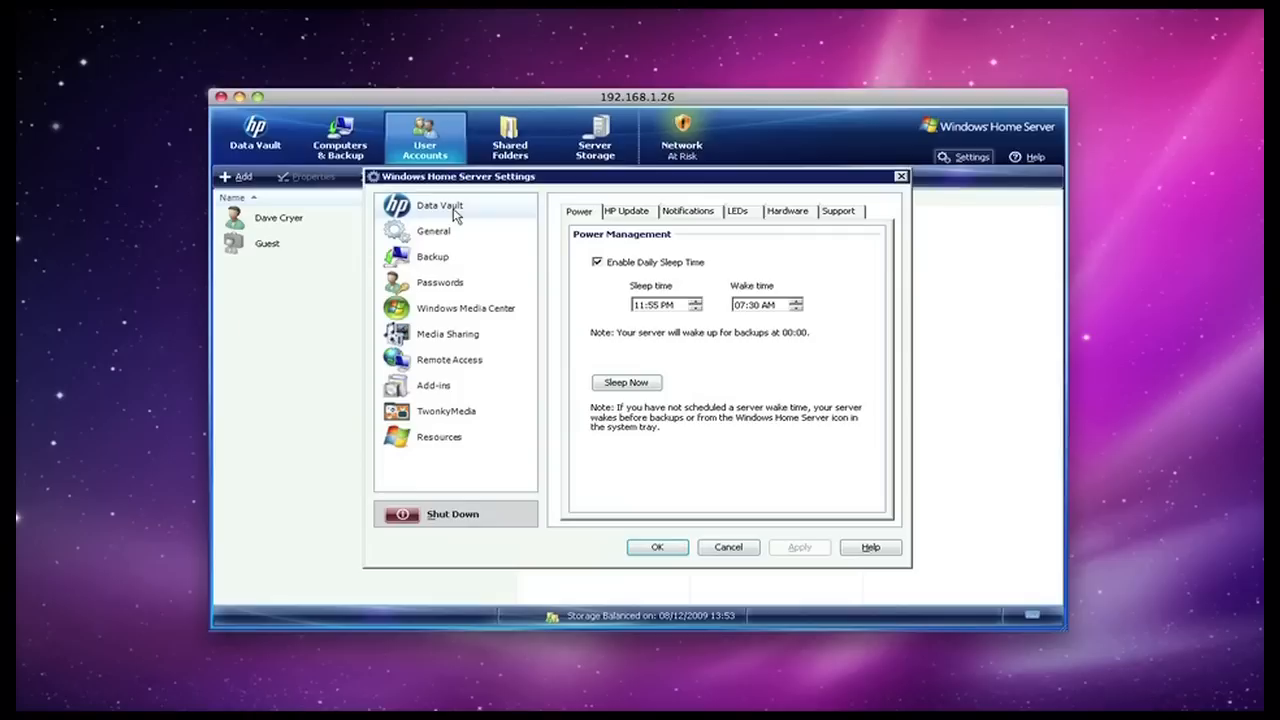
pyautogui.moveTo(647, 324)
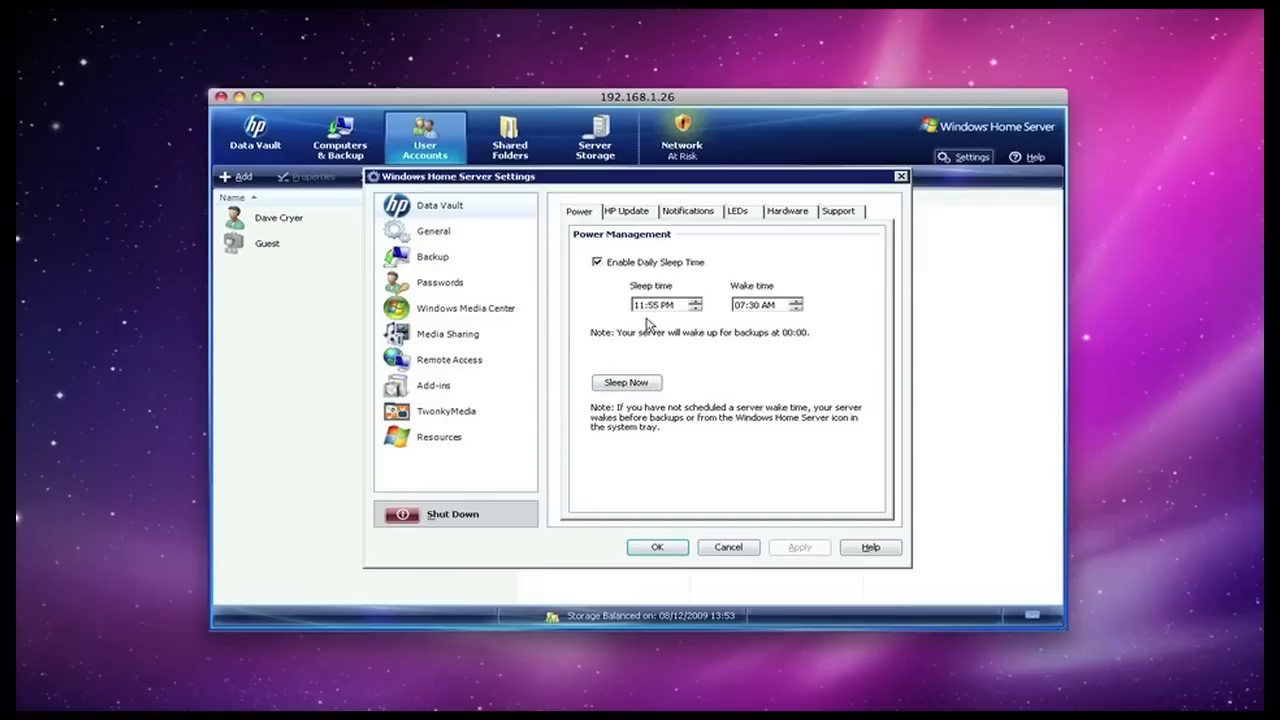
pyautogui.click(688, 211)
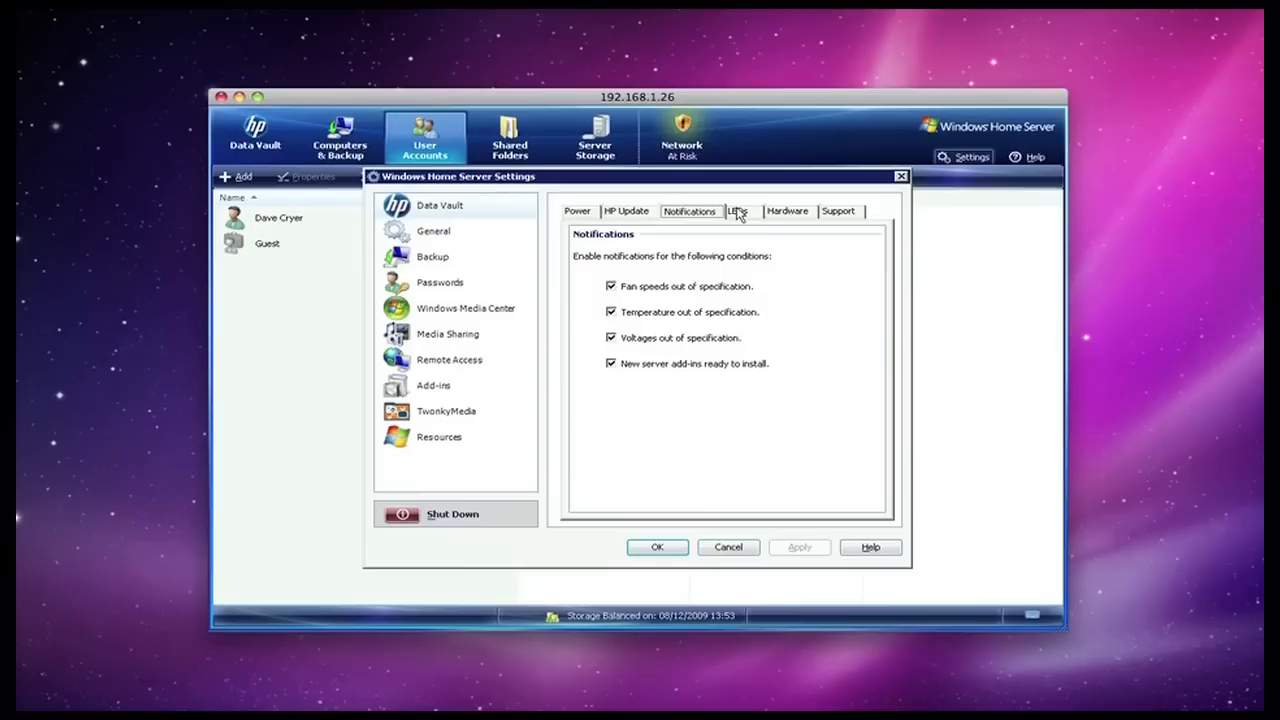
pyautogui.click(788, 211)
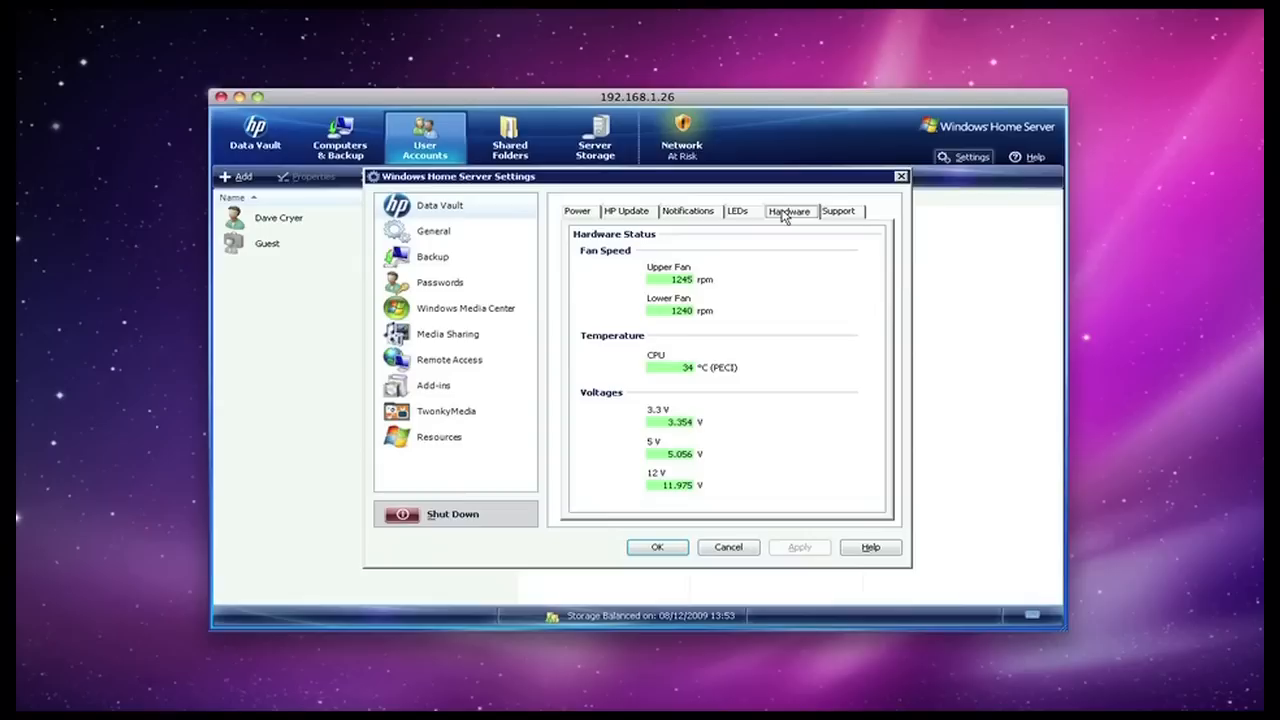
pyautogui.click(433, 231)
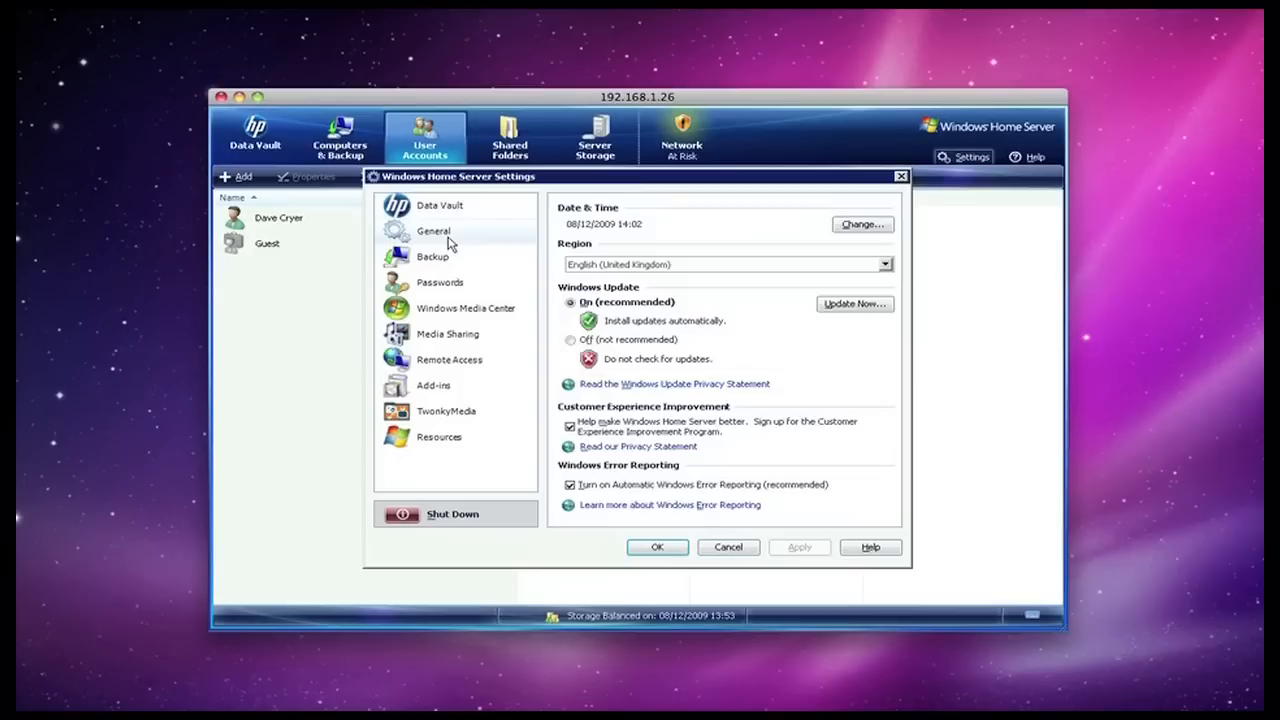
# Review Backup, Media Center, Media Sharing and Remote Access settings, ending on TwonkyMedia folders.
pyautogui.click(432, 256)
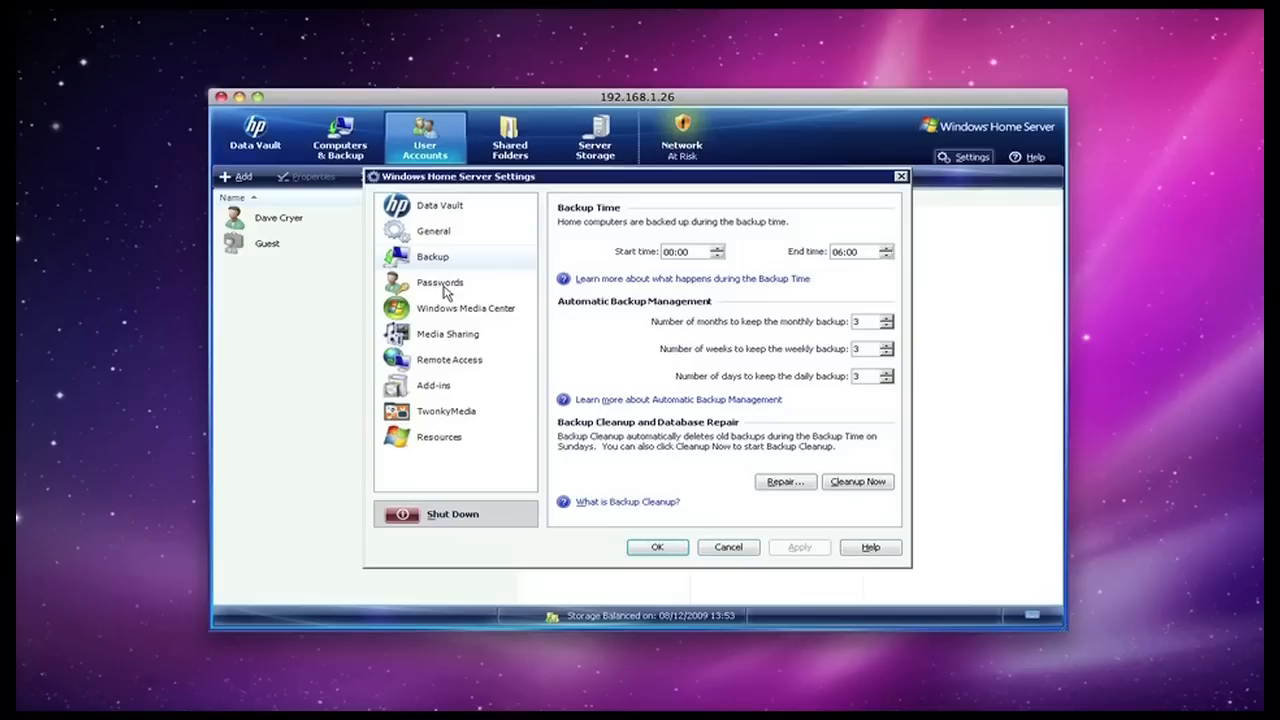
pyautogui.click(466, 308)
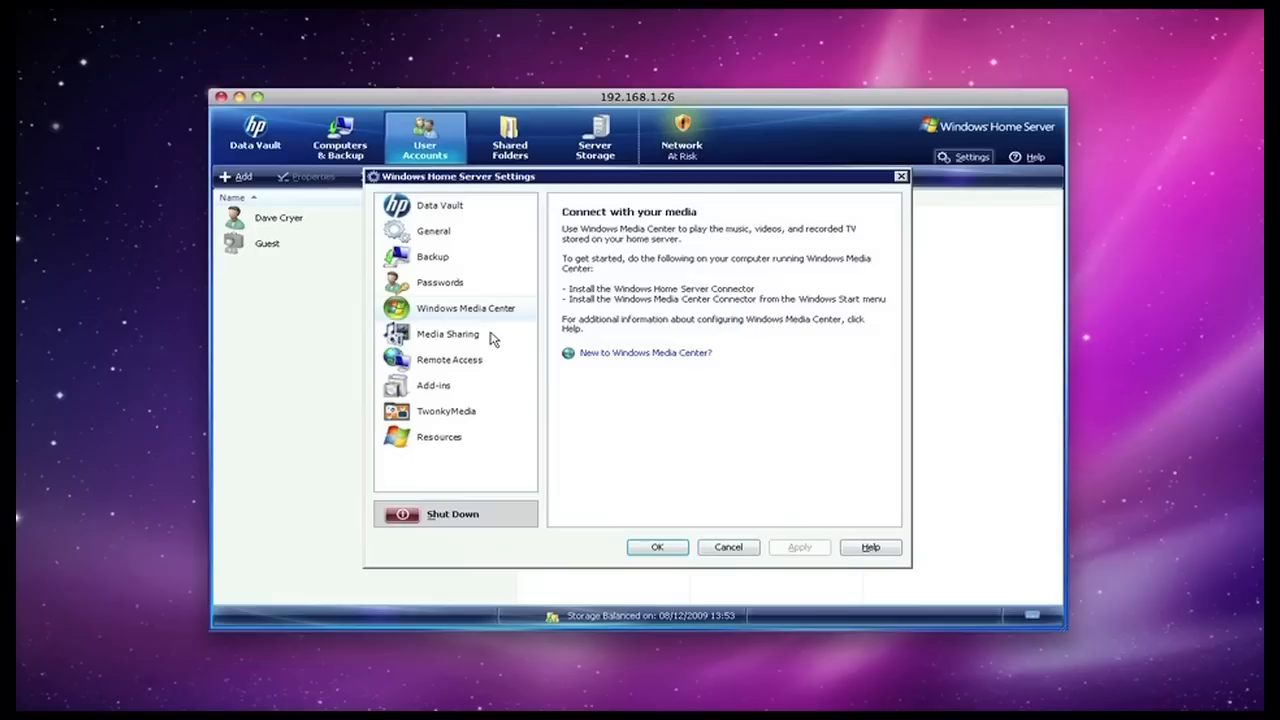
pyautogui.click(447, 333)
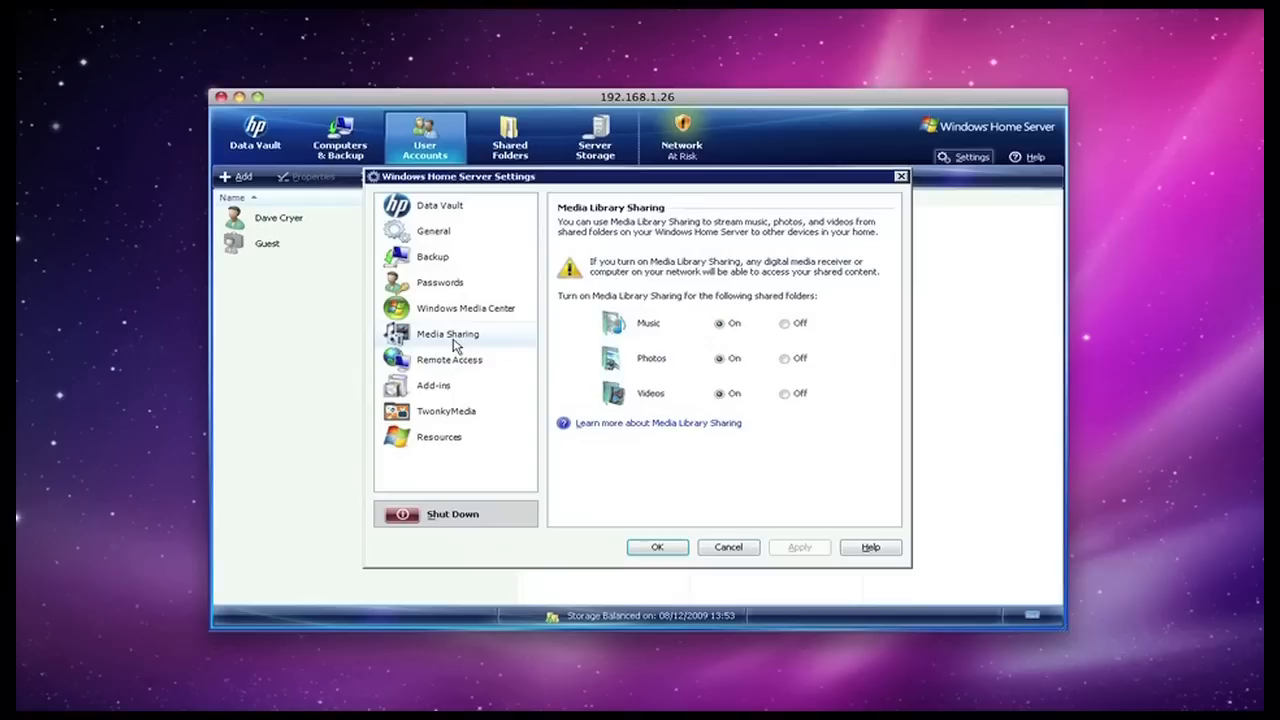
pyautogui.click(449, 359)
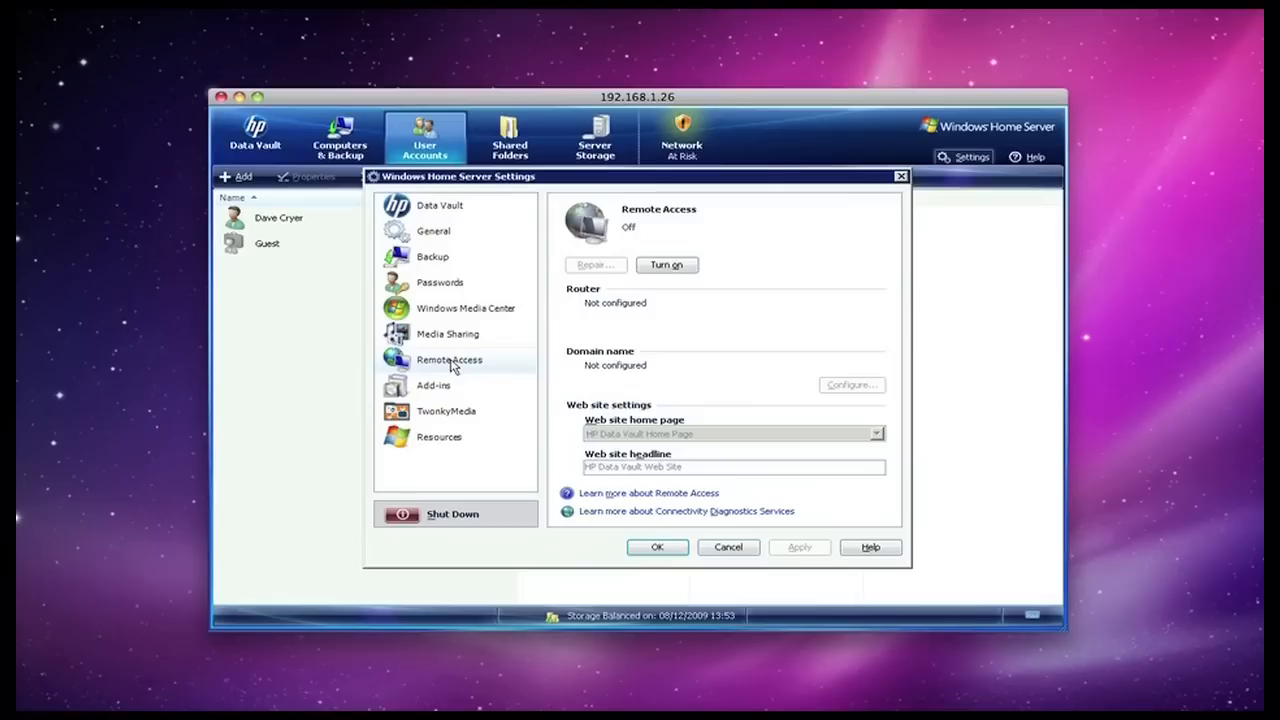
pyautogui.click(446, 411)
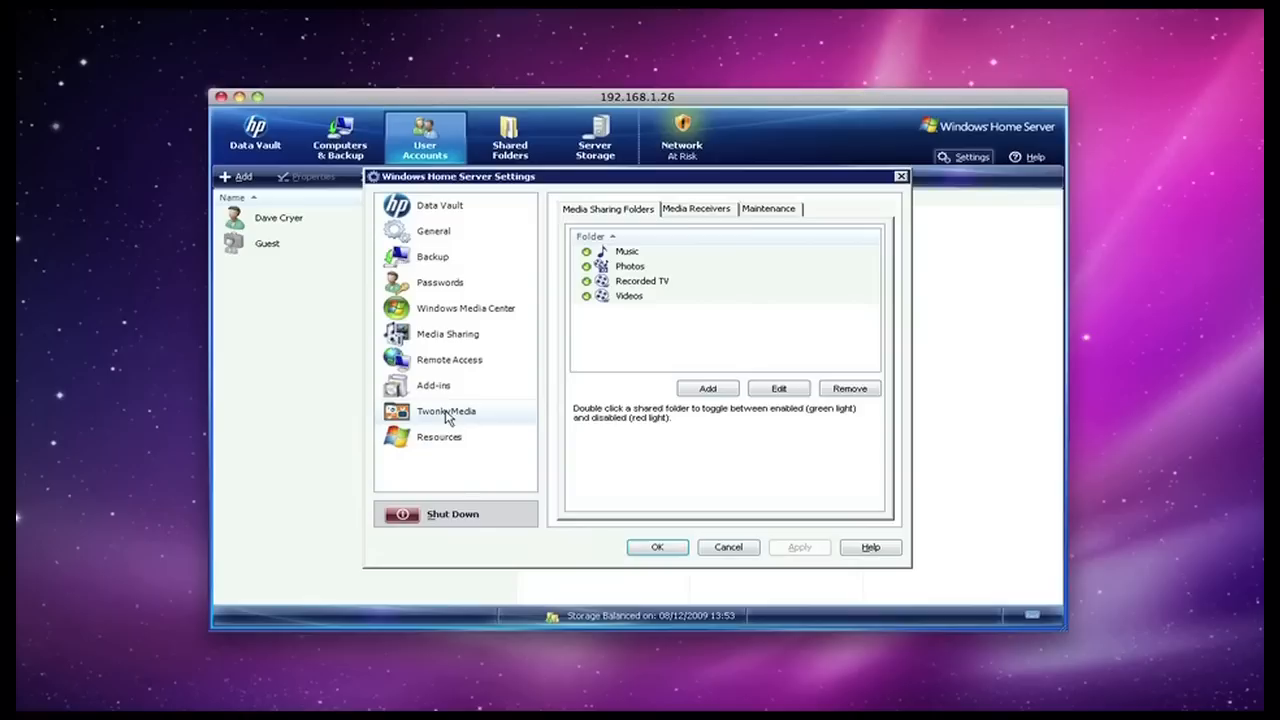
pyautogui.click(438, 437)
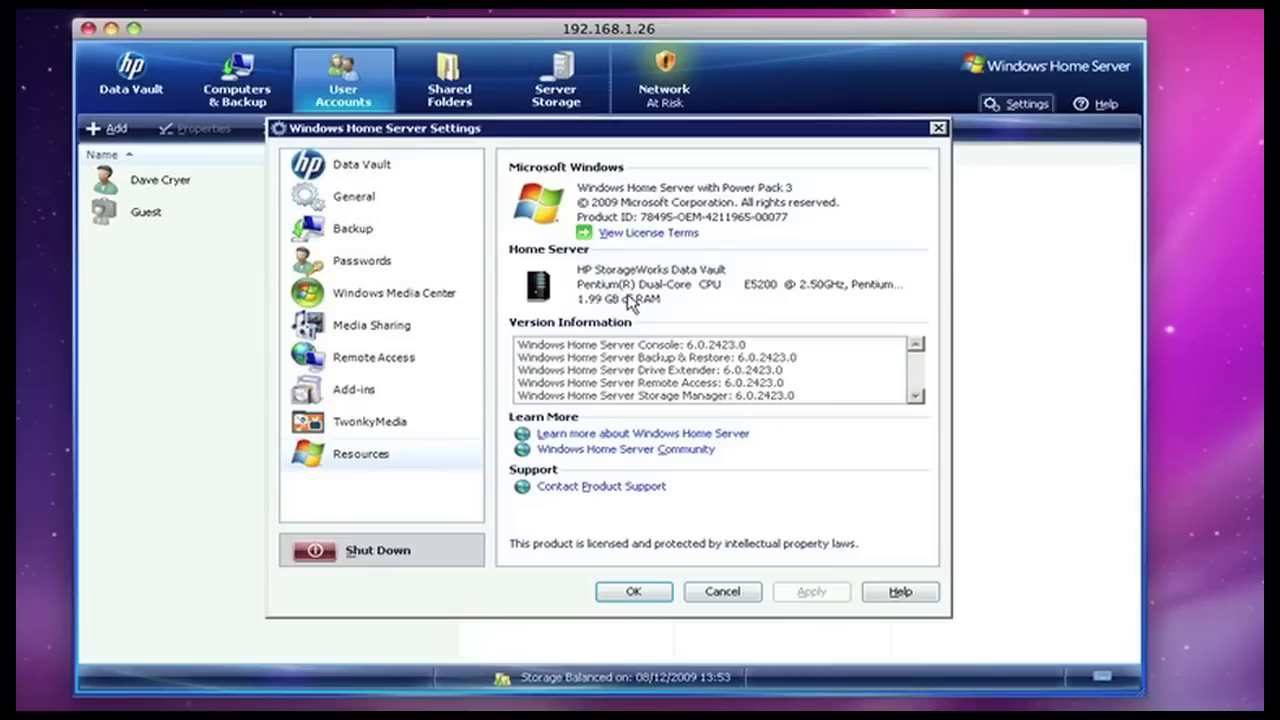
pyautogui.moveTo(825, 305)
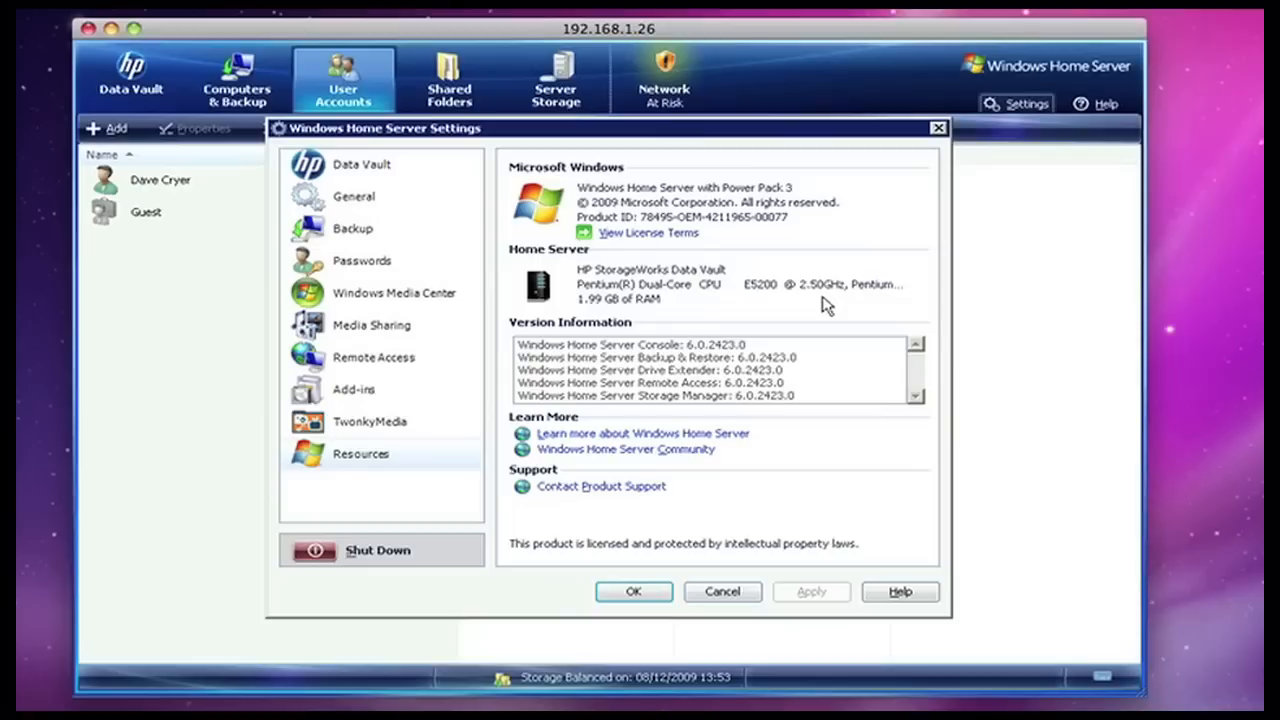
pyautogui.moveTo(838, 488)
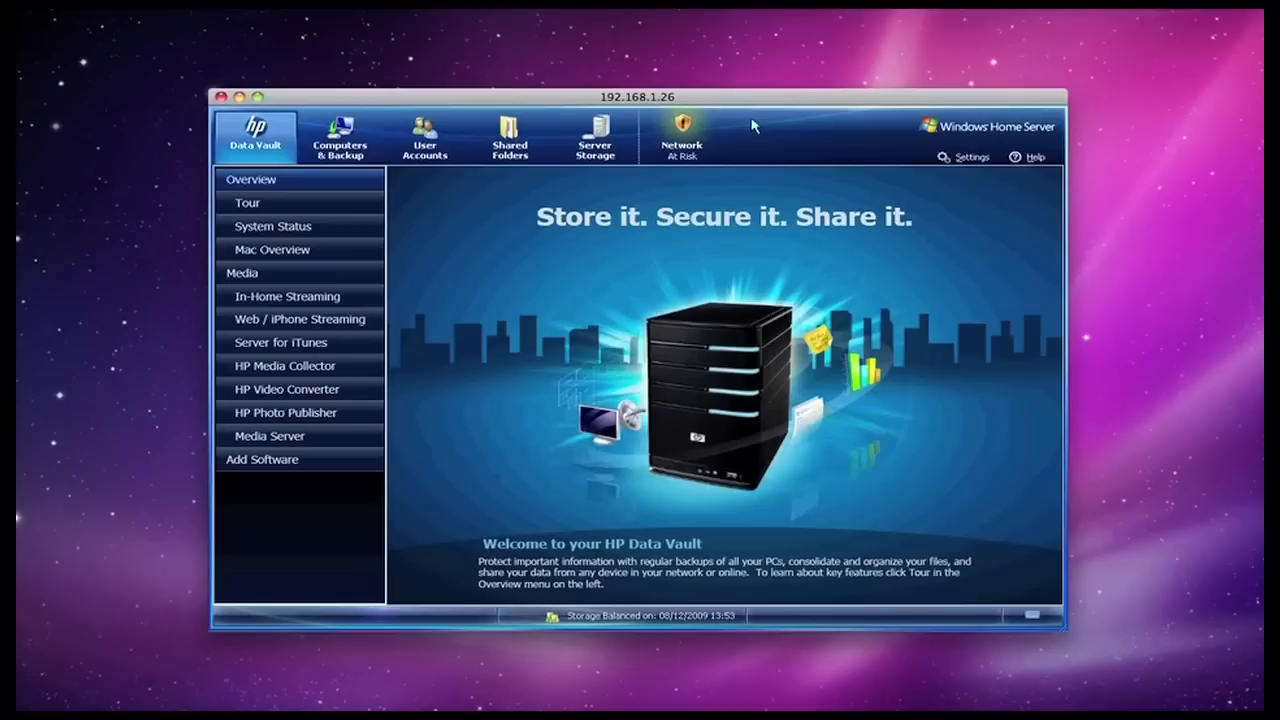
pyautogui.moveTo(738, 104)
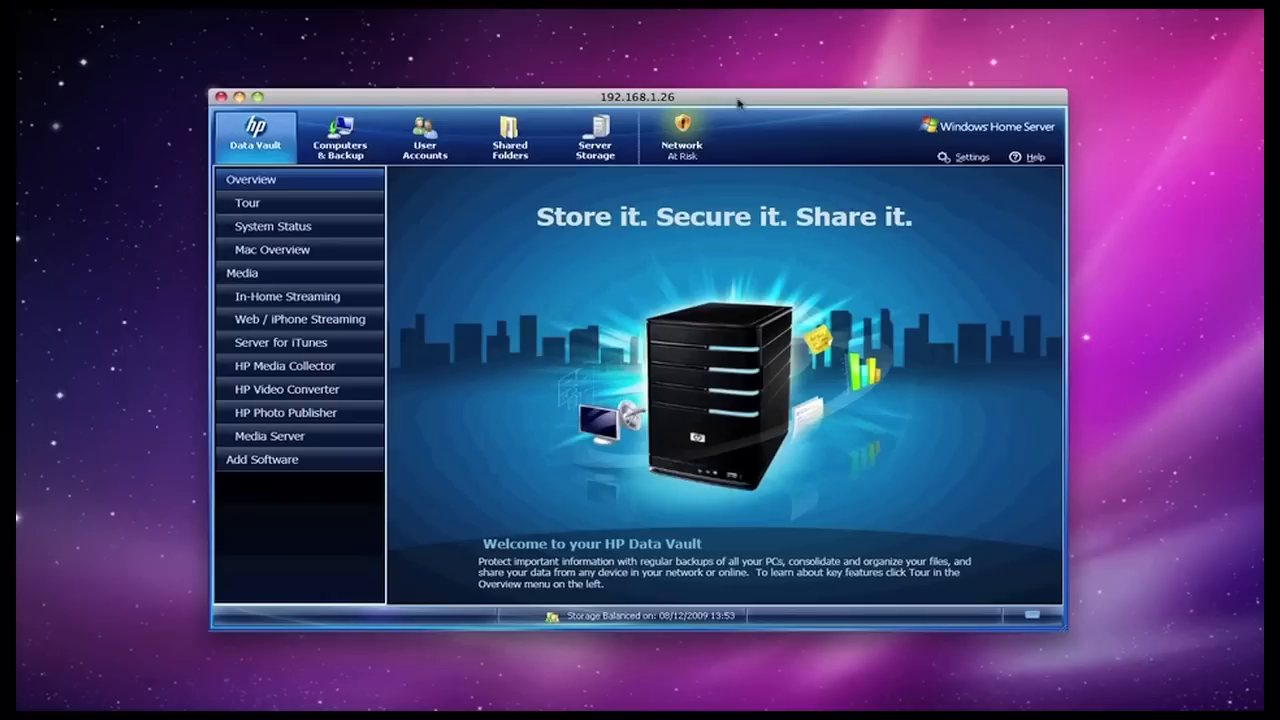